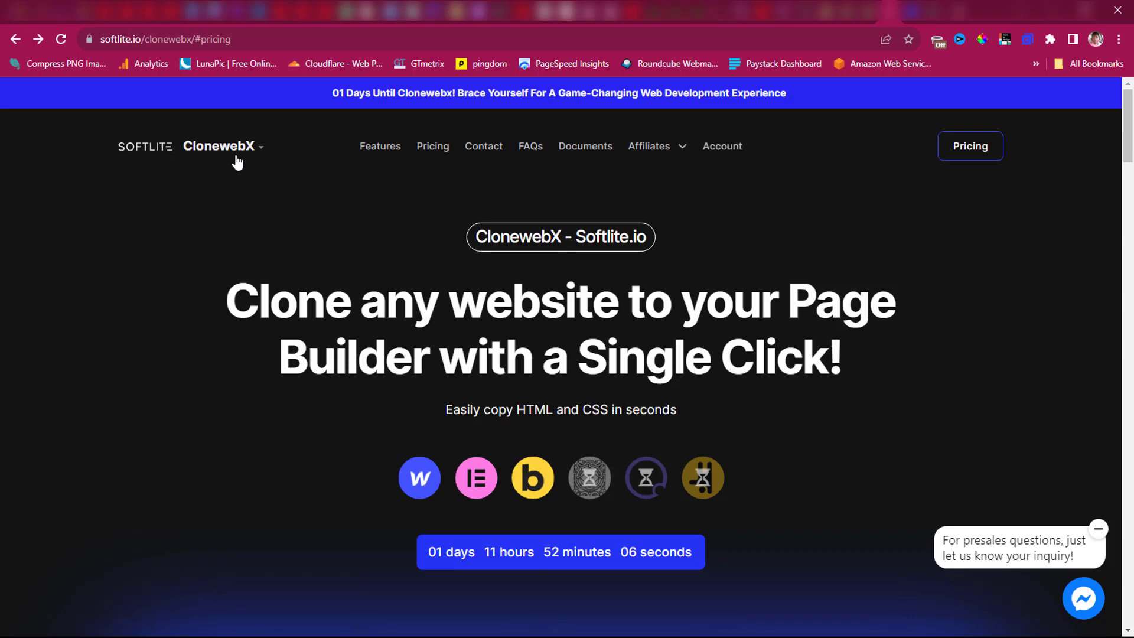
mouse_move(419, 477)
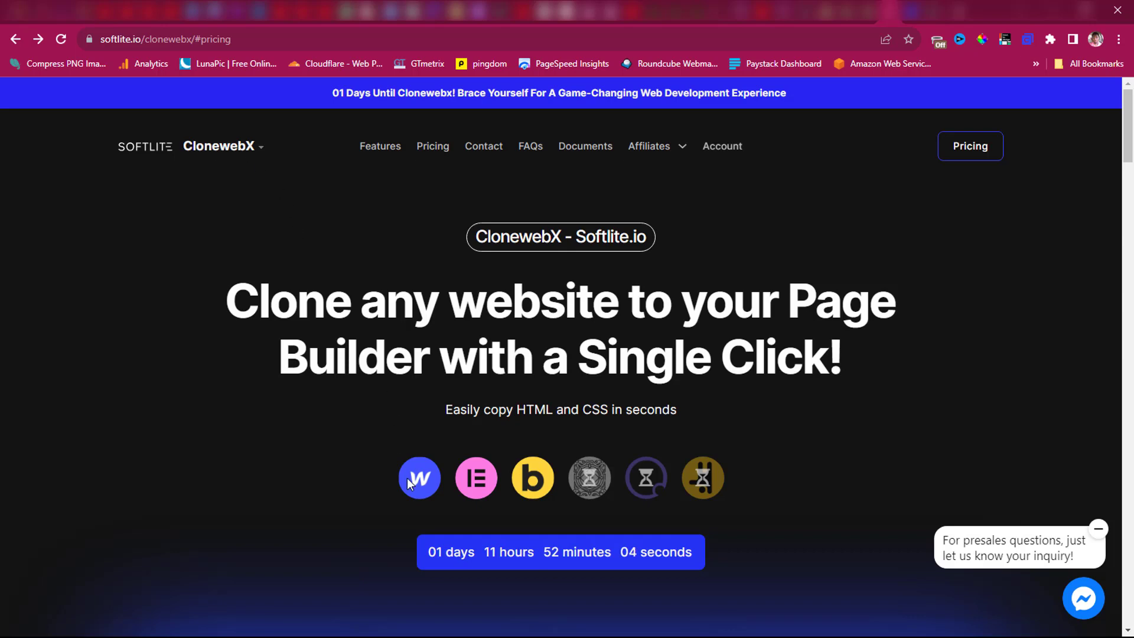
mouse_move(545, 528)
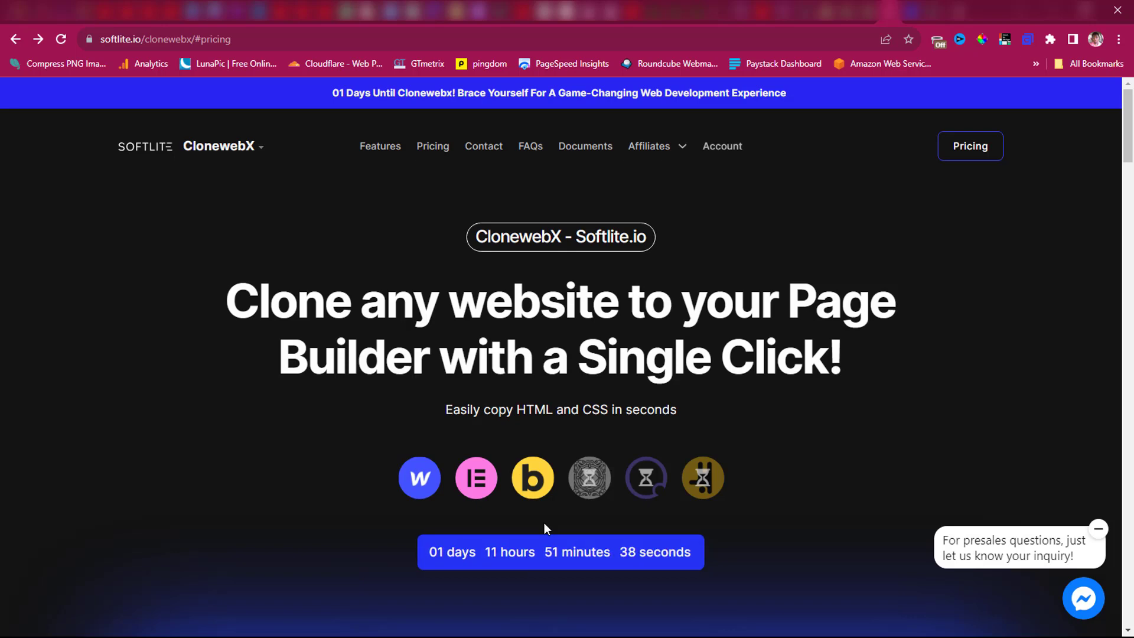
Scroll down toward the demo video, then back up to the hero headline and countdown.
scroll("down", 3)
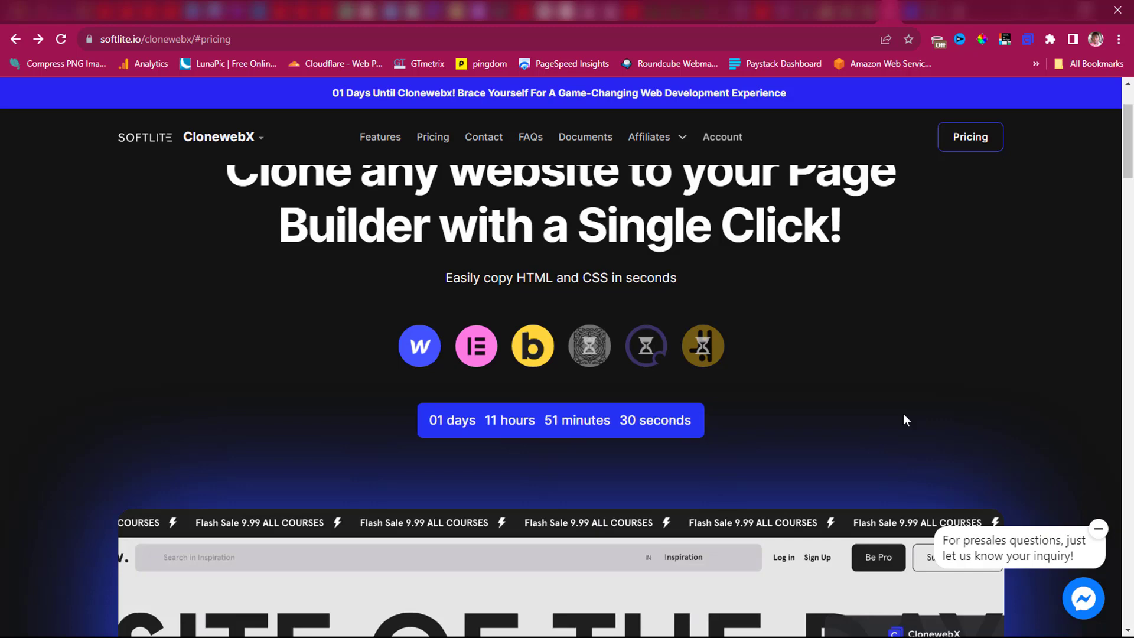
scroll("up", 3)
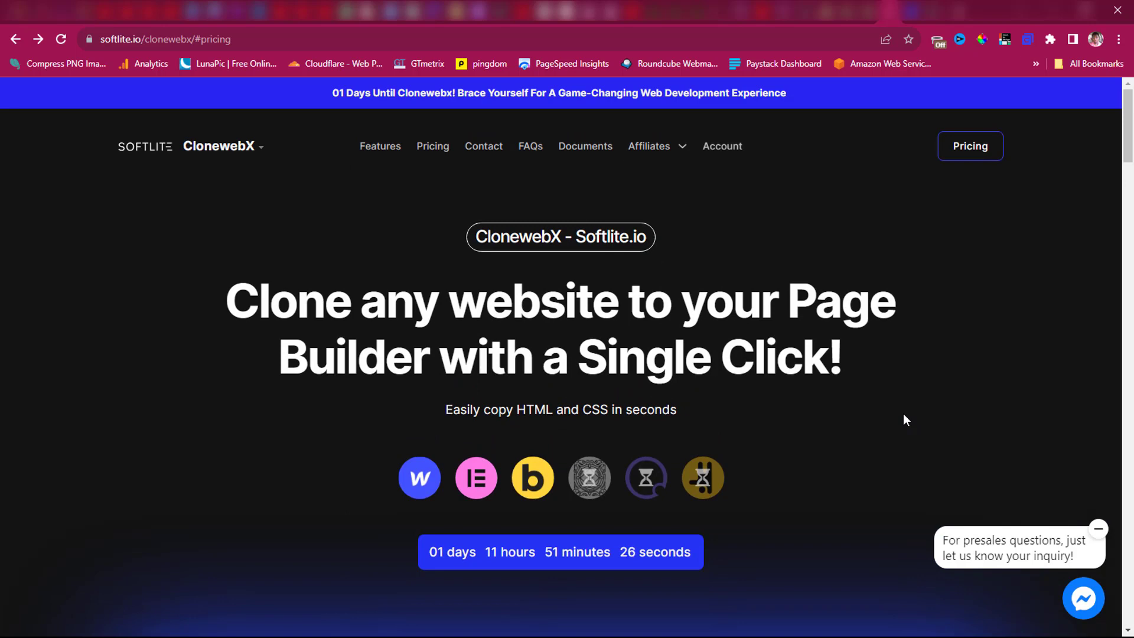
mouse_move(746, 557)
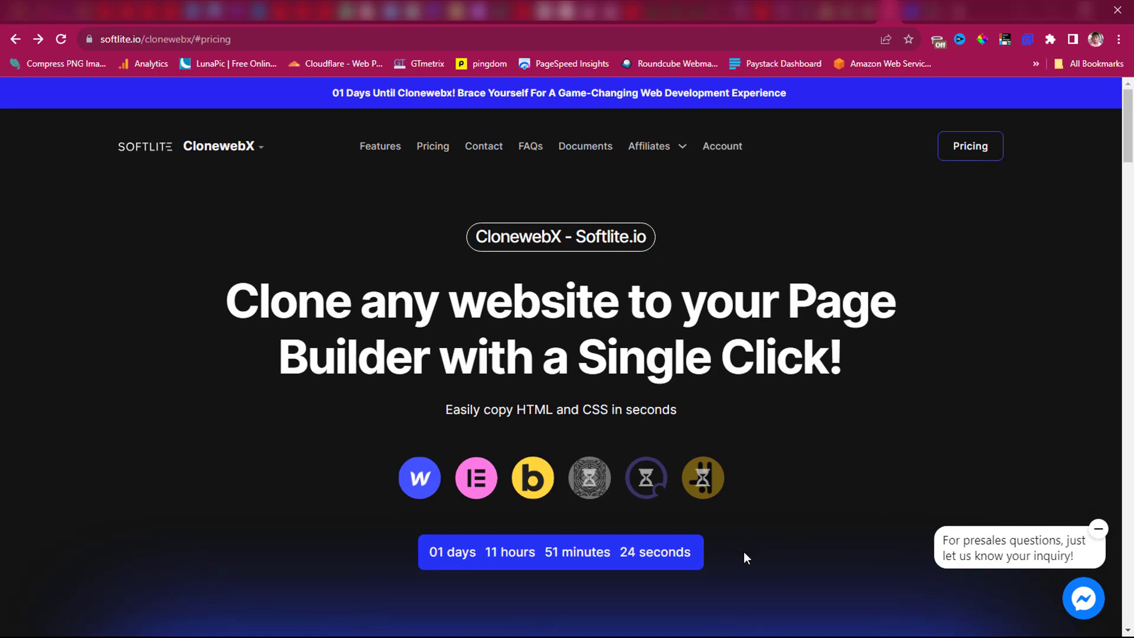
mouse_move(447, 576)
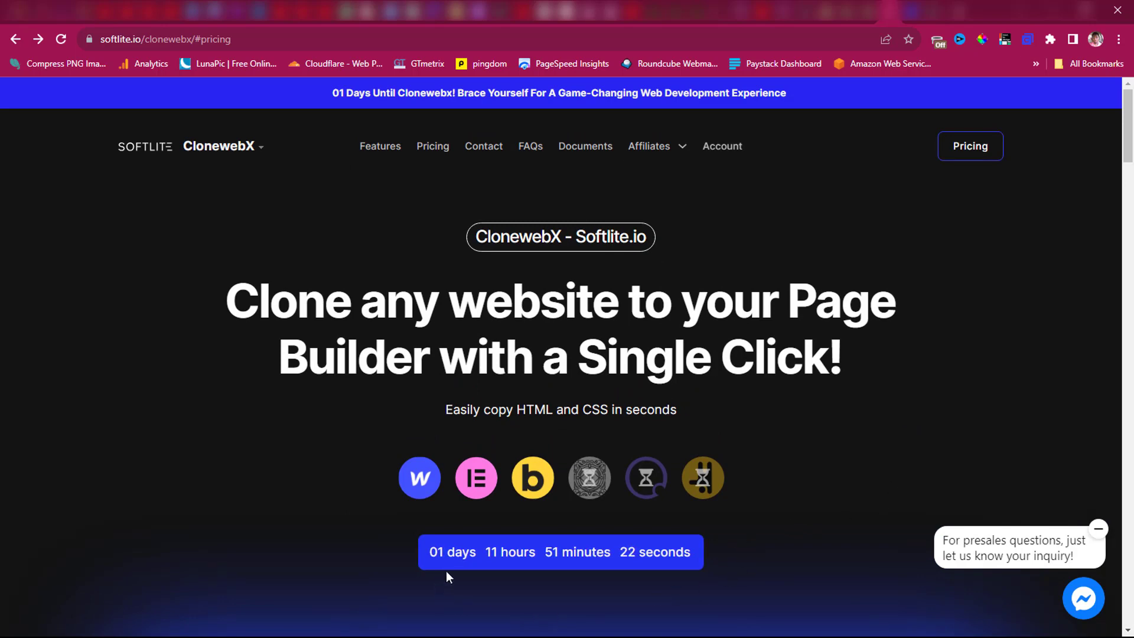
mouse_move(502, 570)
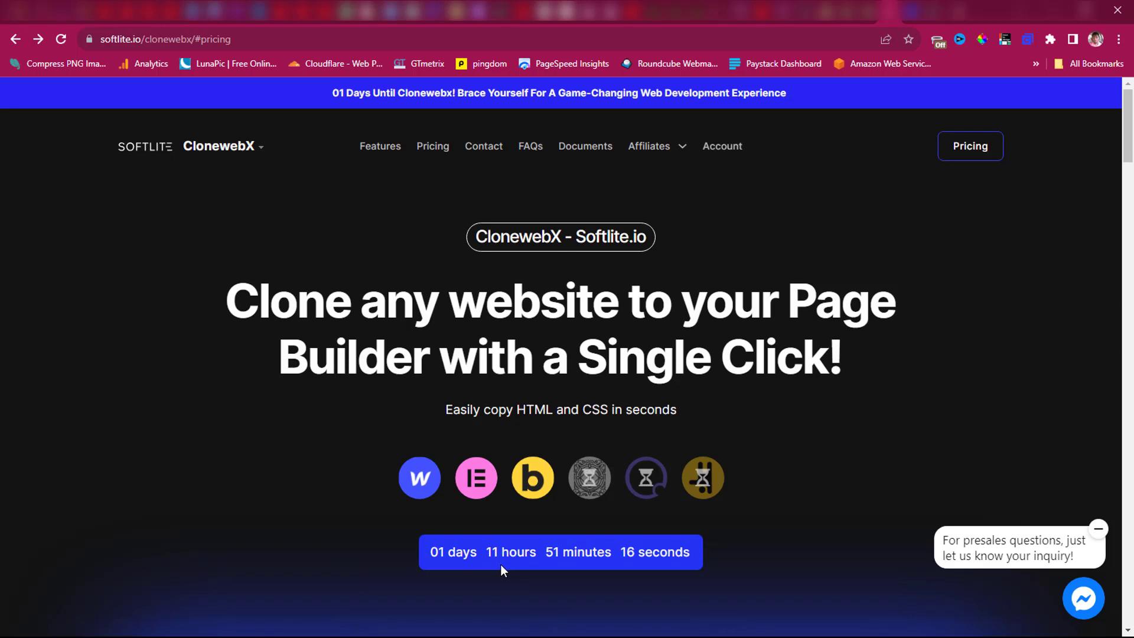
mouse_move(389, 504)
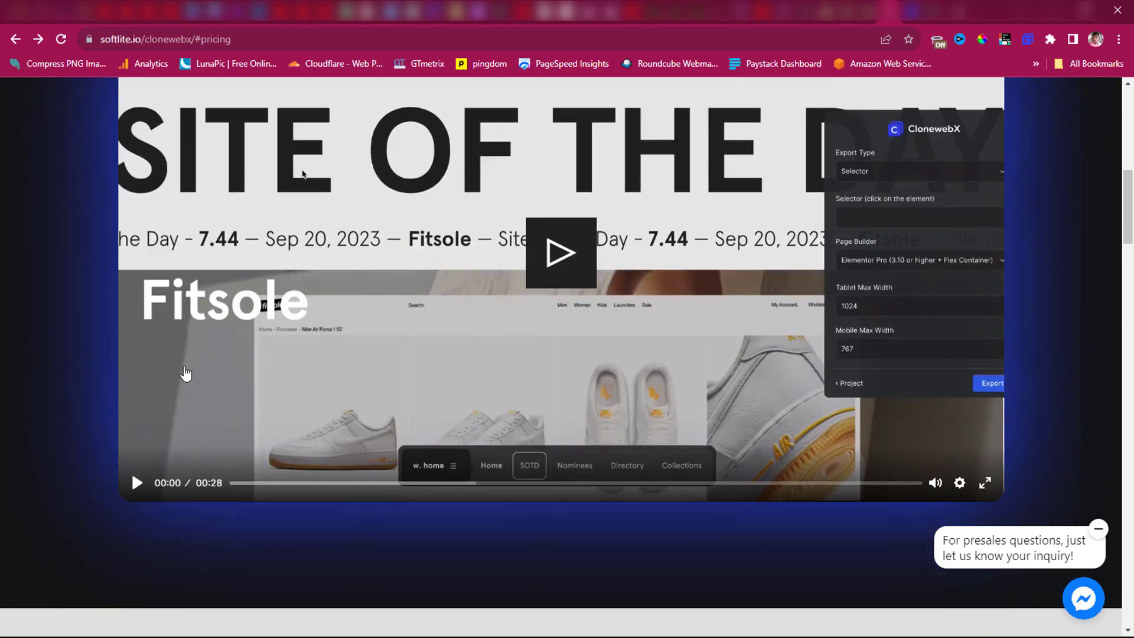
Scroll past the feature cards to the Free, 10, 360 and 1000 sites pricing plans.
scroll("down", 3)
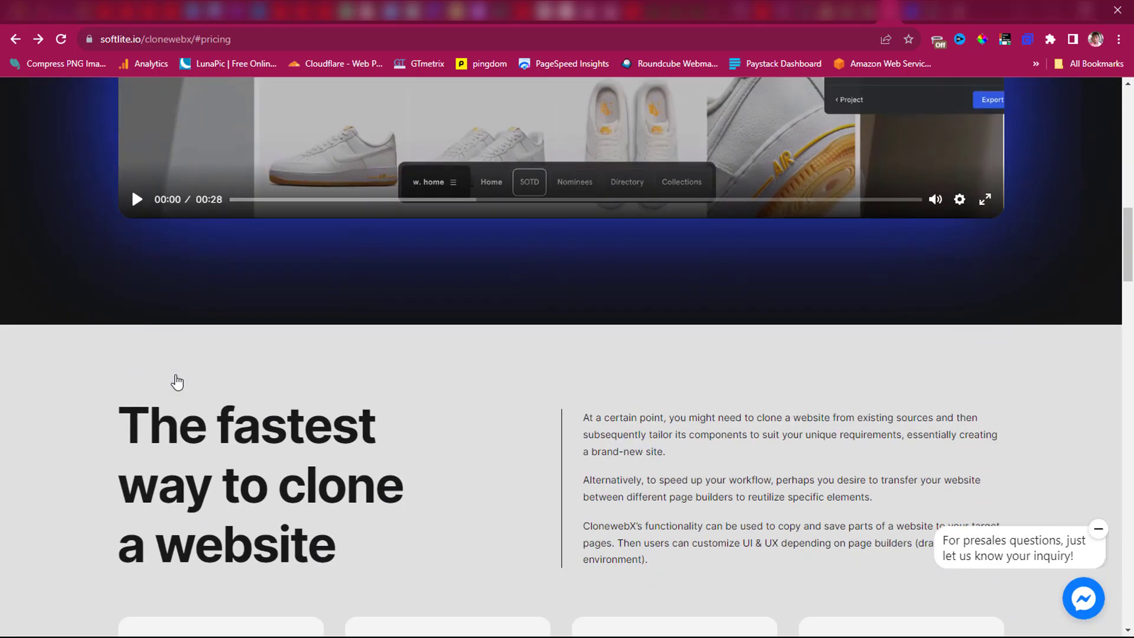
scroll("down", 3)
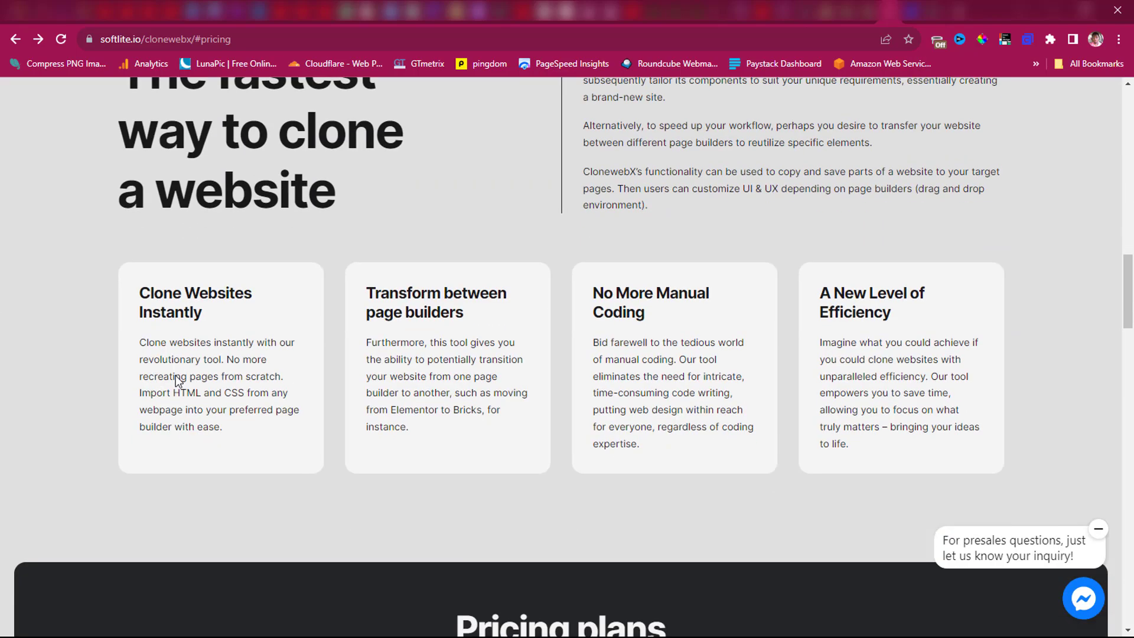
scroll("down", 3)
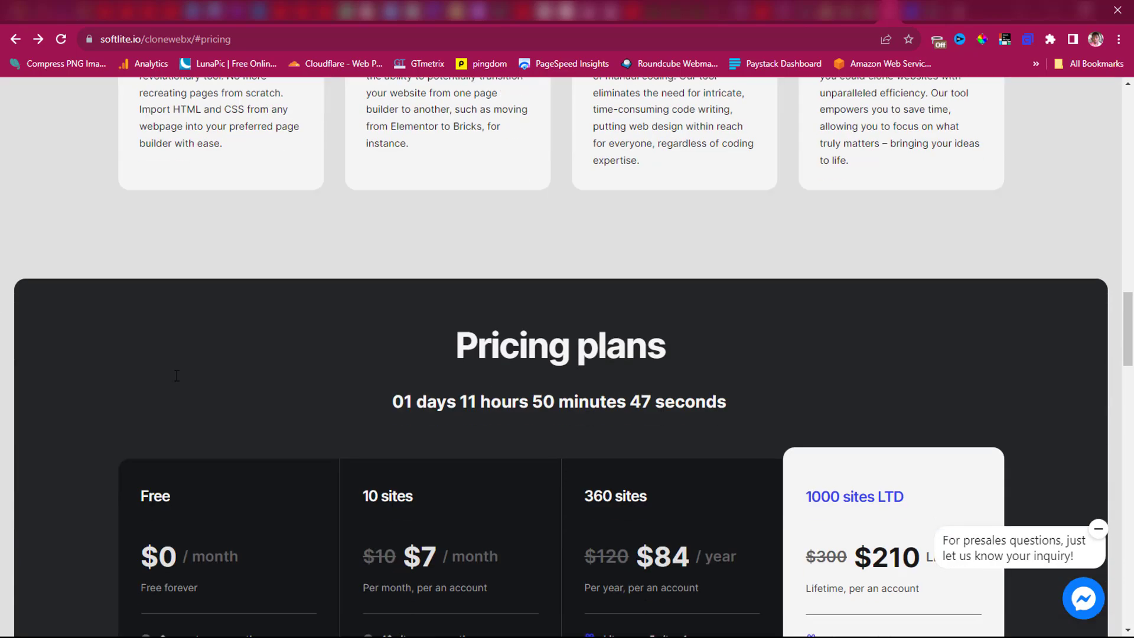
scroll("down", 3)
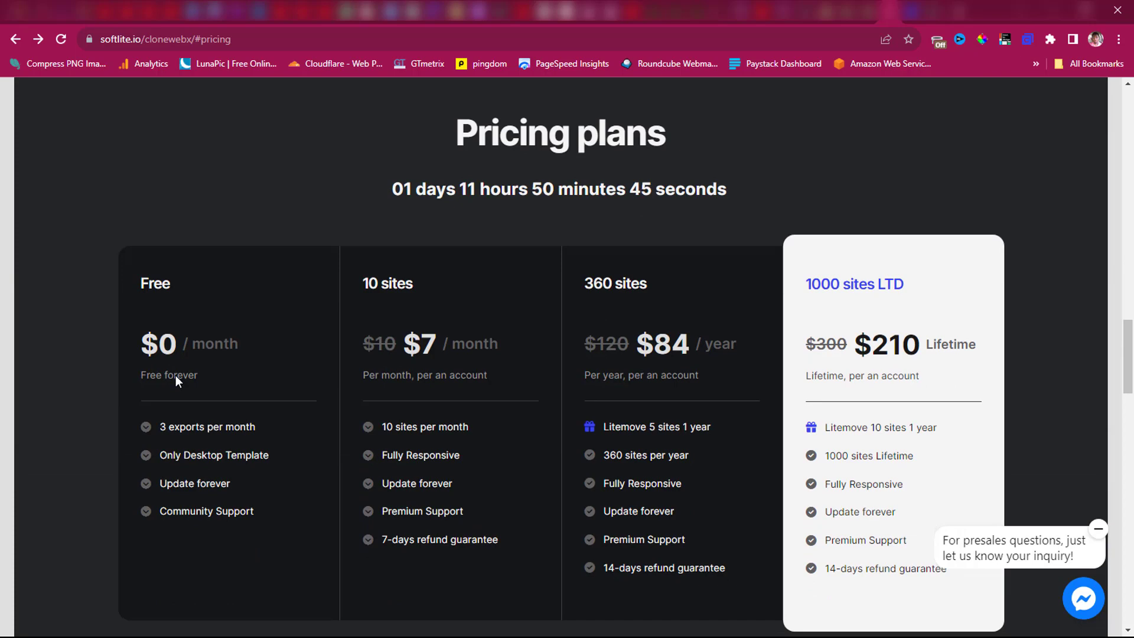
mouse_move(186, 321)
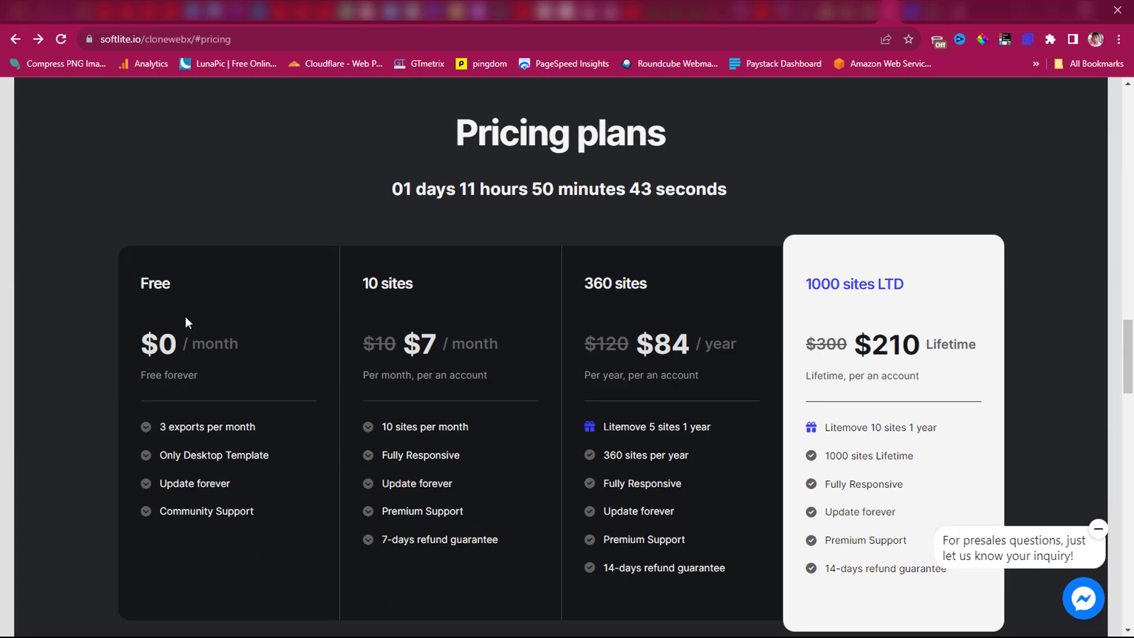
mouse_move(184, 318)
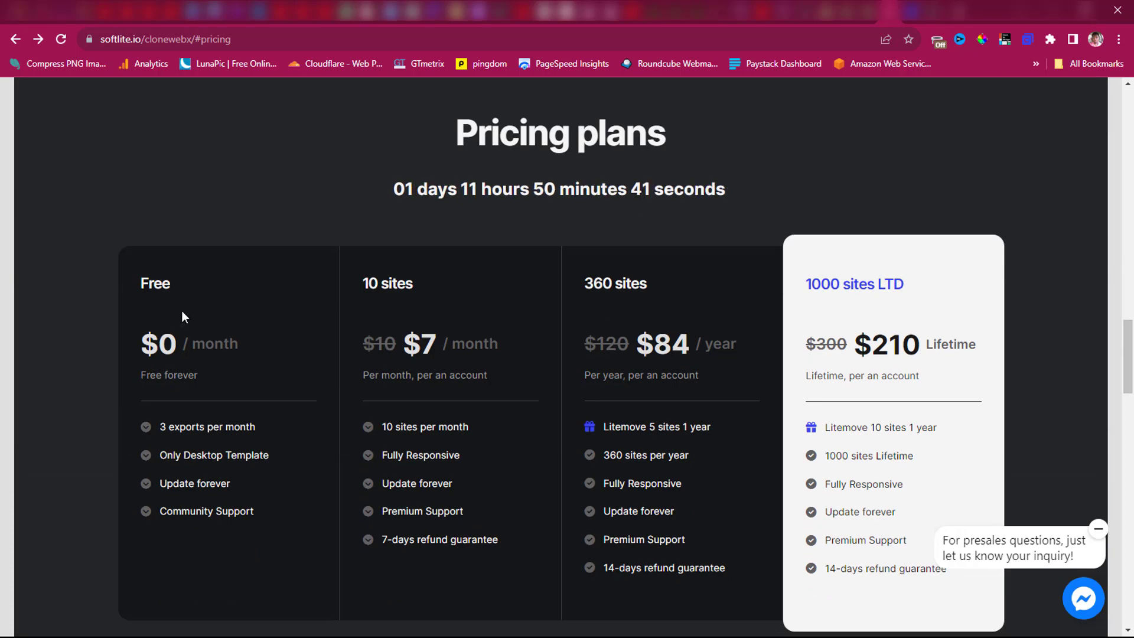
scroll("down", 3)
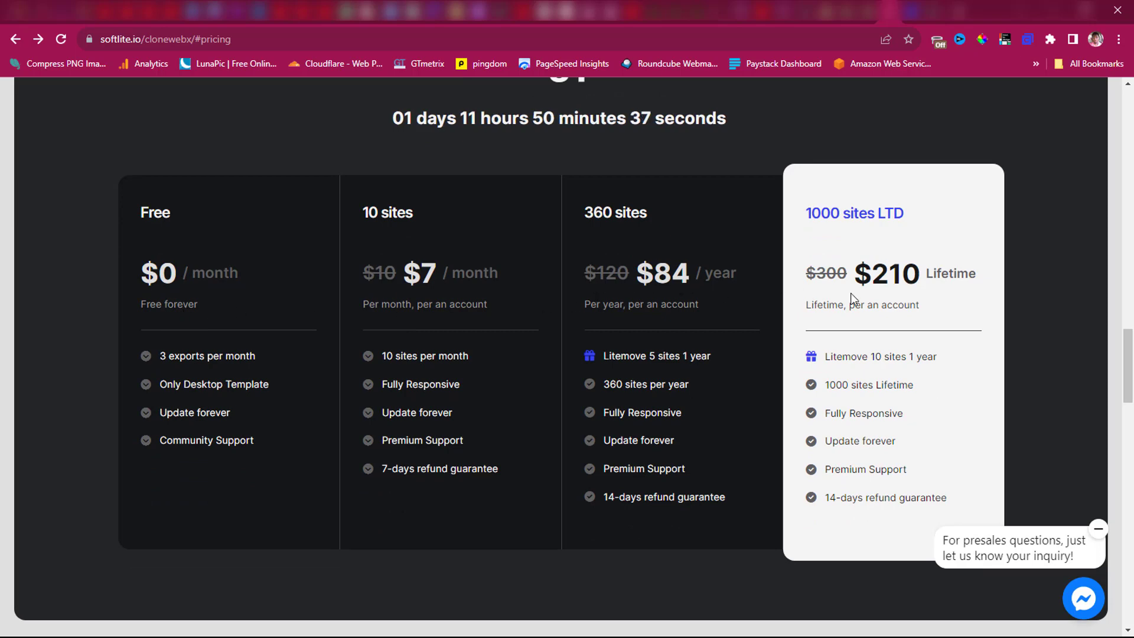
mouse_move(900, 300)
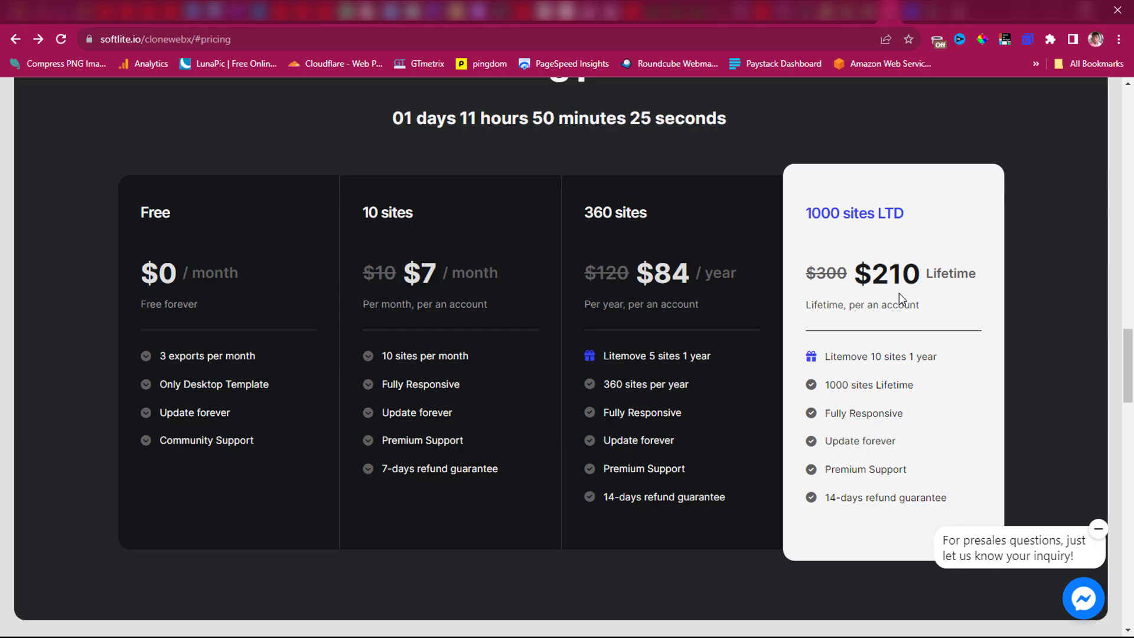
Scroll through reviews, FAQs and Contact Us, then back up to the top headline.
scroll("down", 3)
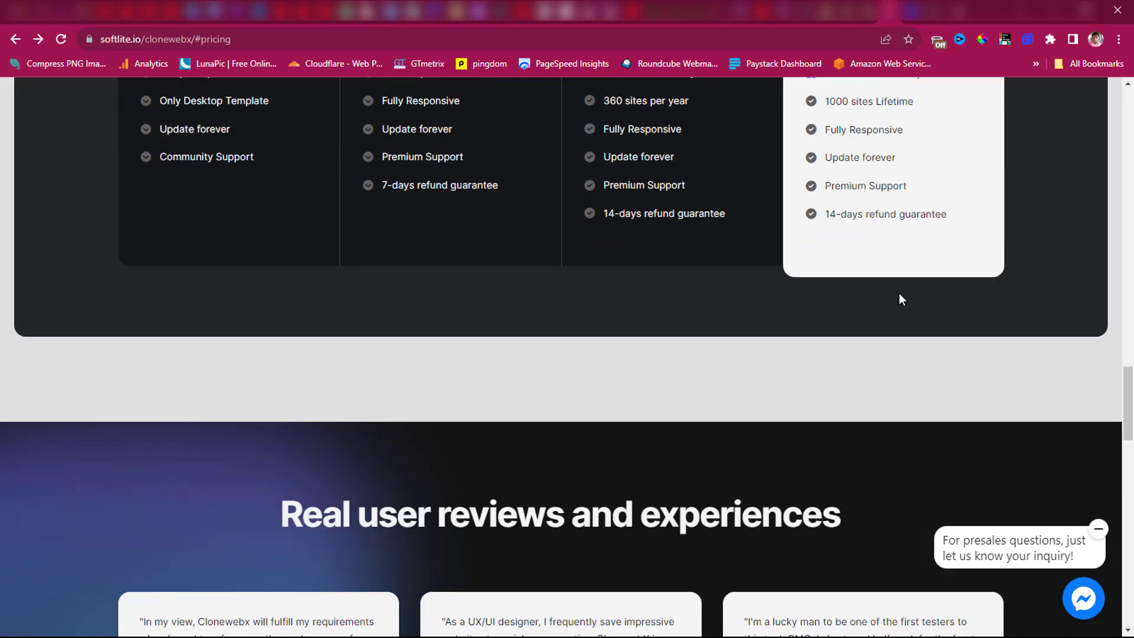
scroll("down", 3)
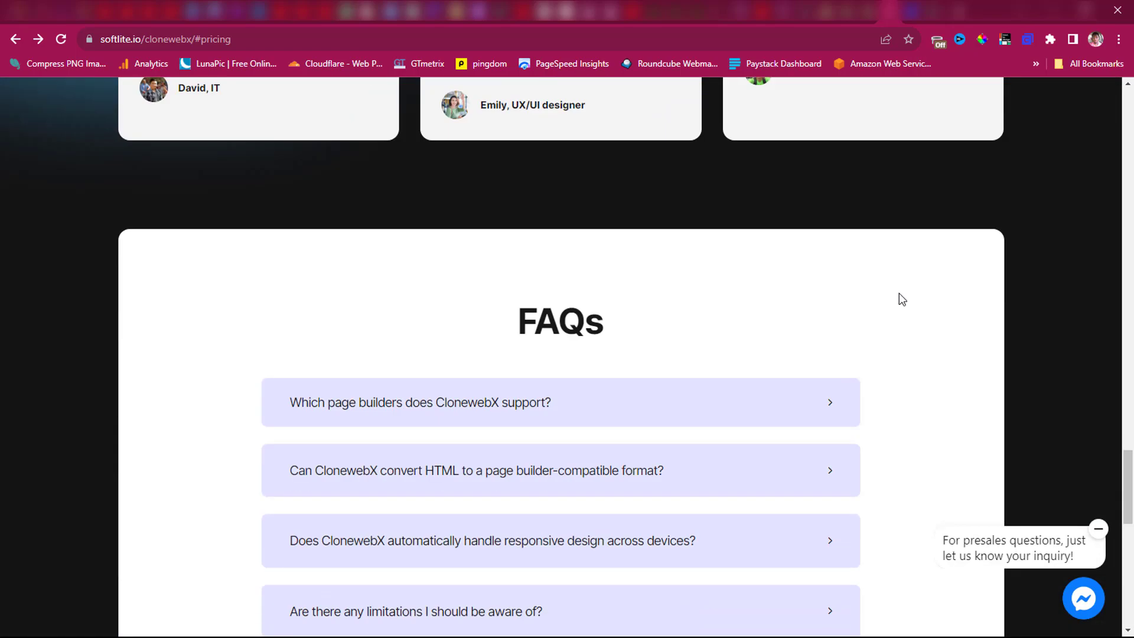
scroll("down", 3)
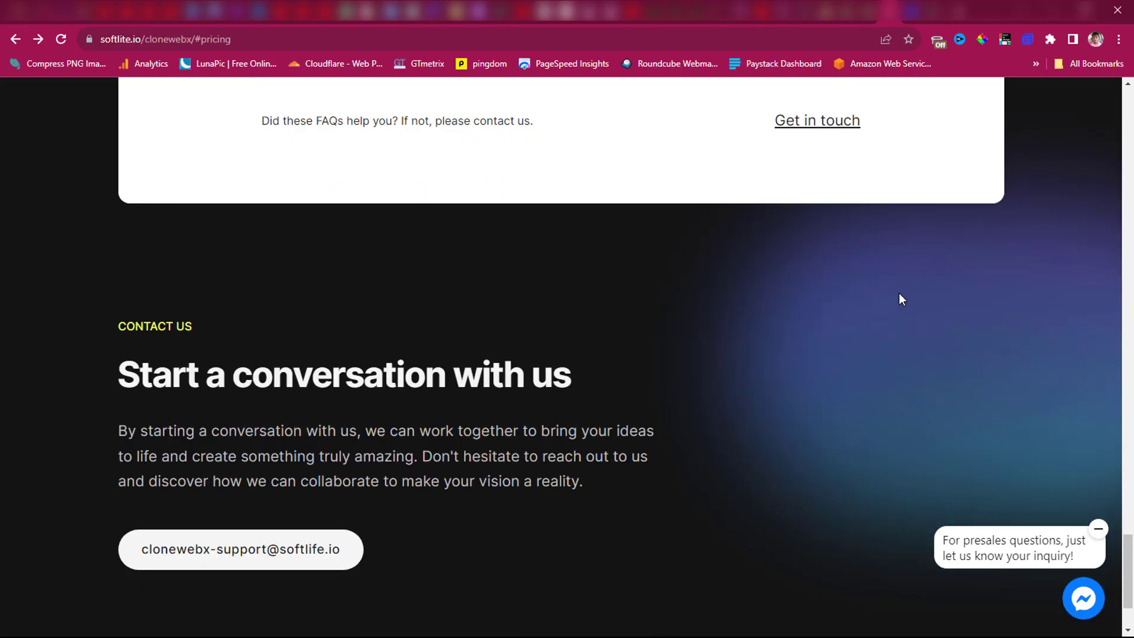
scroll("up", 3)
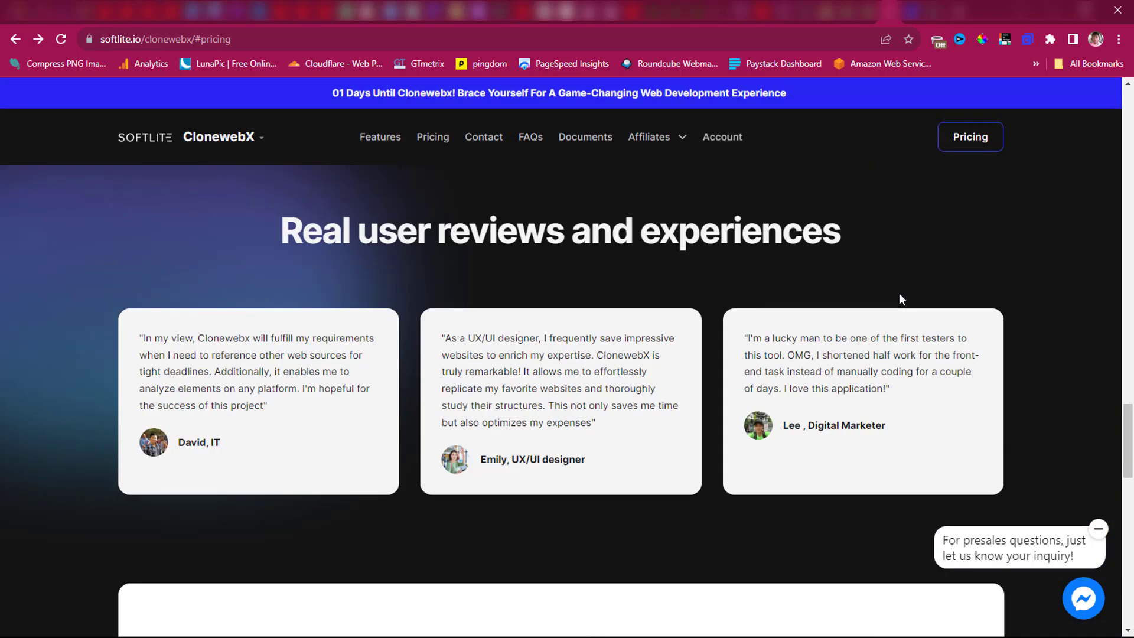
scroll("up", 3)
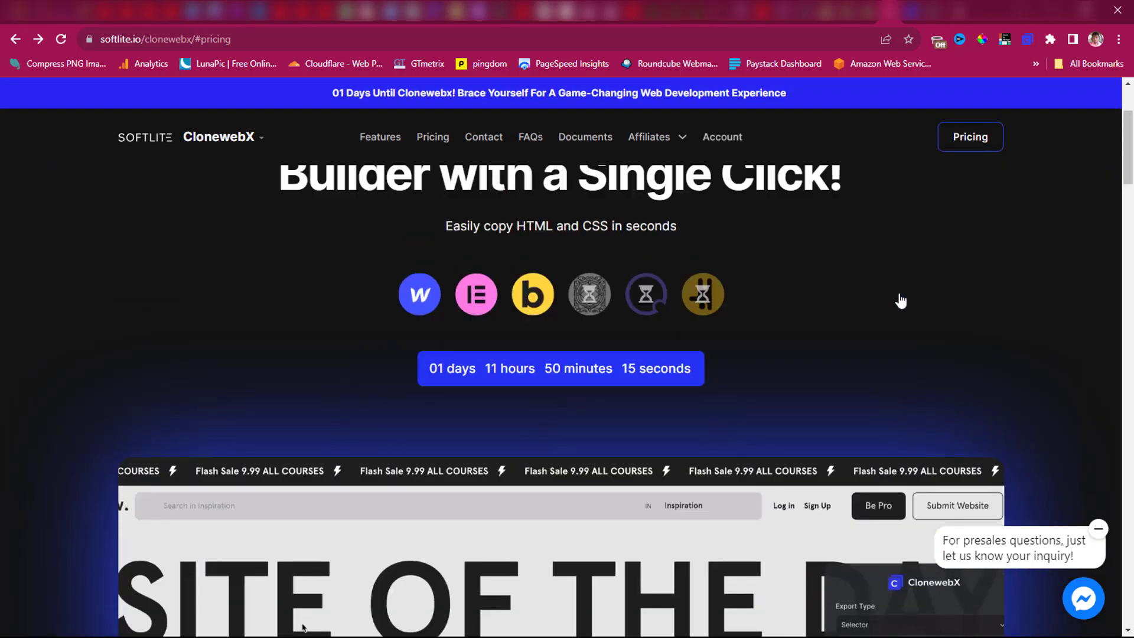
scroll("up", 3)
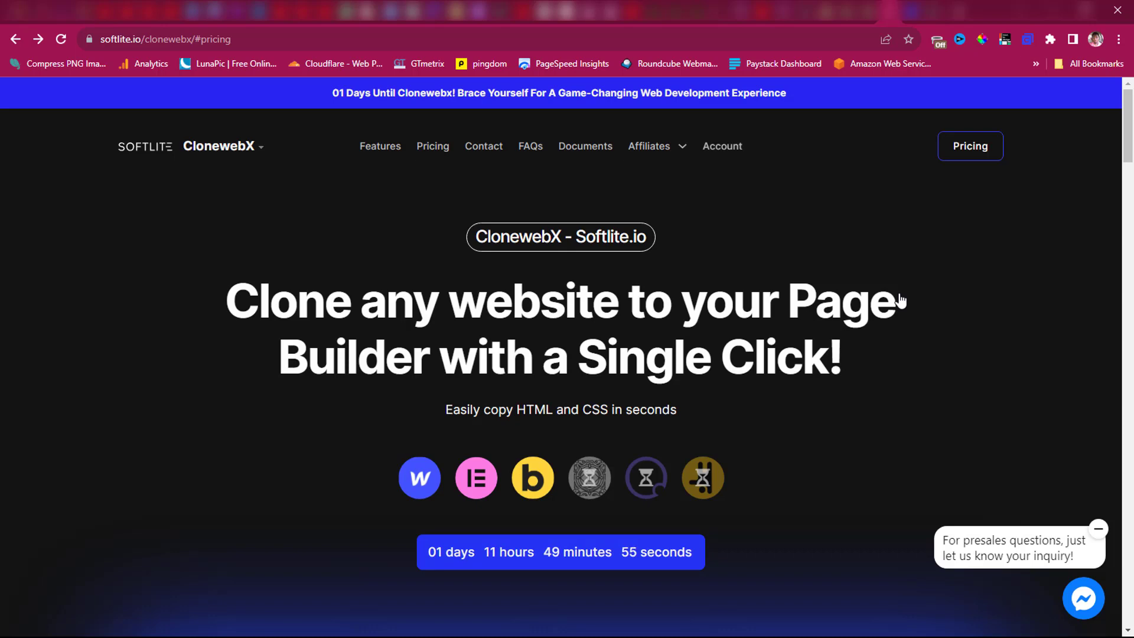
mouse_move(903, 202)
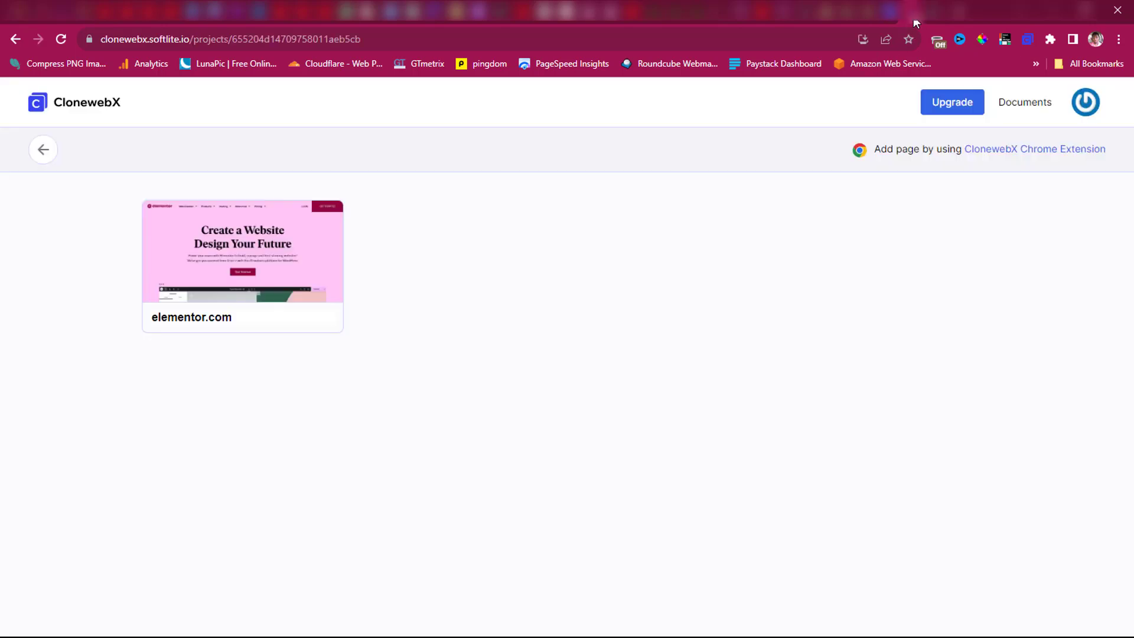
mouse_move(441, 303)
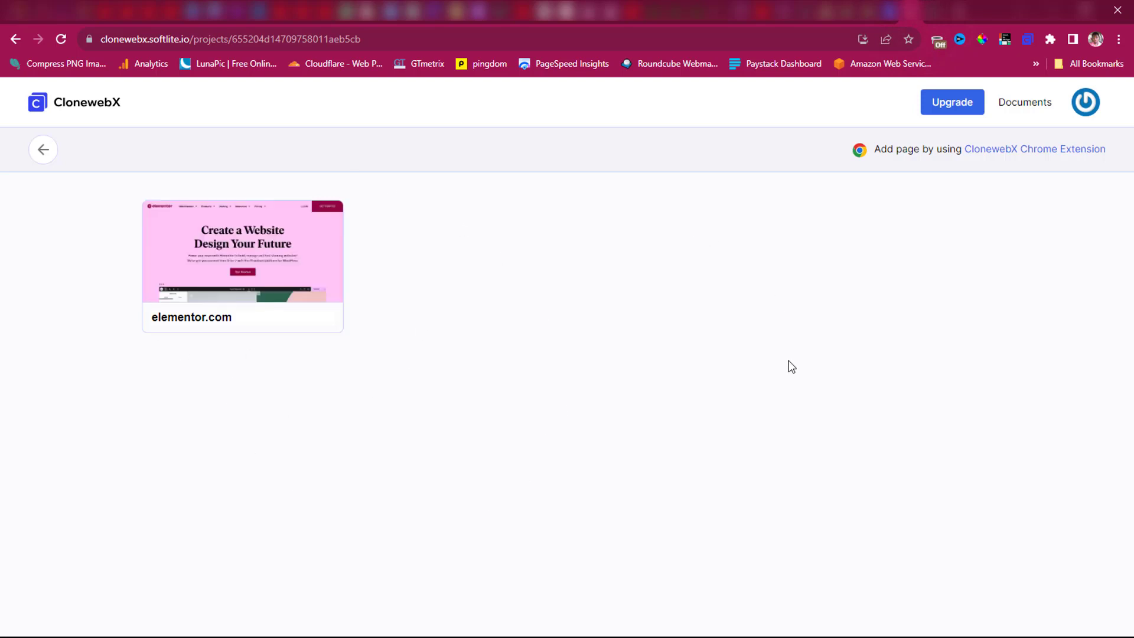
mouse_move(952, 102)
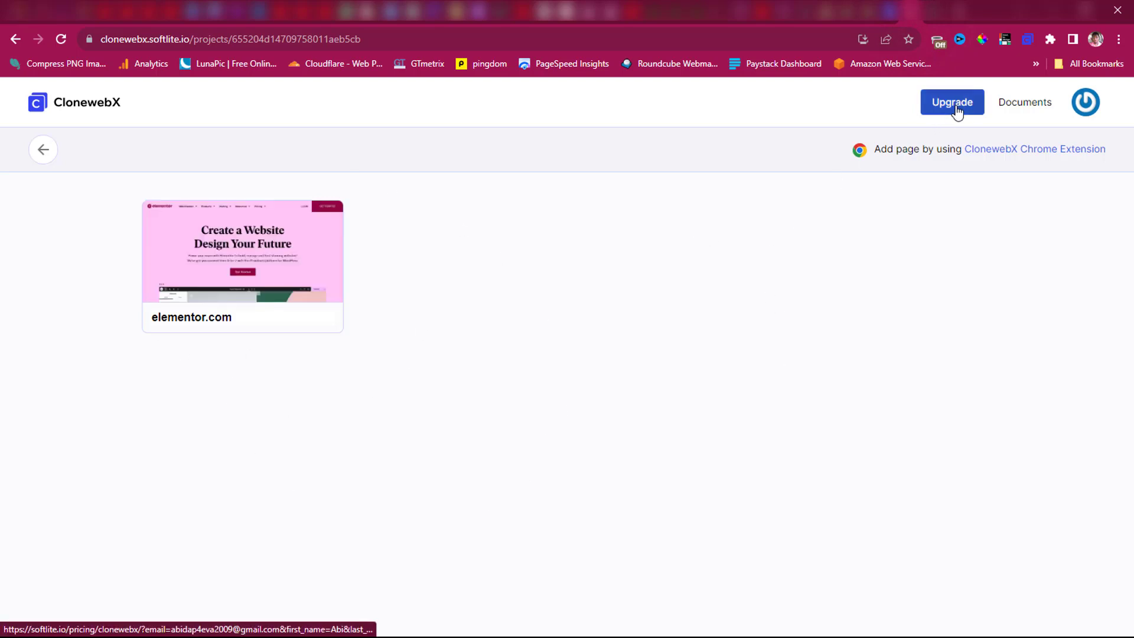
mouse_move(908, 144)
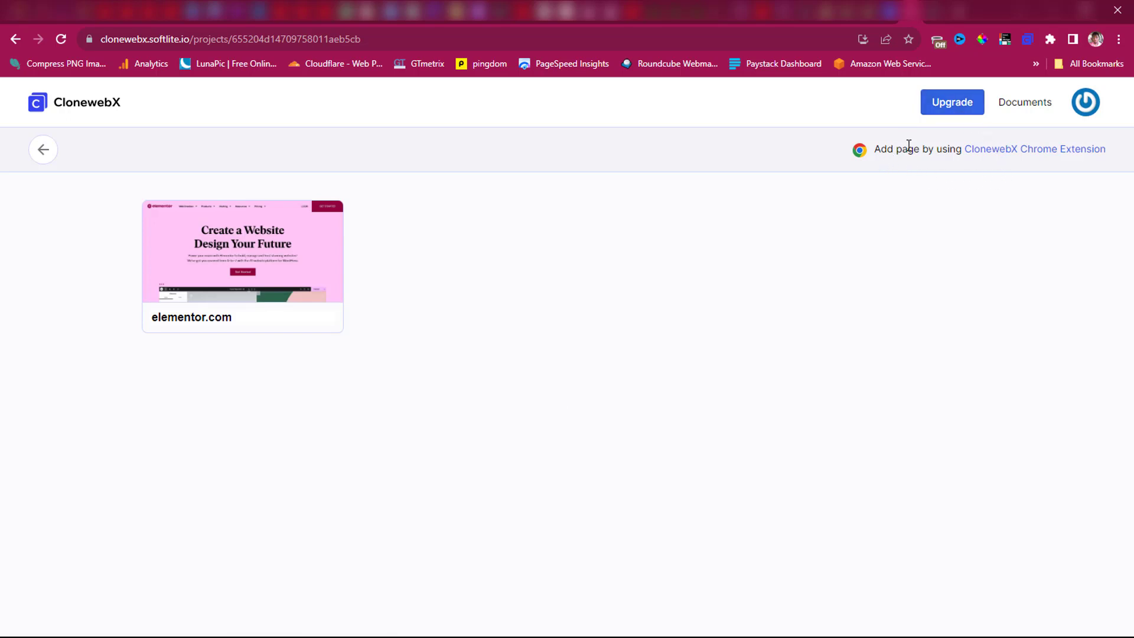
mouse_move(1007, 155)
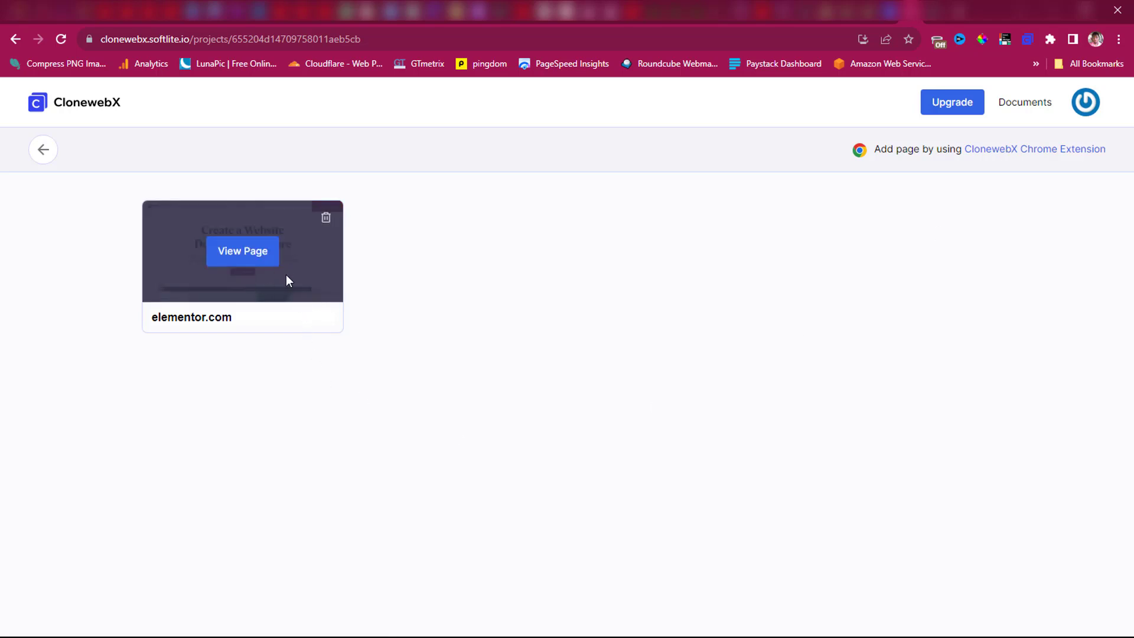
mouse_move(199, 305)
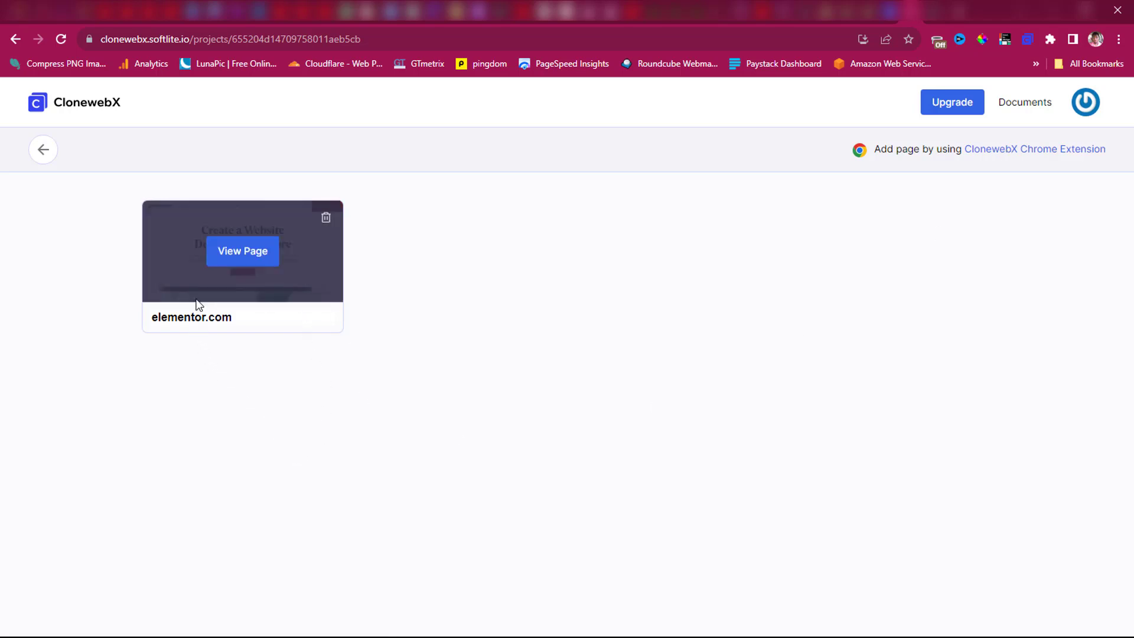
mouse_move(295, 408)
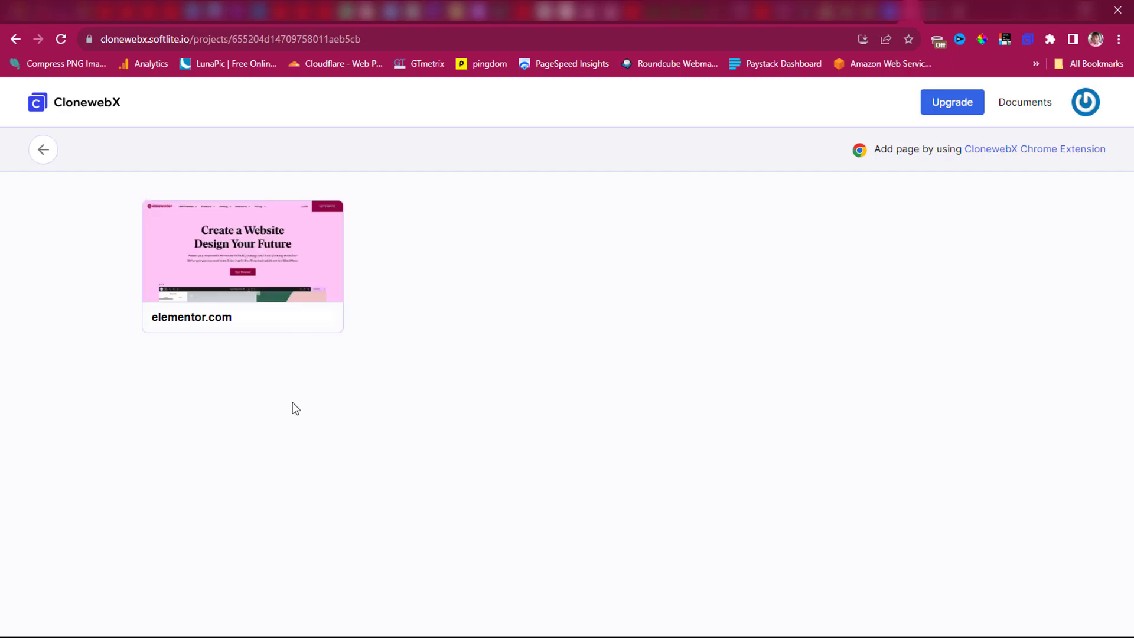
mouse_move(253, 287)
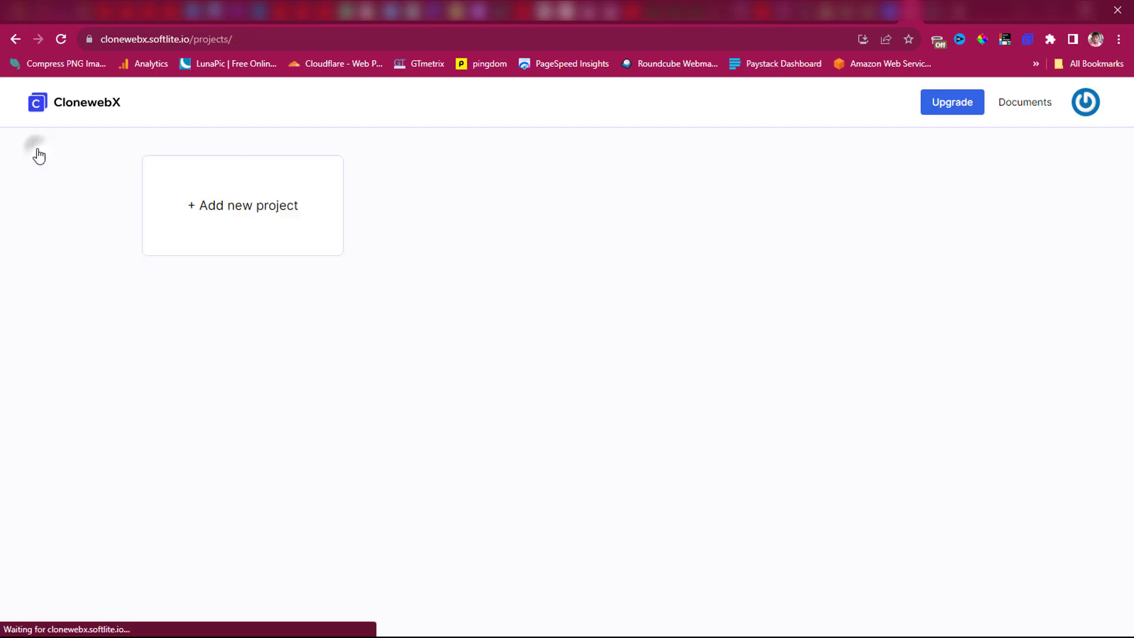
Add a new ClonewebX project named 'Clone'.
left_click(242, 205)
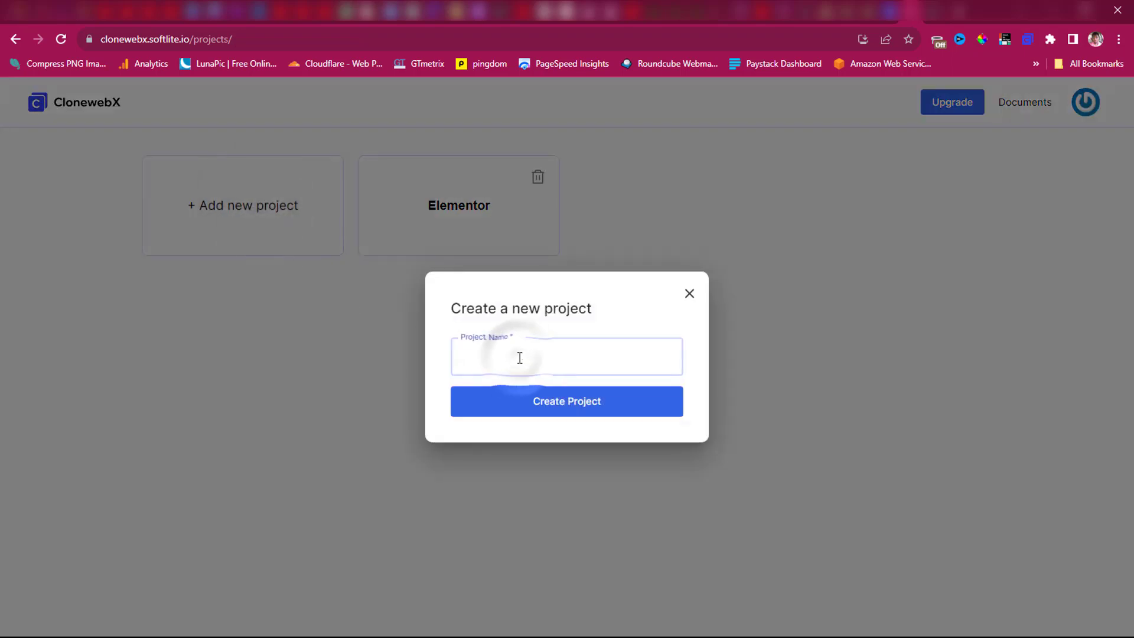
type("Clone")
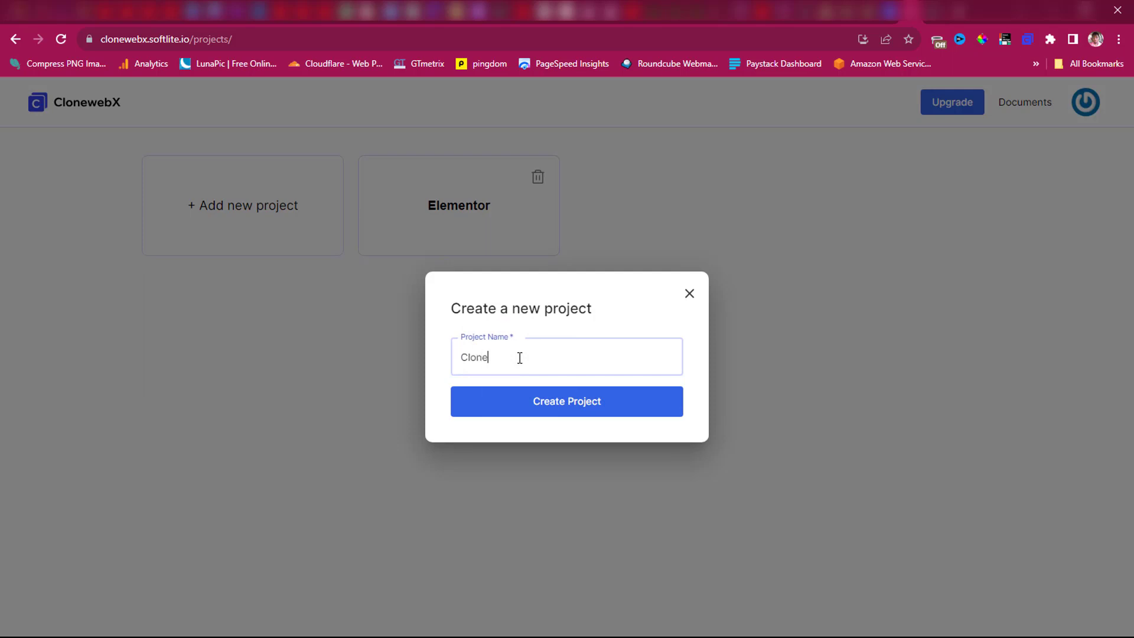
left_click(566, 401)
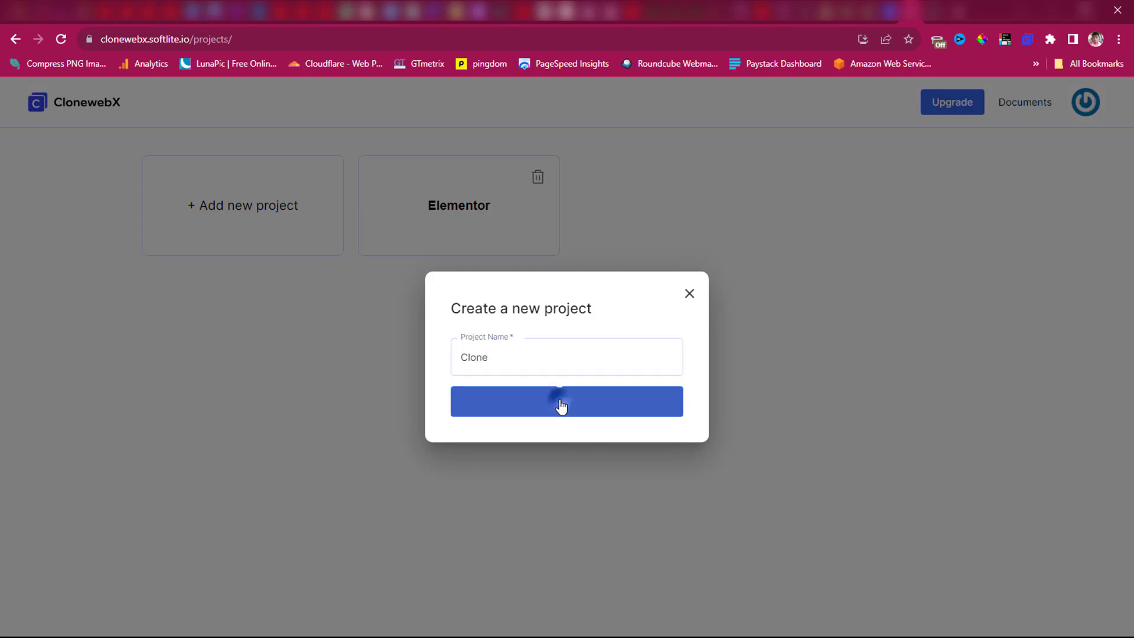
left_click(566, 401)
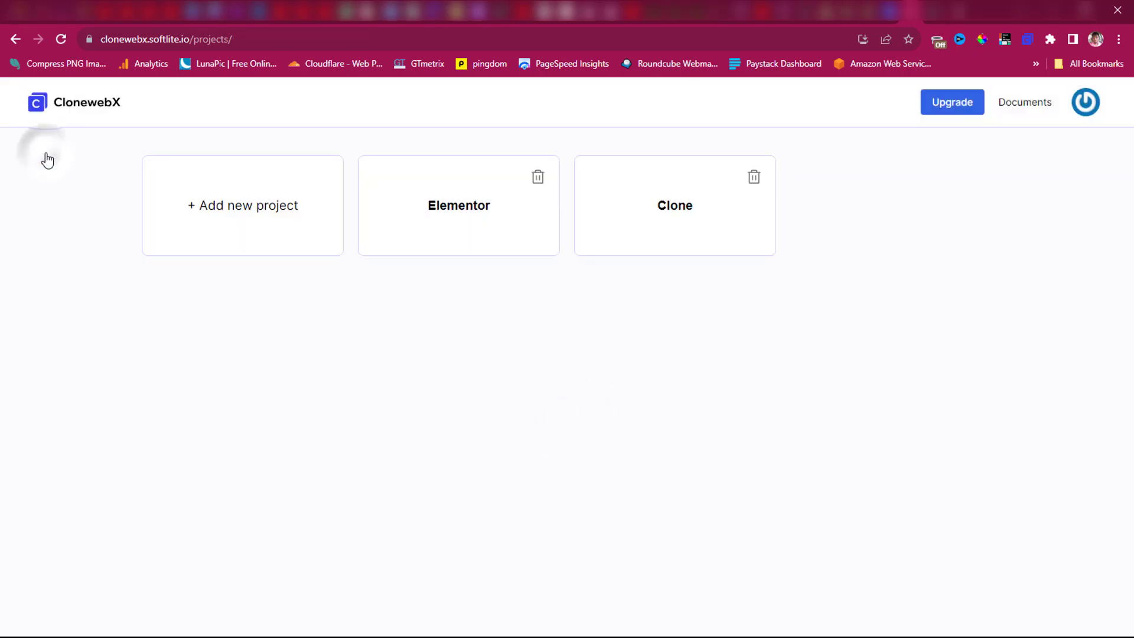
mouse_move(634, 249)
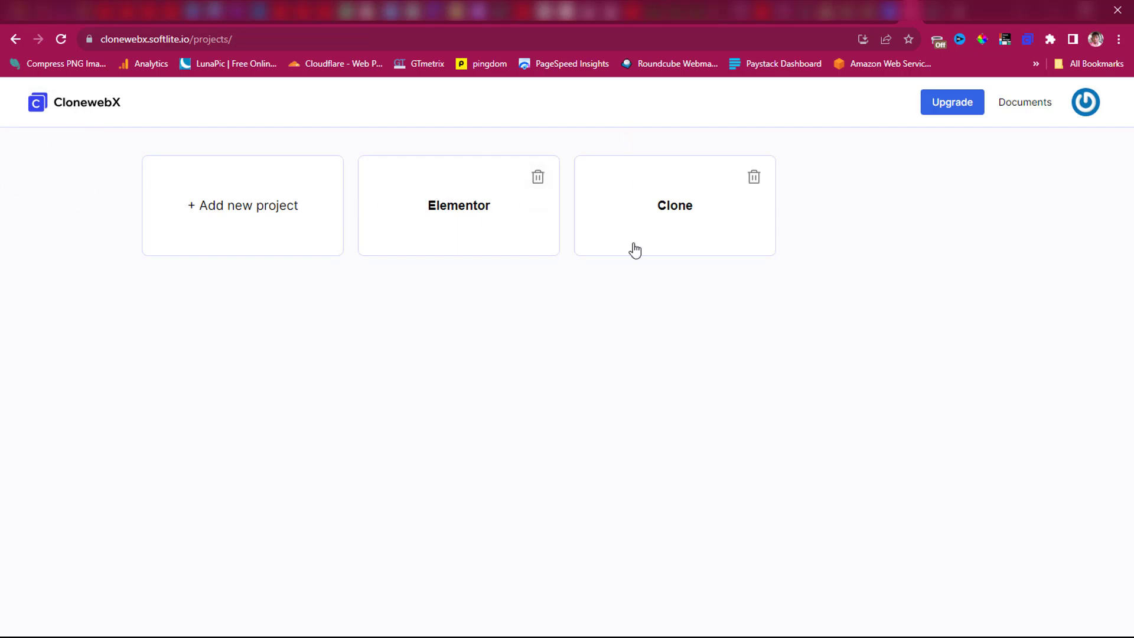
mouse_move(635, 242)
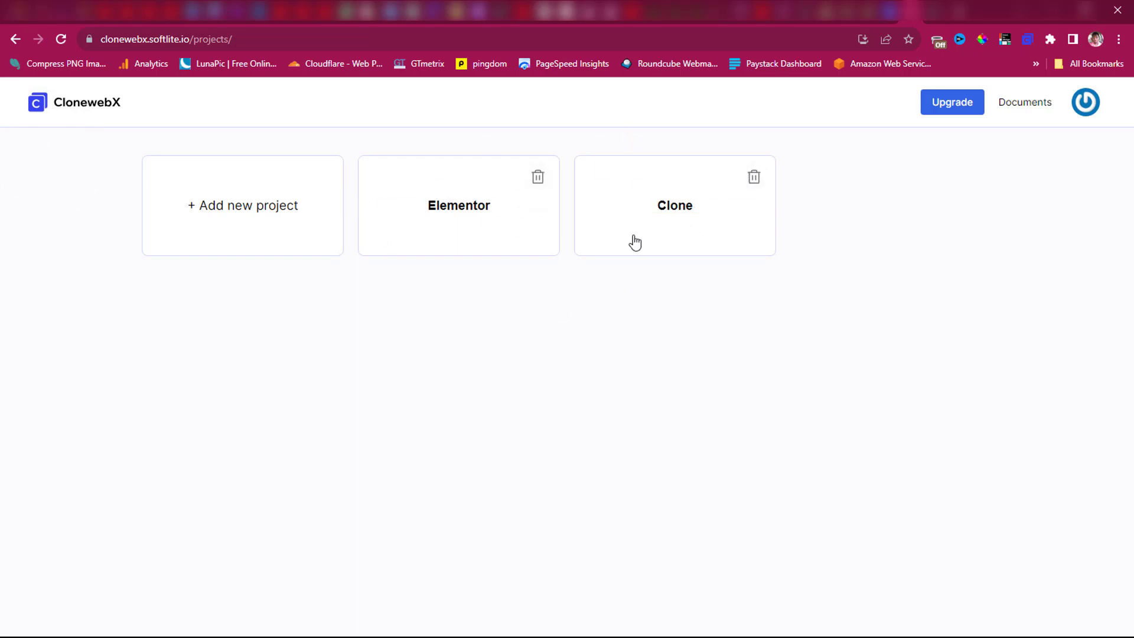
mouse_move(869, 23)
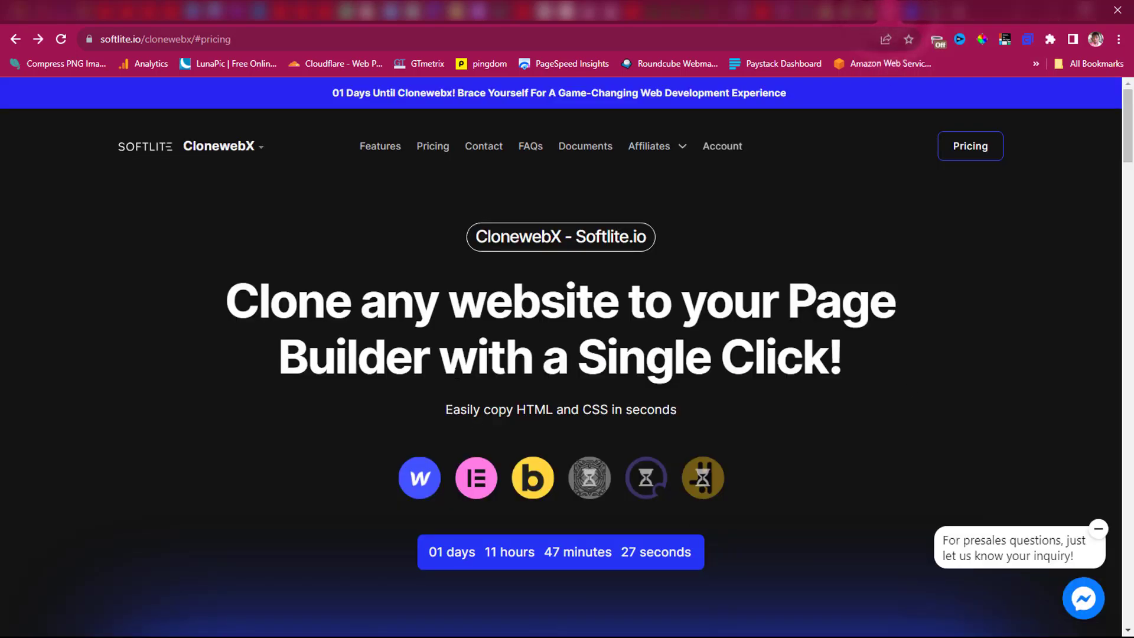
mouse_move(760, 431)
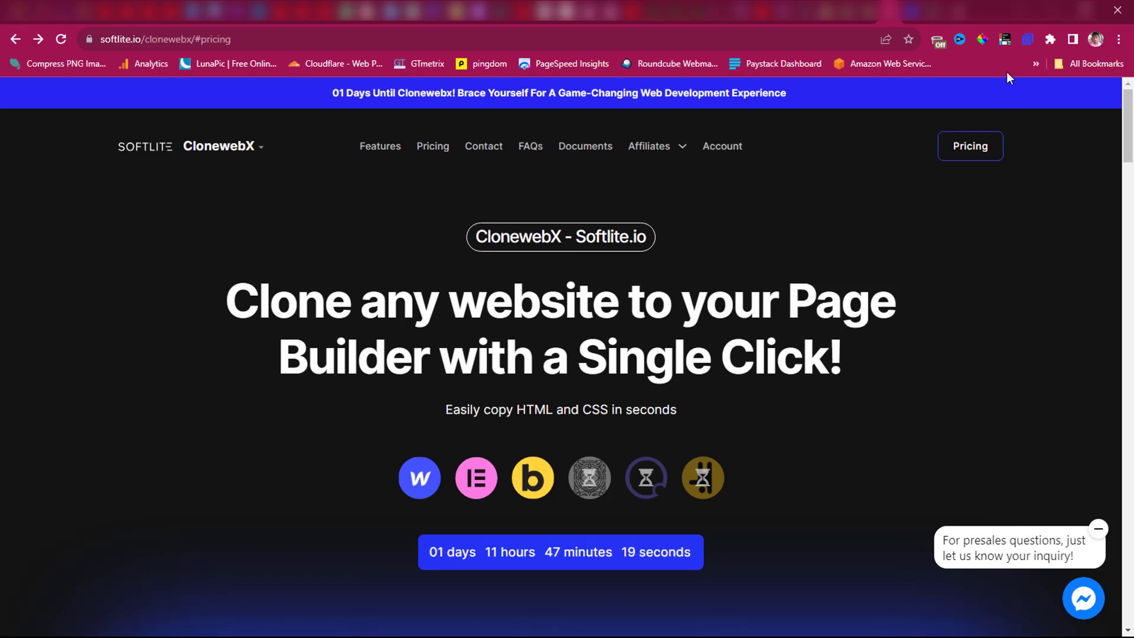
Capture the fully scrolled landing page into the Clone project with the ClonewebX extension.
left_click(1028, 39)
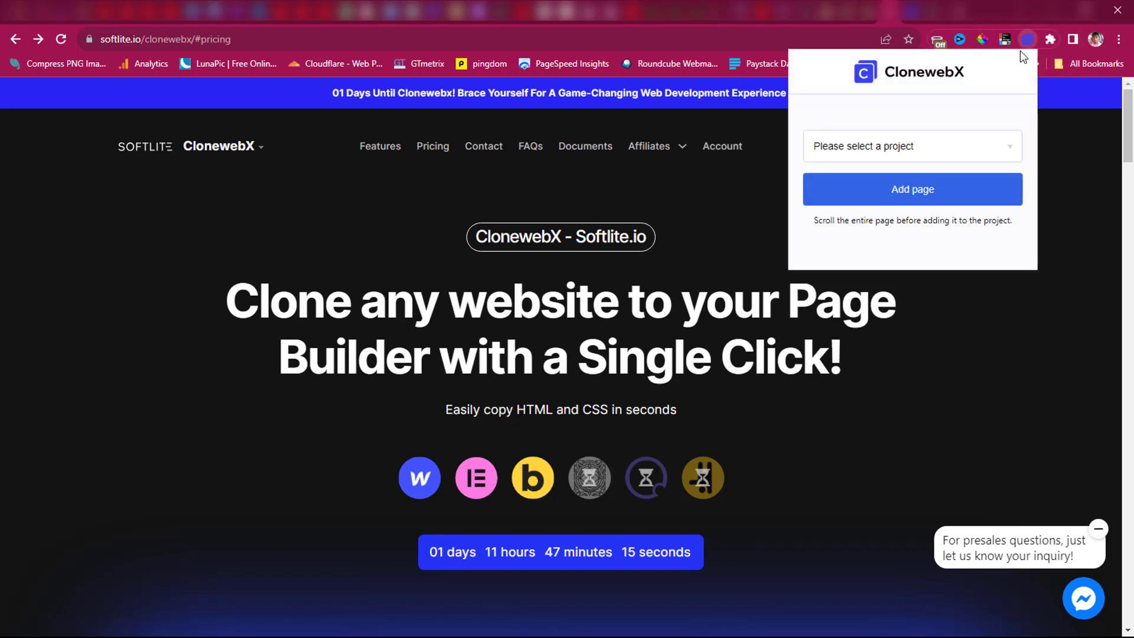
mouse_move(987, 92)
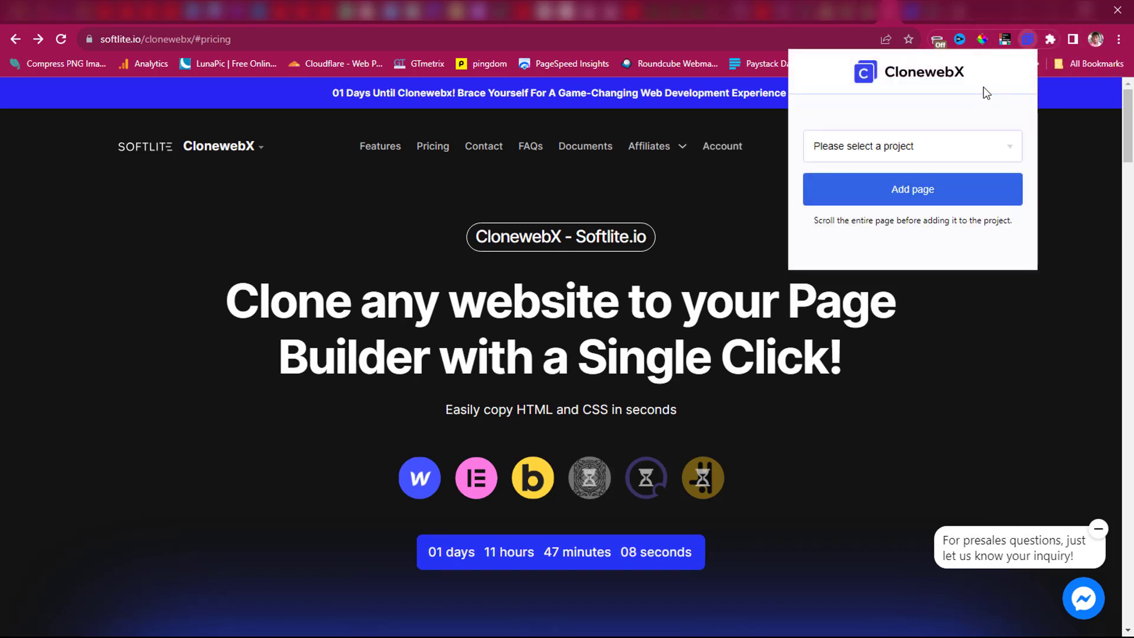
mouse_move(1011, 117)
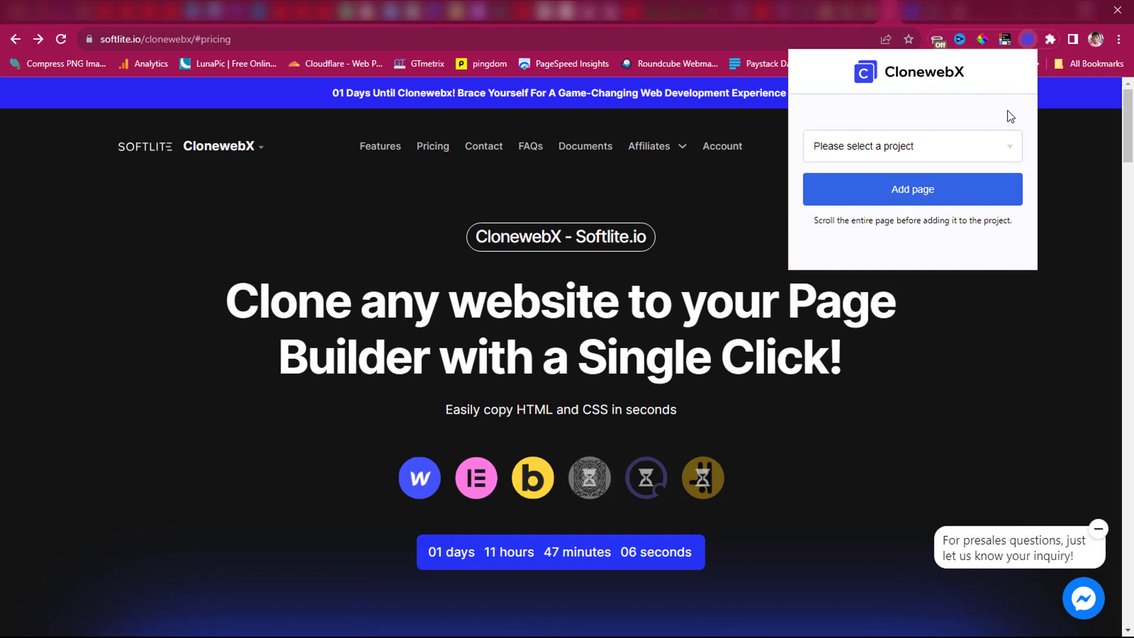
left_click(912, 145)
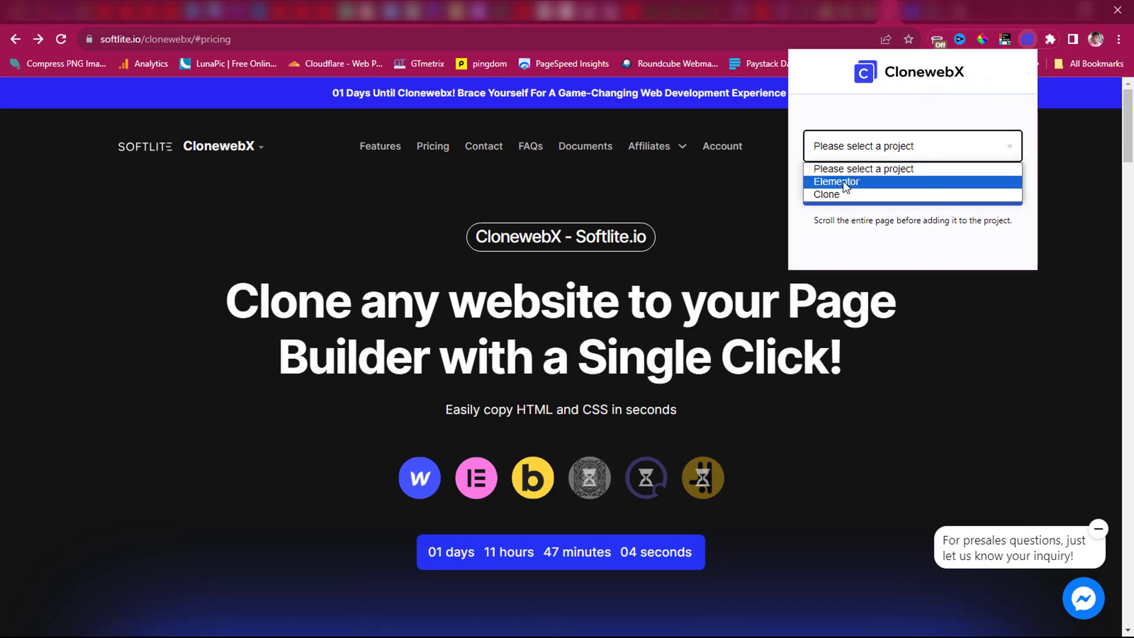
left_click(825, 194)
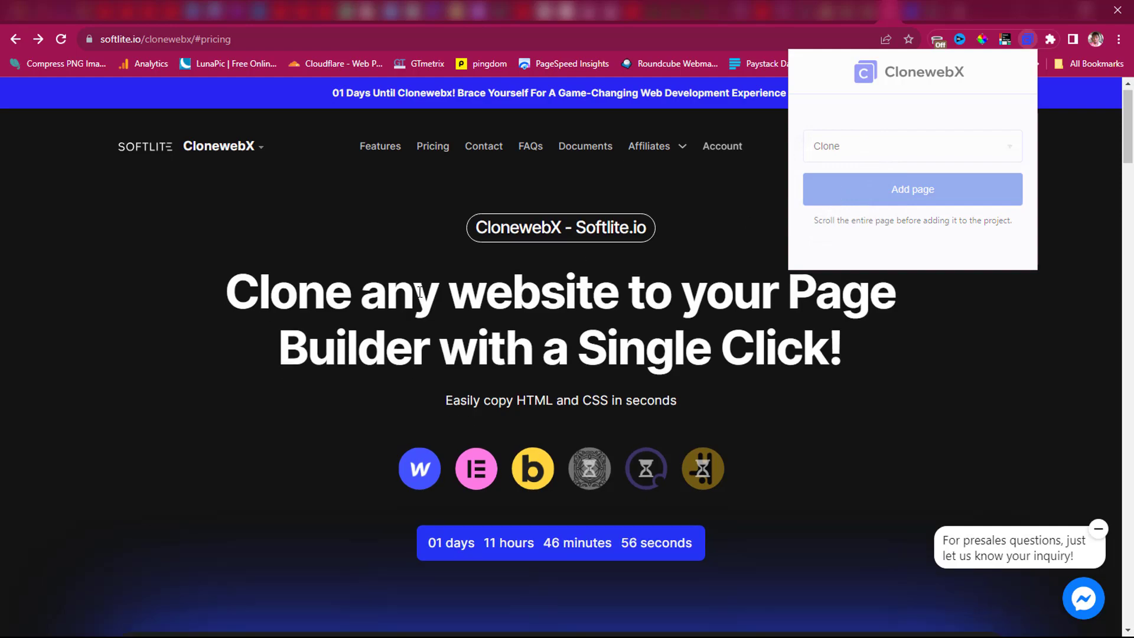
scroll("down", 3)
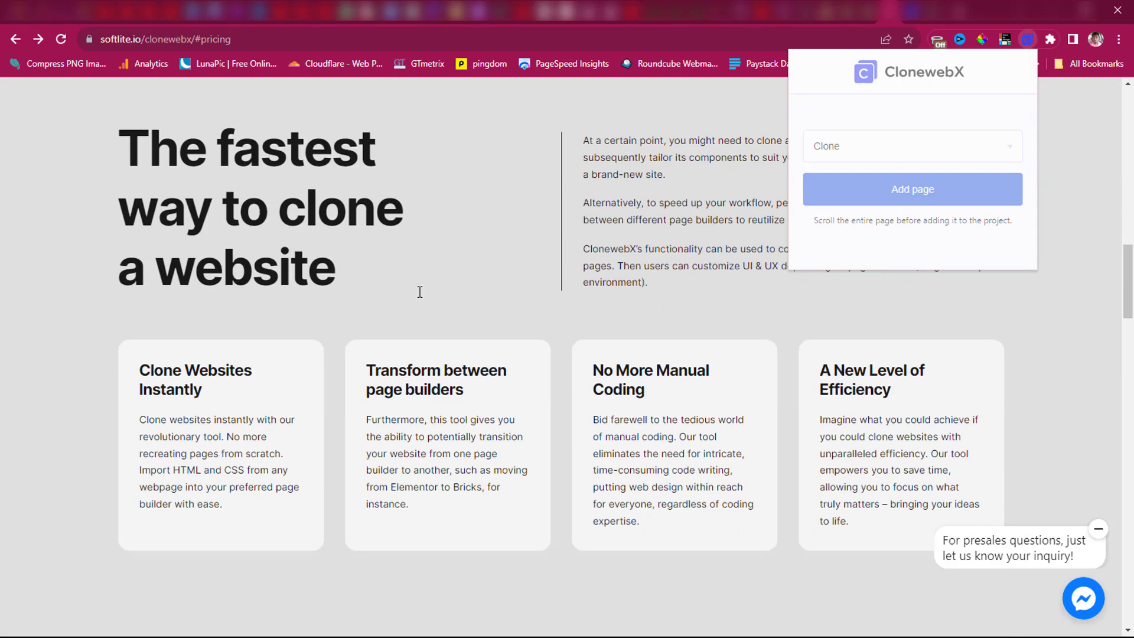
scroll("down", 3)
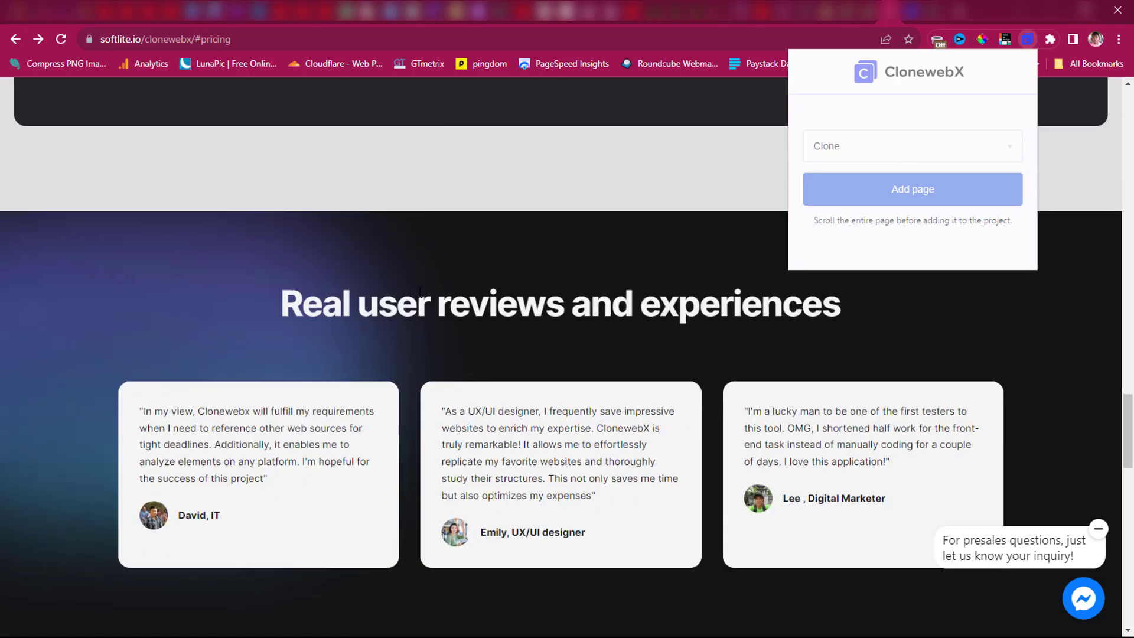
left_click(912, 189)
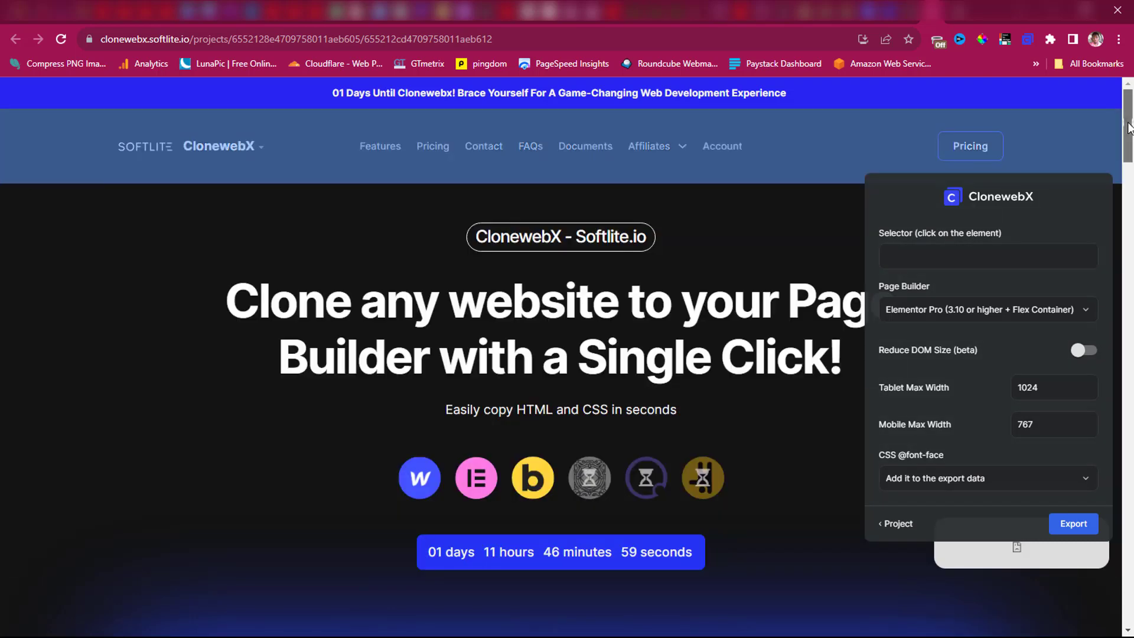
scroll("down", 3)
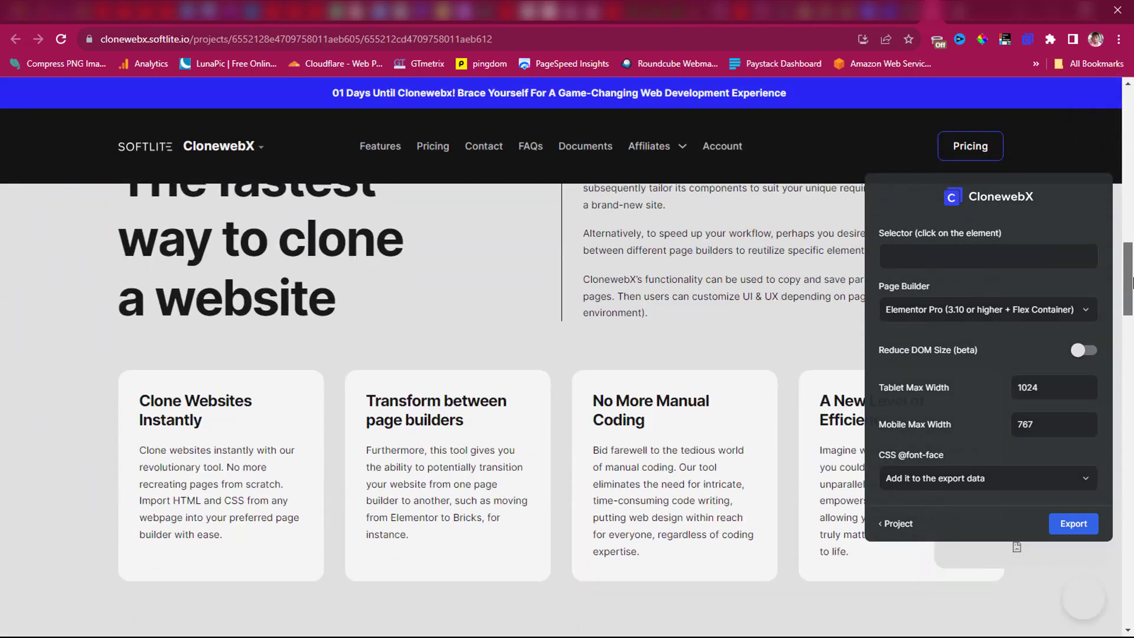
scroll("down", 3)
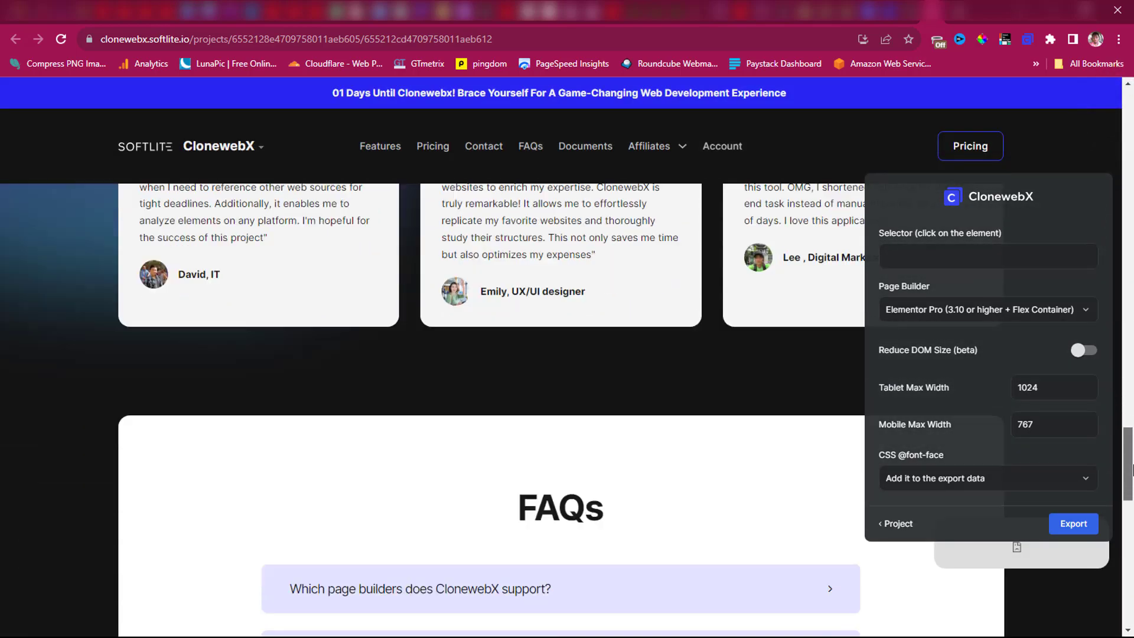
scroll("down", 3)
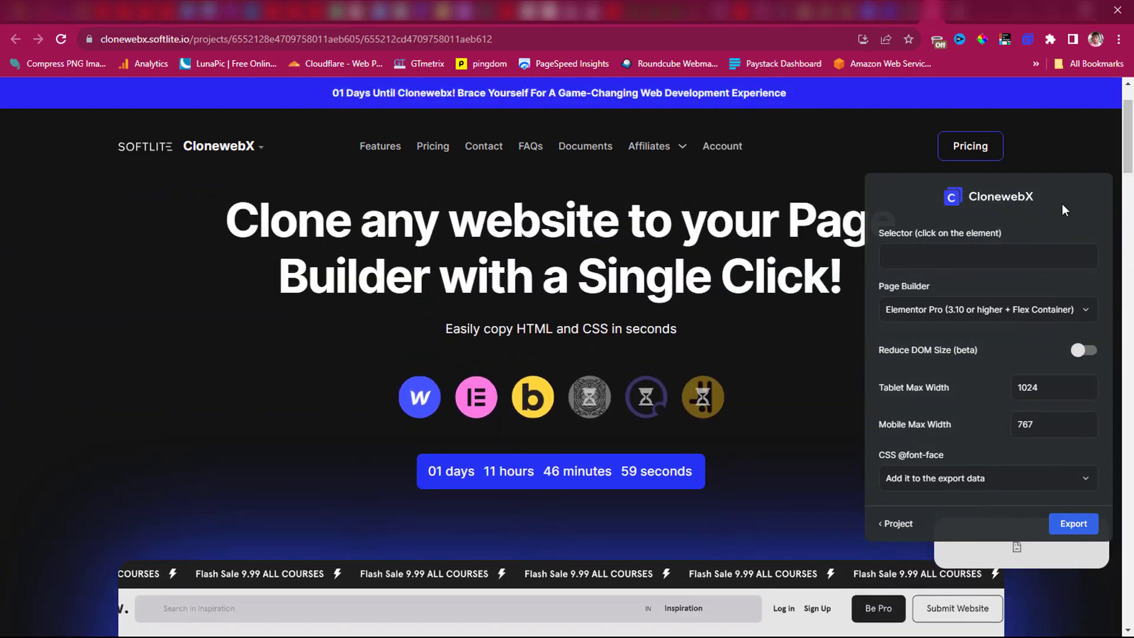
mouse_move(1082, 211)
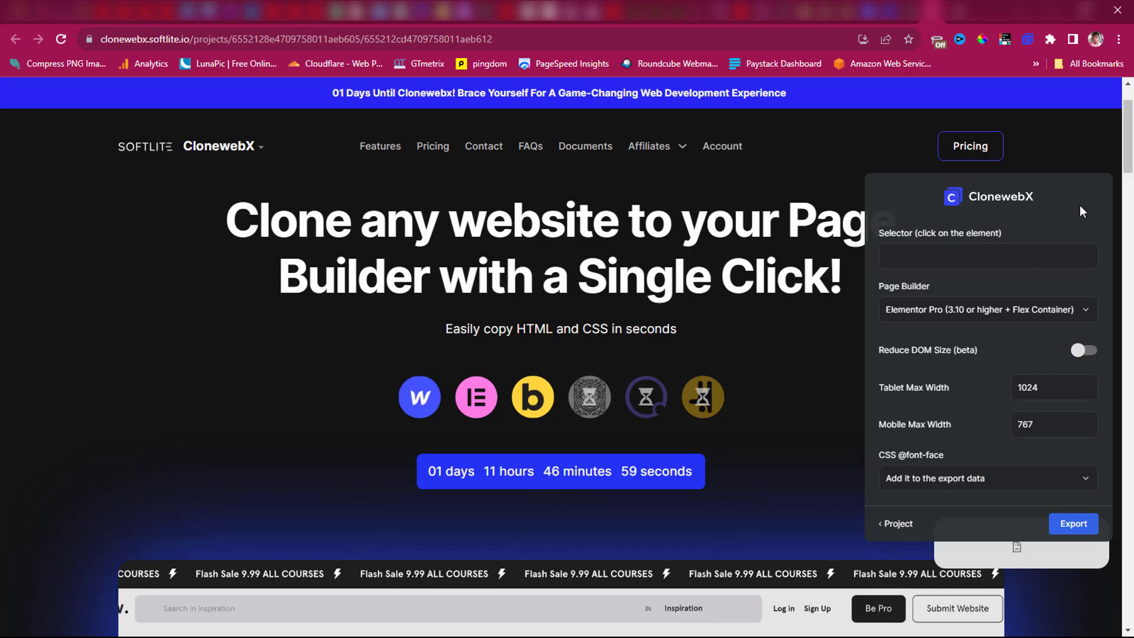
left_click(987, 256)
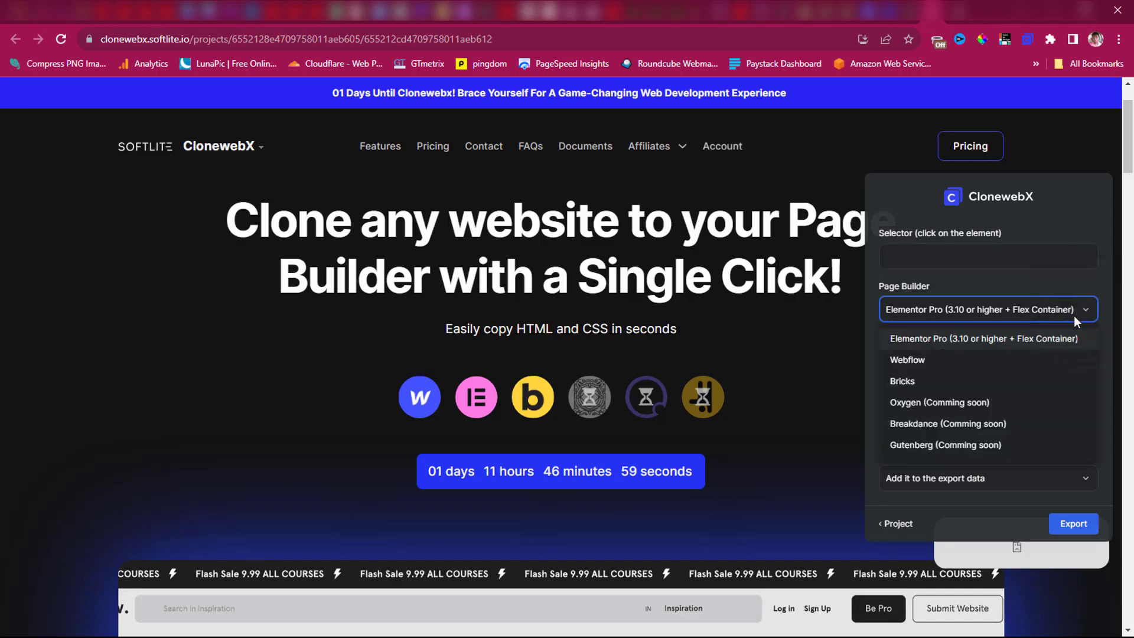
mouse_move(937, 349)
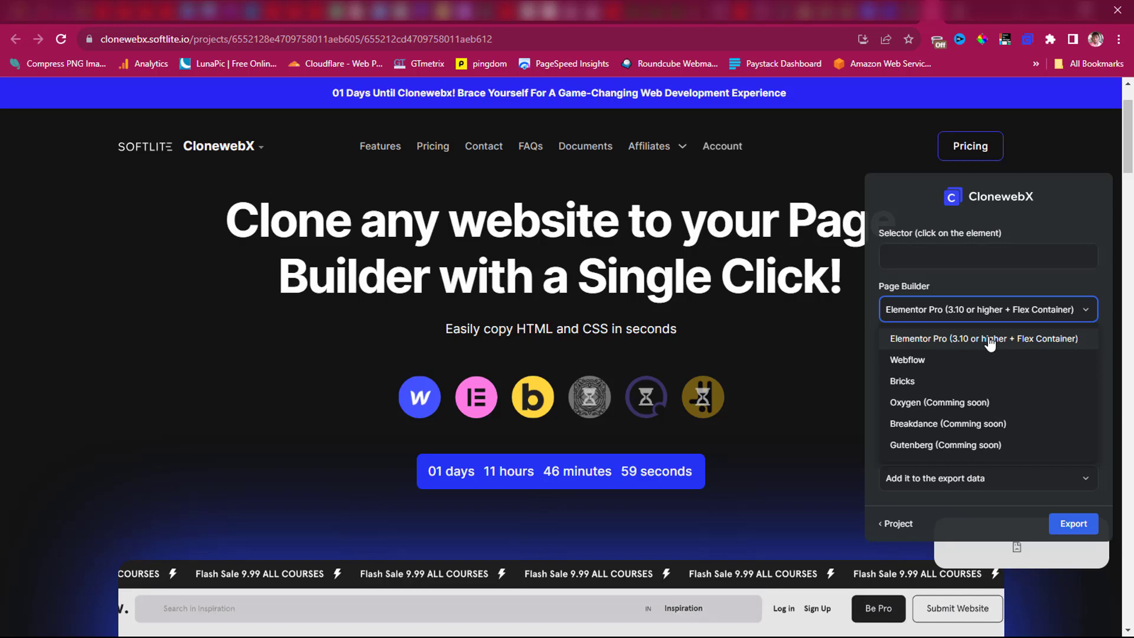
mouse_move(934, 356)
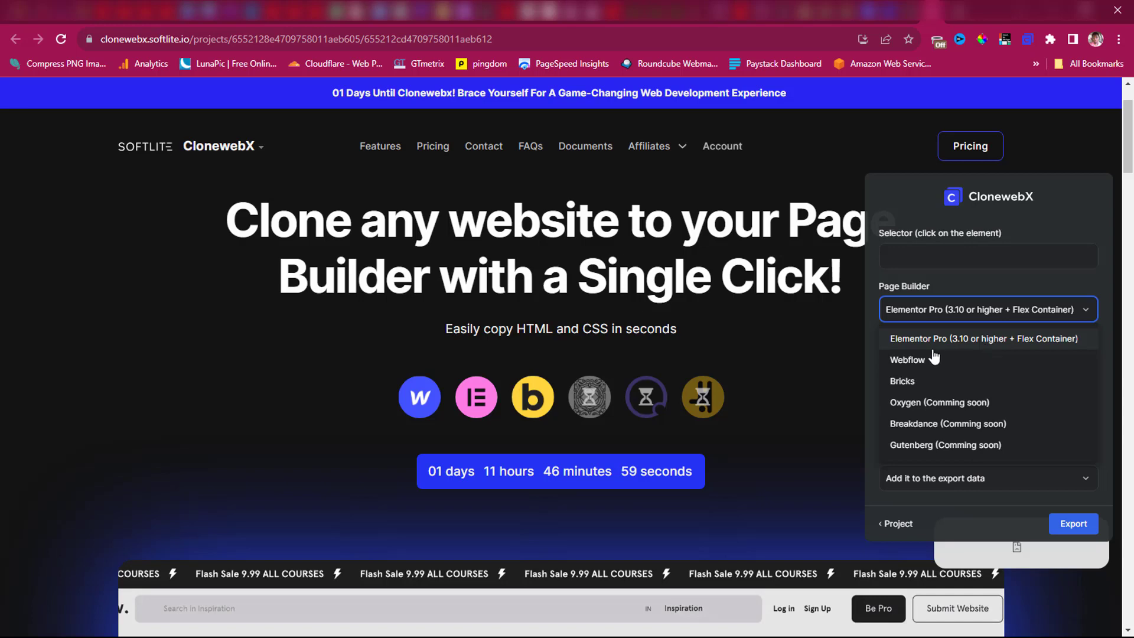
mouse_move(921, 365)
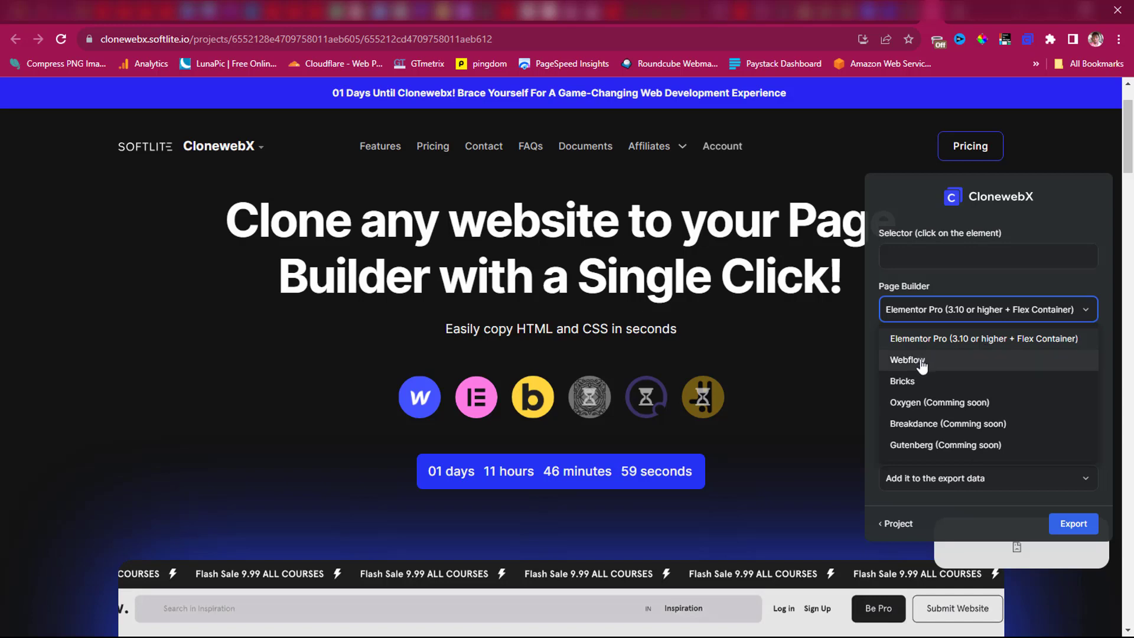
mouse_move(918, 387)
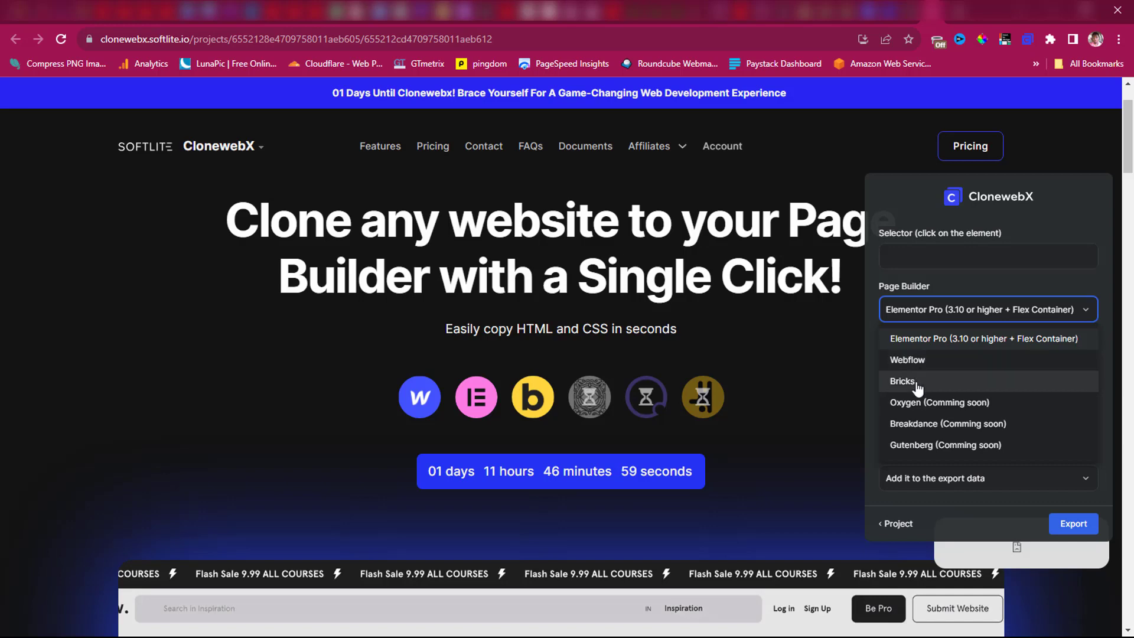
mouse_move(979, 427)
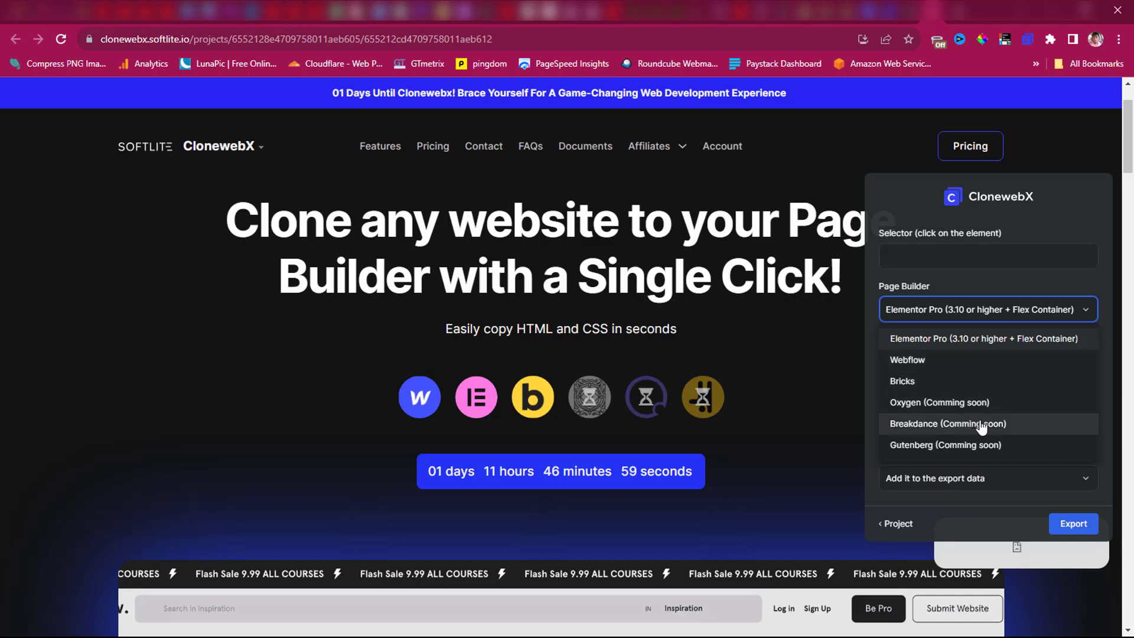
mouse_move(1012, 441)
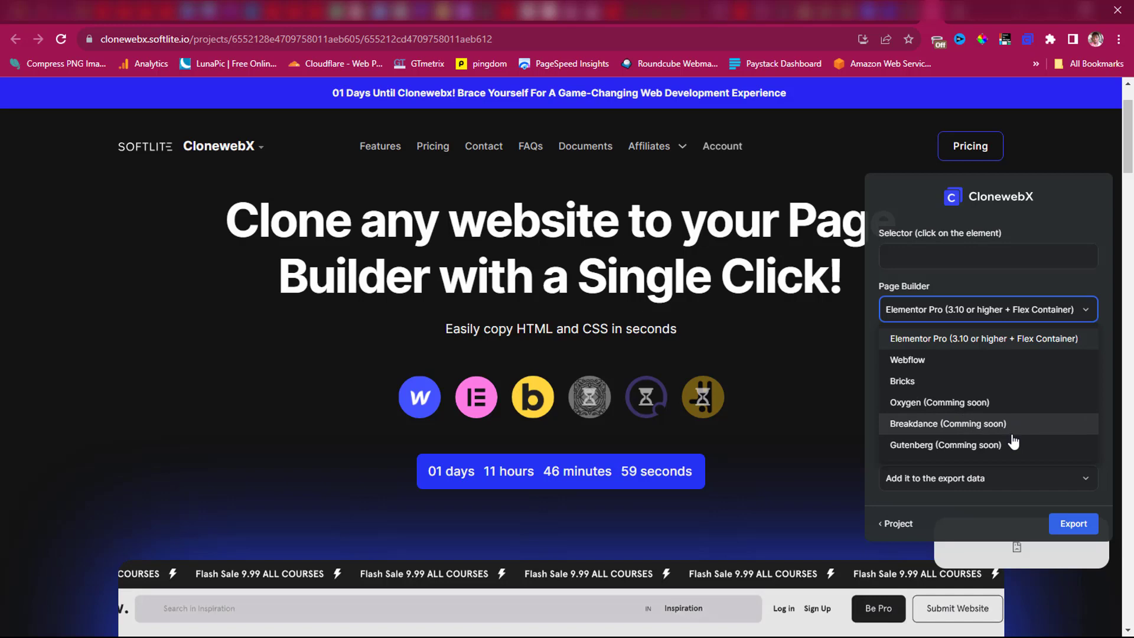
mouse_move(970, 411)
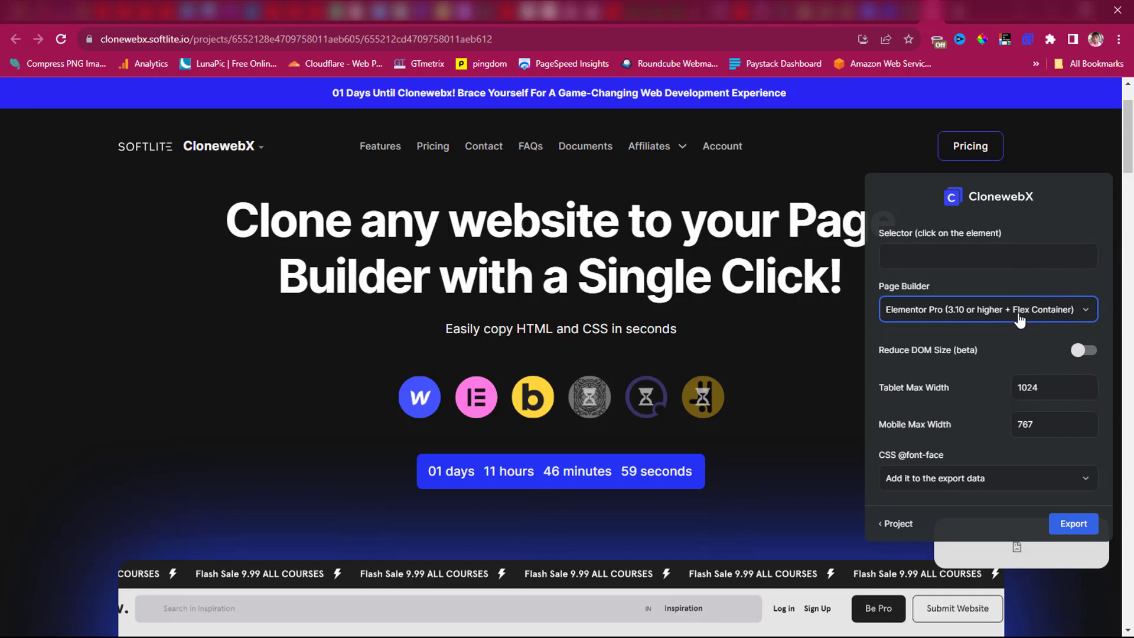
mouse_move(1099, 355)
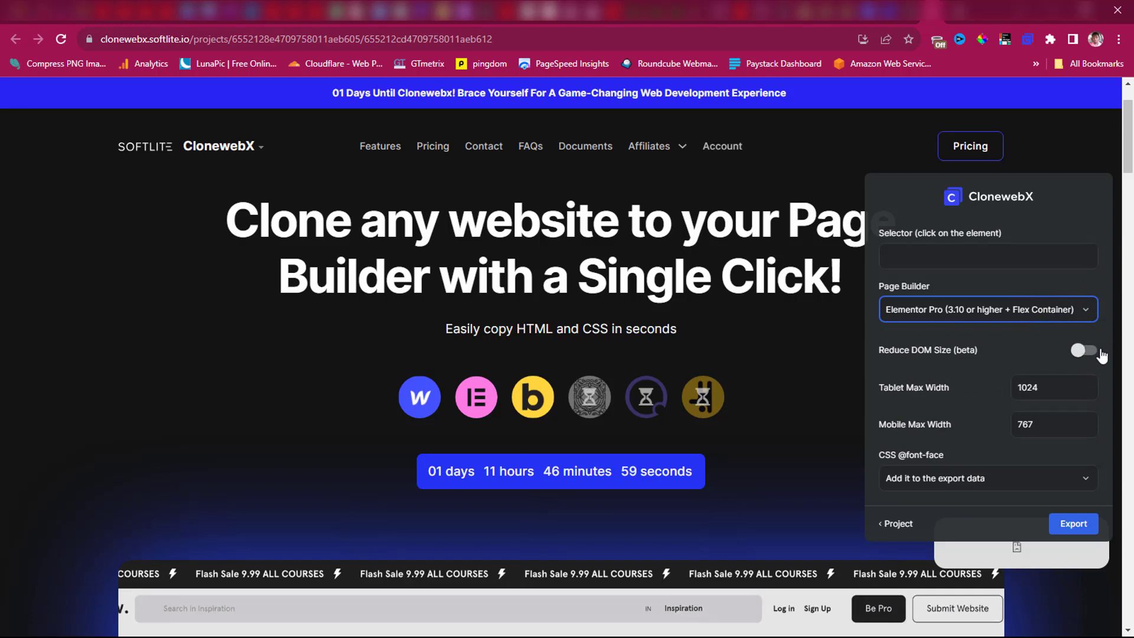
mouse_move(1104, 355)
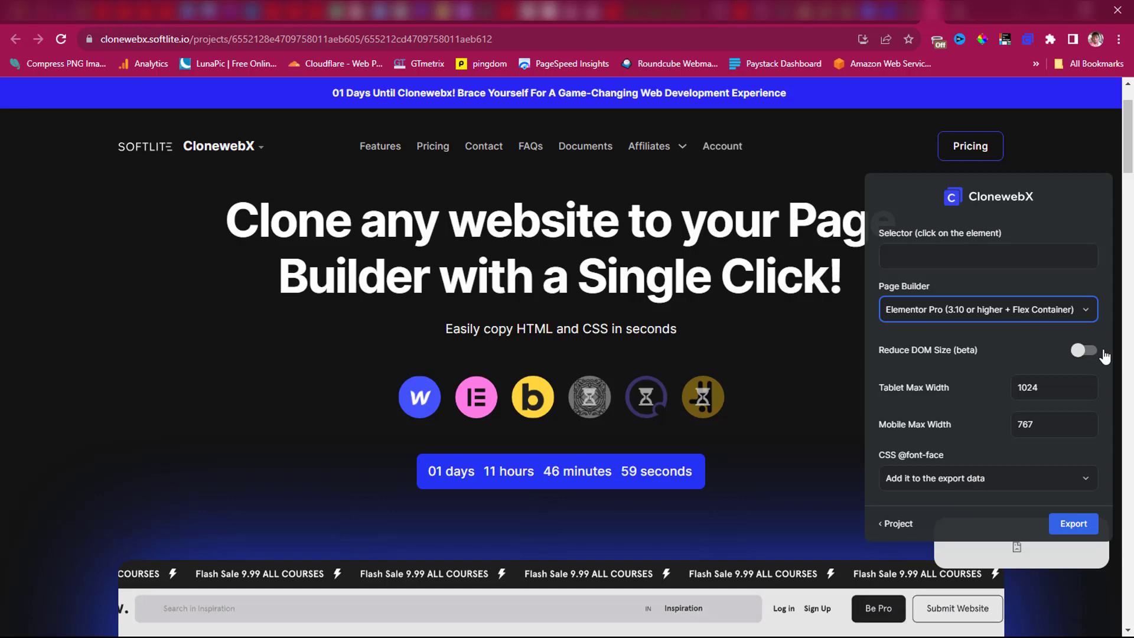
mouse_move(978, 402)
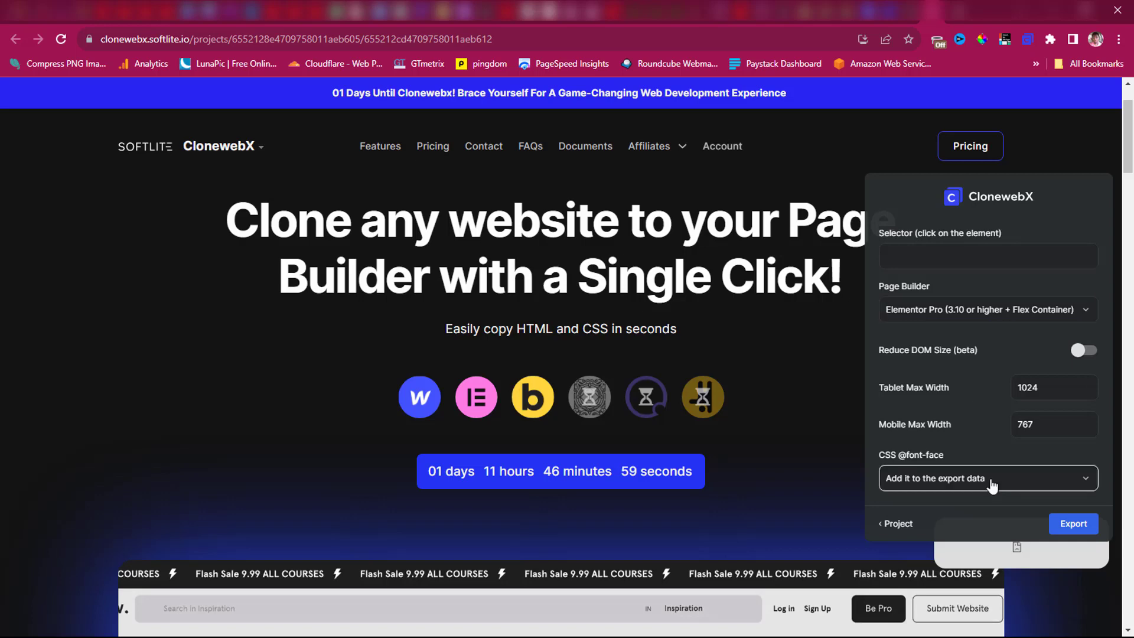
left_click(987, 478)
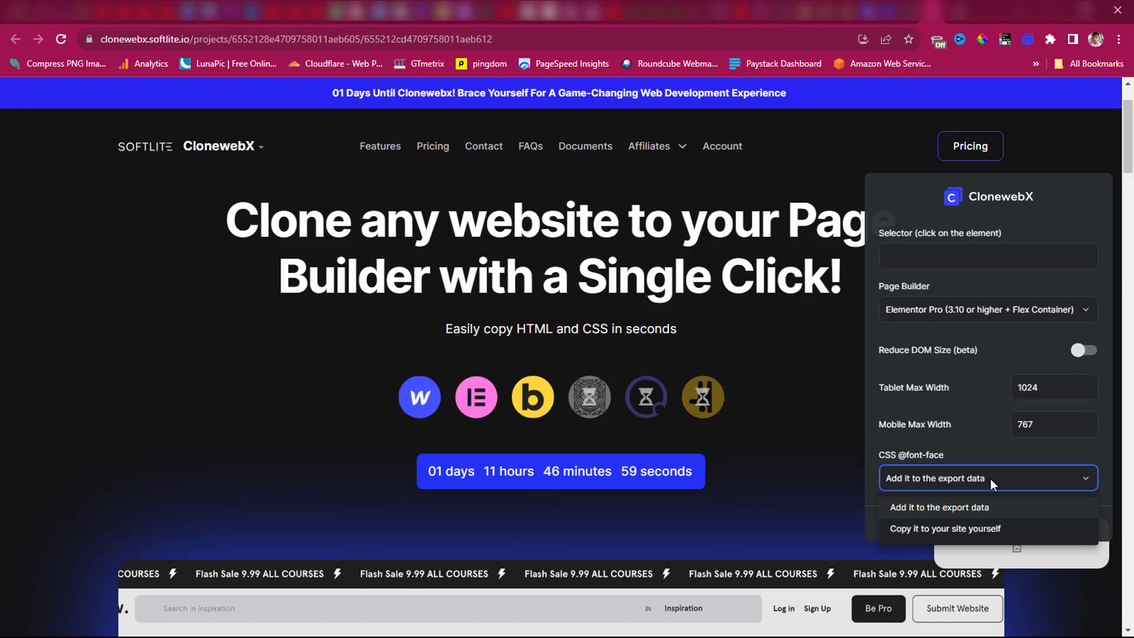
left_click(938, 507)
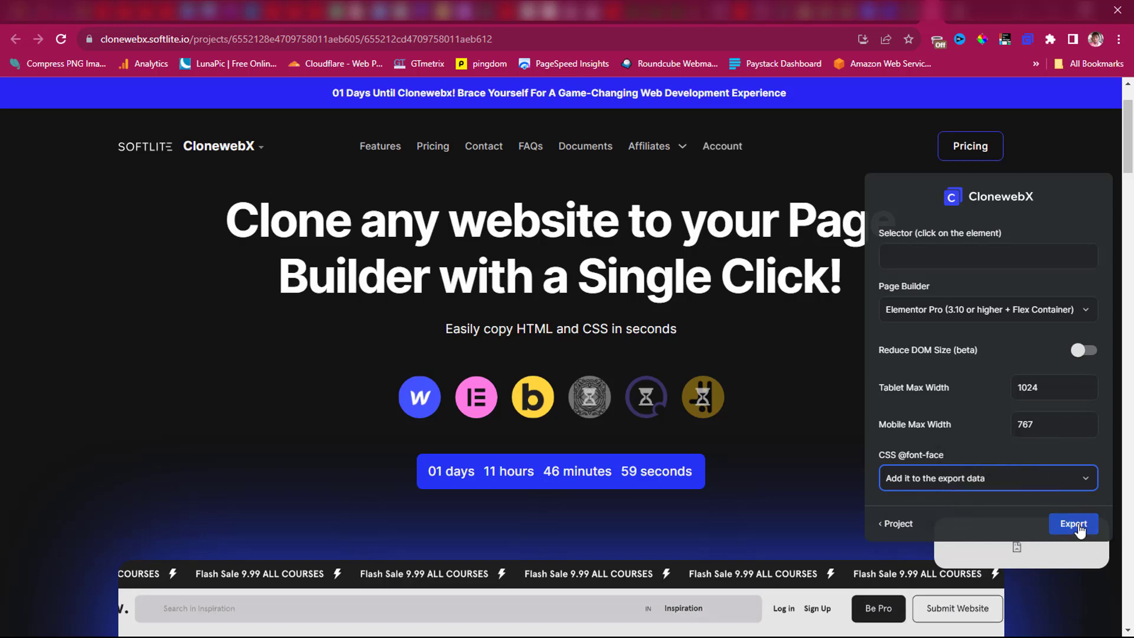
Try exporting without a selector, triggering the 'Please enter a CSS selector' warning.
left_click(1074, 524)
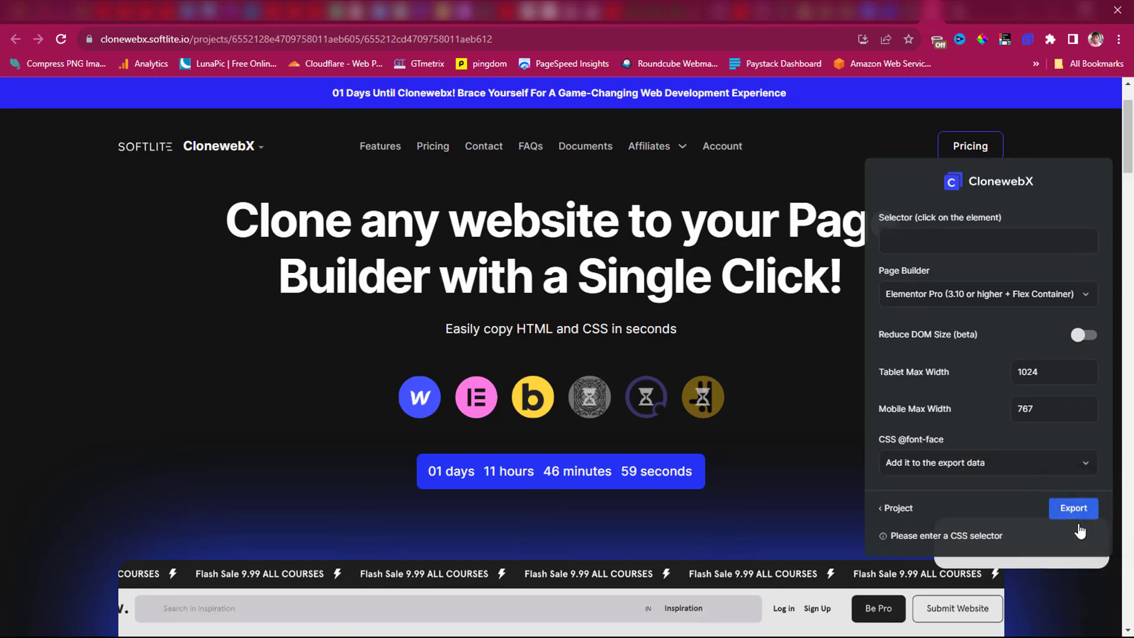
mouse_move(1005, 540)
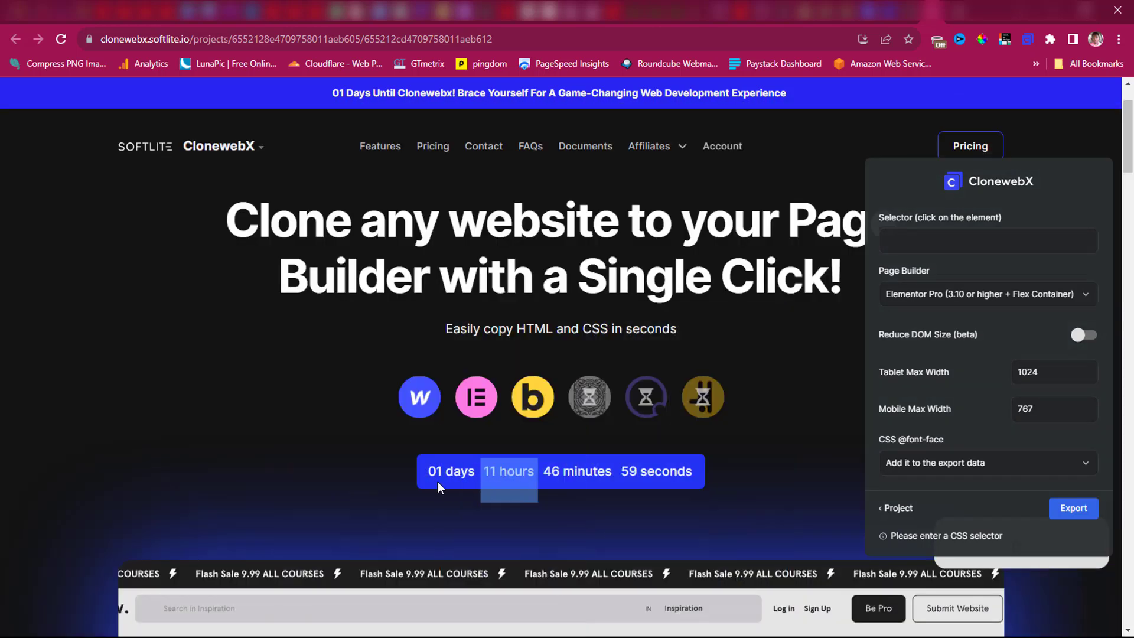
mouse_move(571, 405)
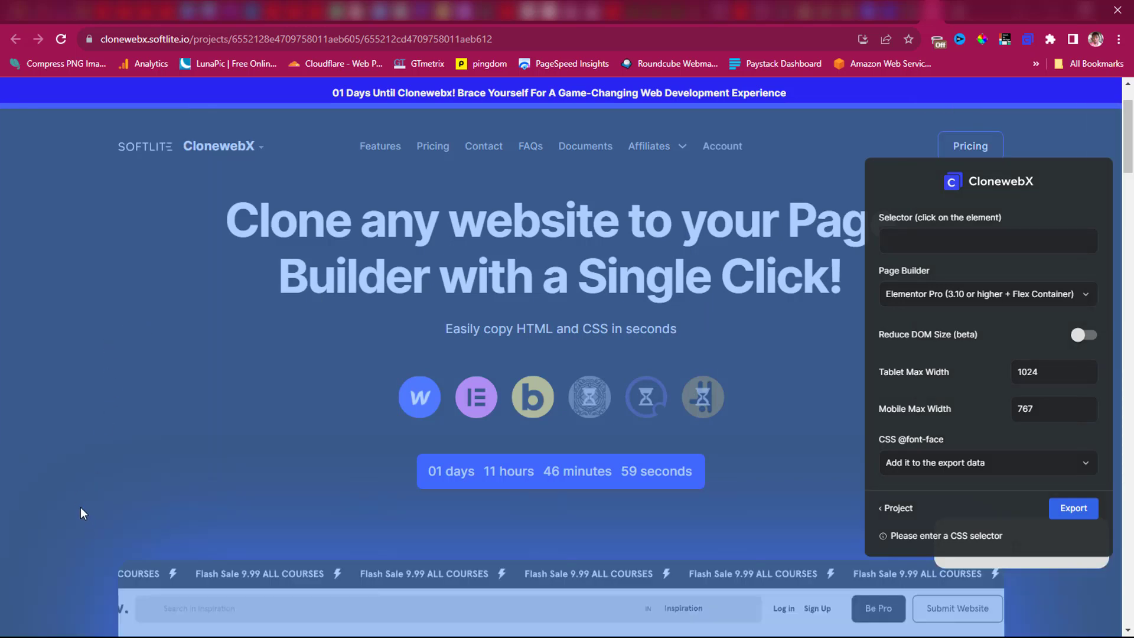
mouse_move(71, 500)
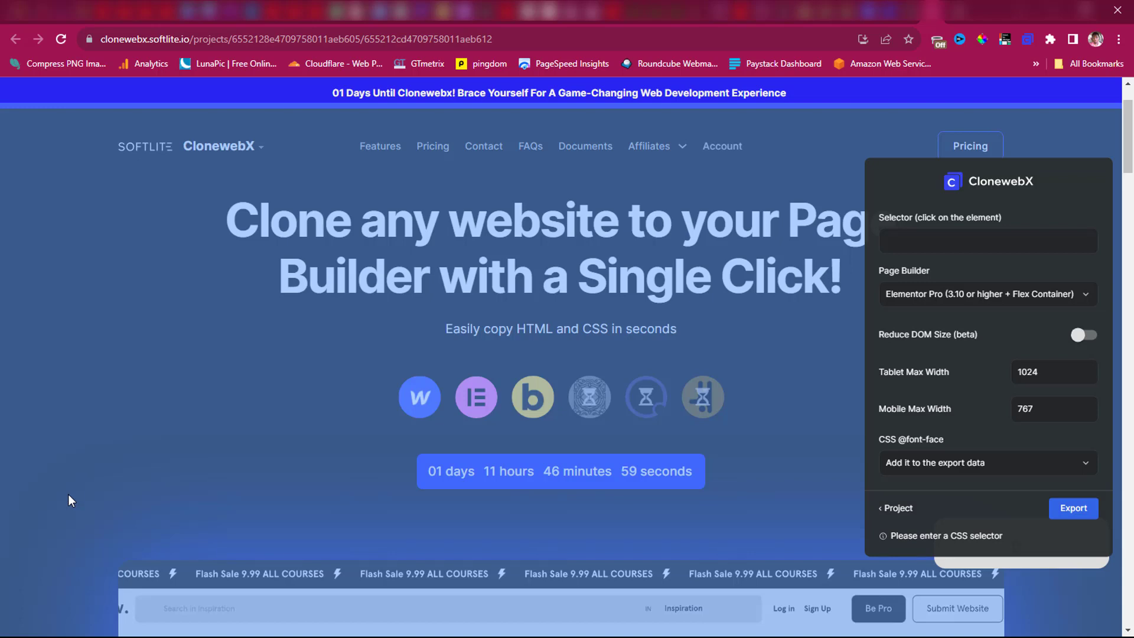
Preview selectors, choose #smooth-wrapper as the export selector, and export for Elementor.
left_click(71, 500)
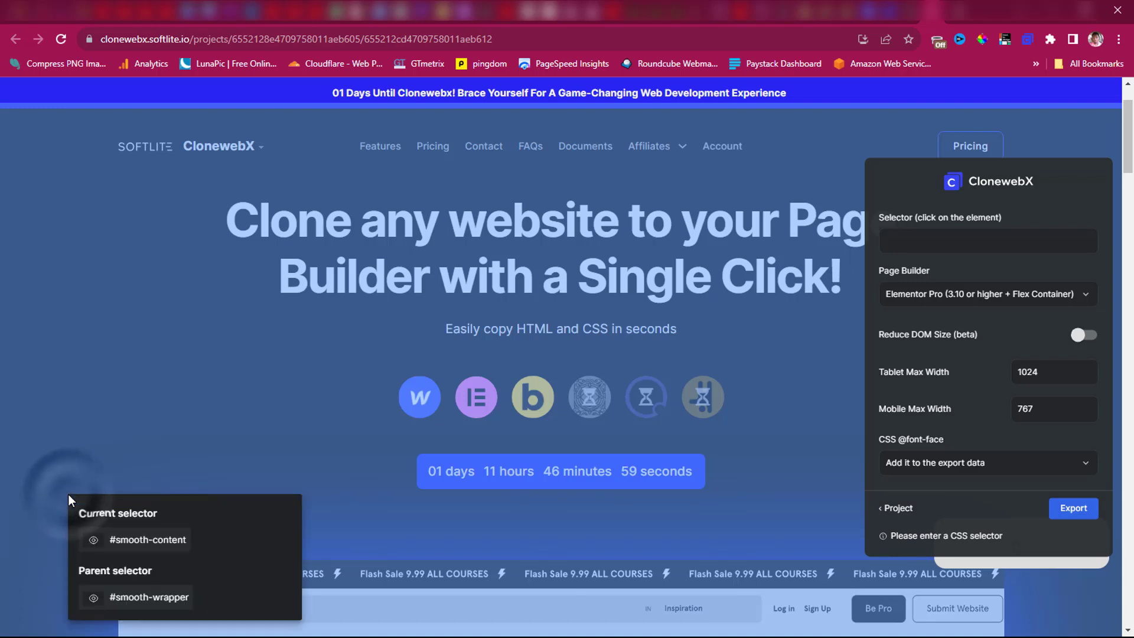
mouse_move(116, 512)
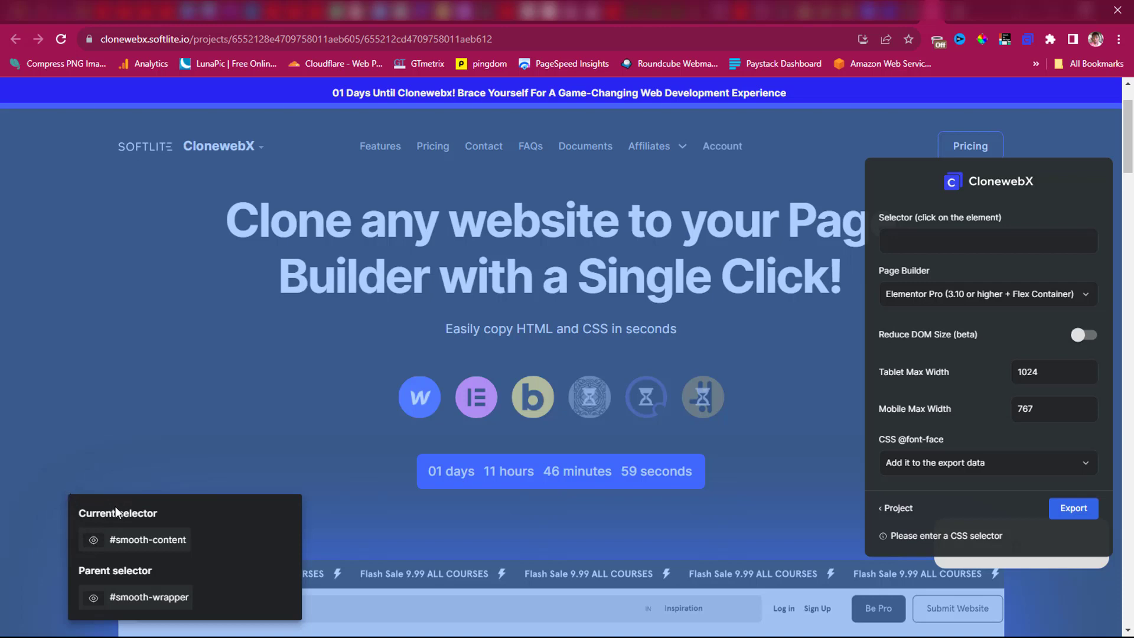
mouse_move(161, 519)
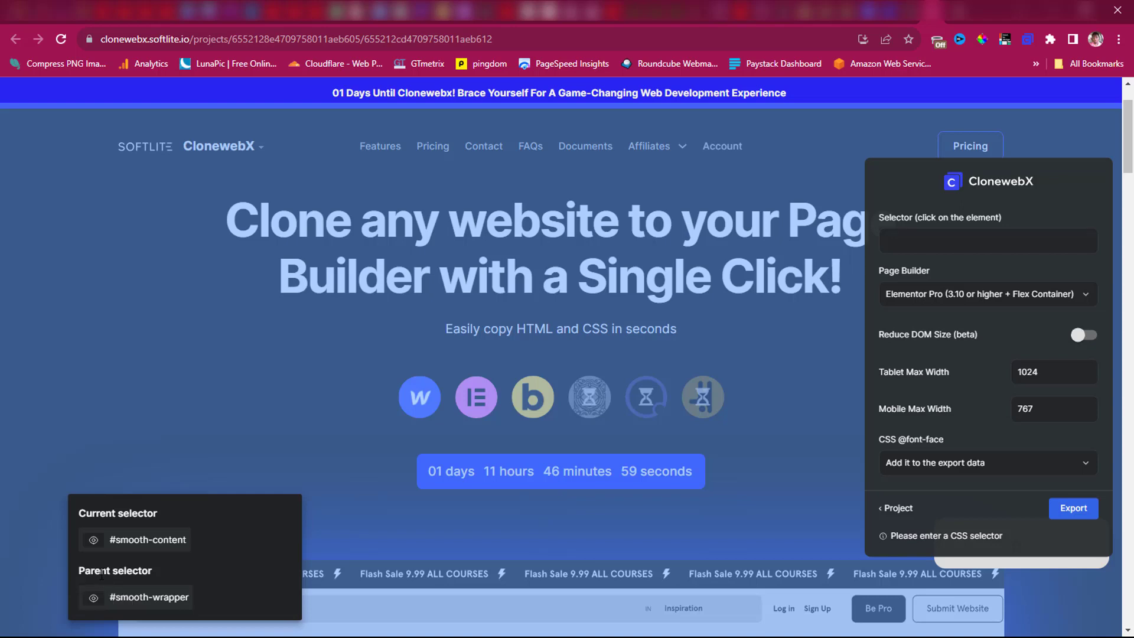
scroll("down", 3)
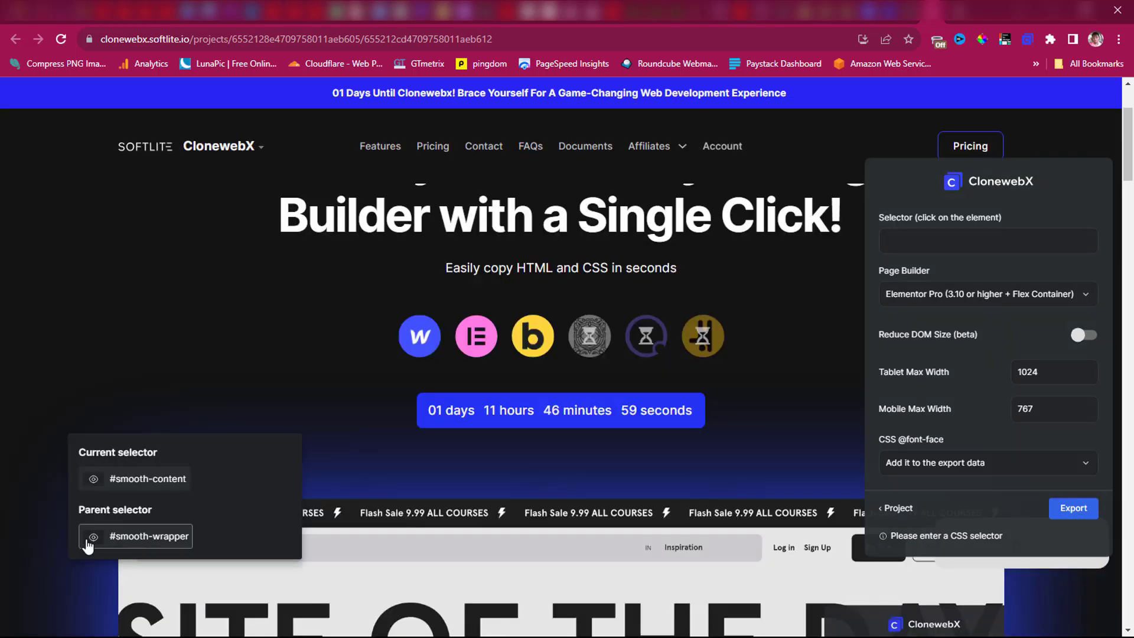
left_click(92, 478)
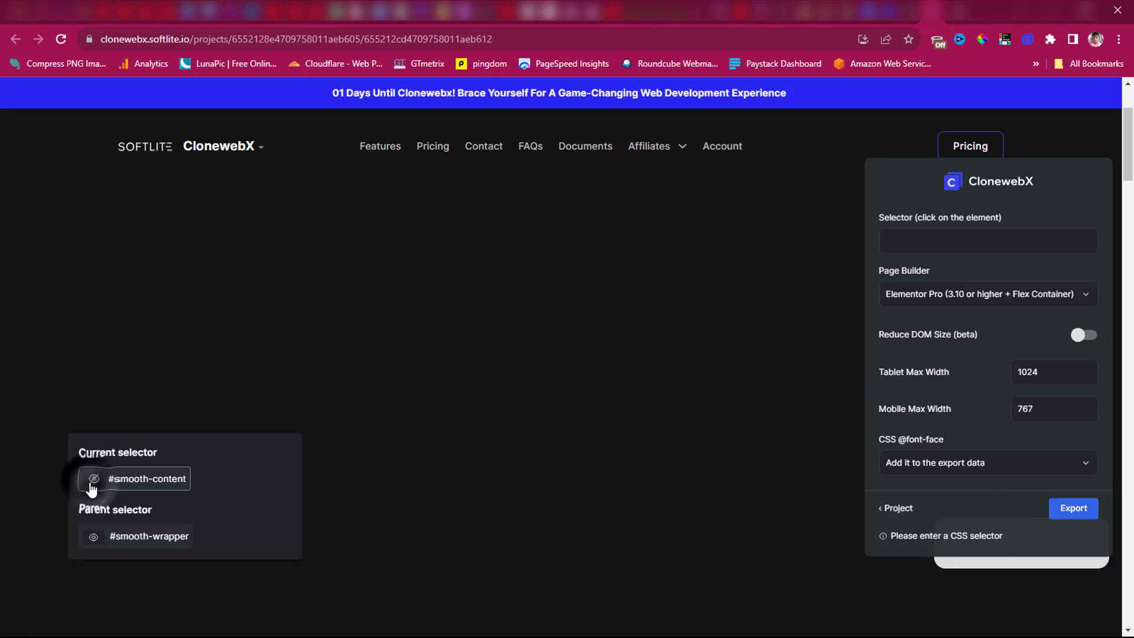
mouse_move(78, 496)
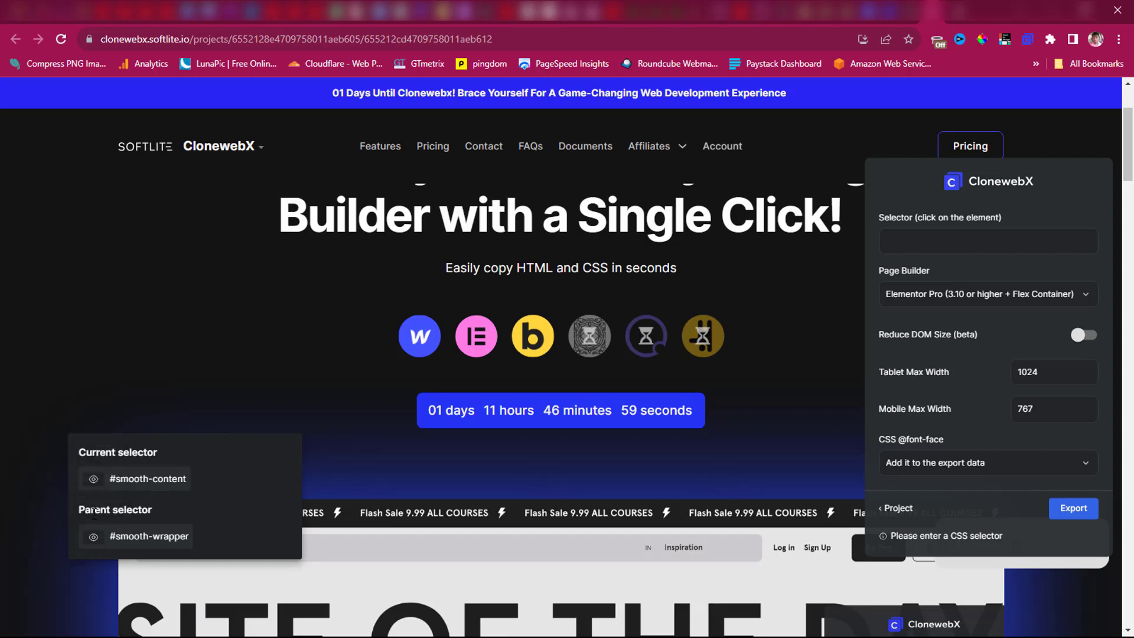
left_click(93, 535)
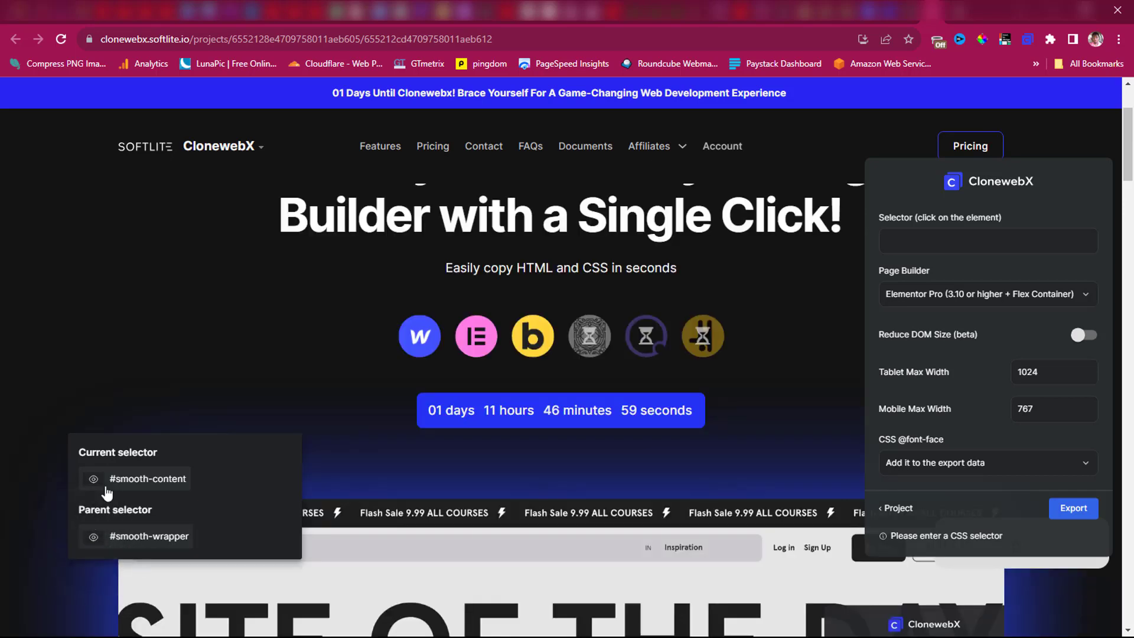
left_click(149, 536)
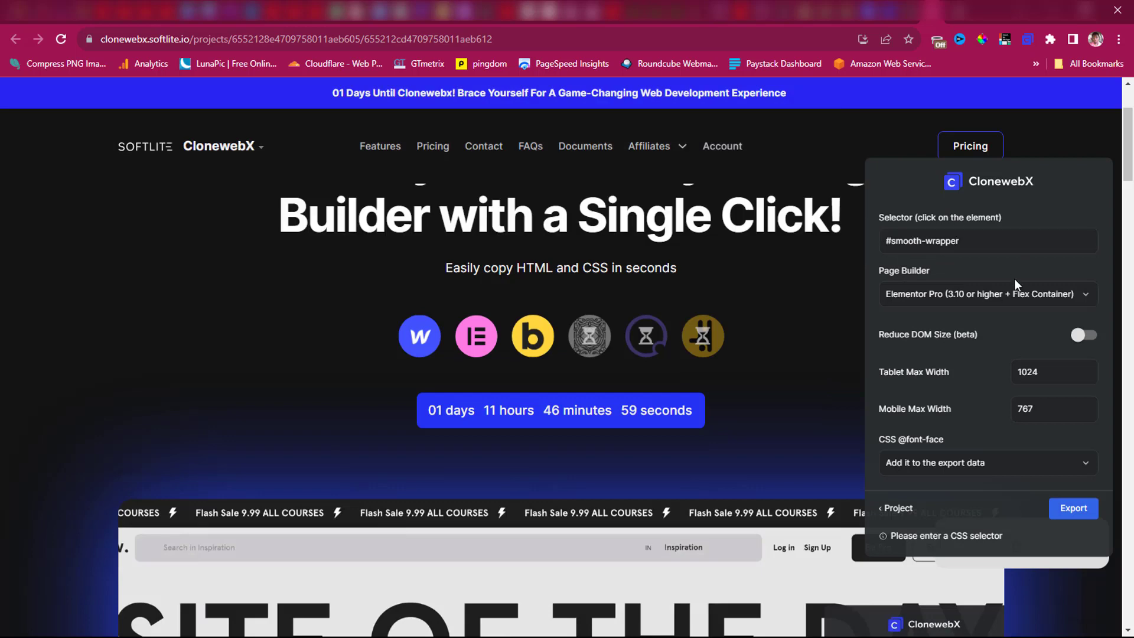
mouse_move(1101, 456)
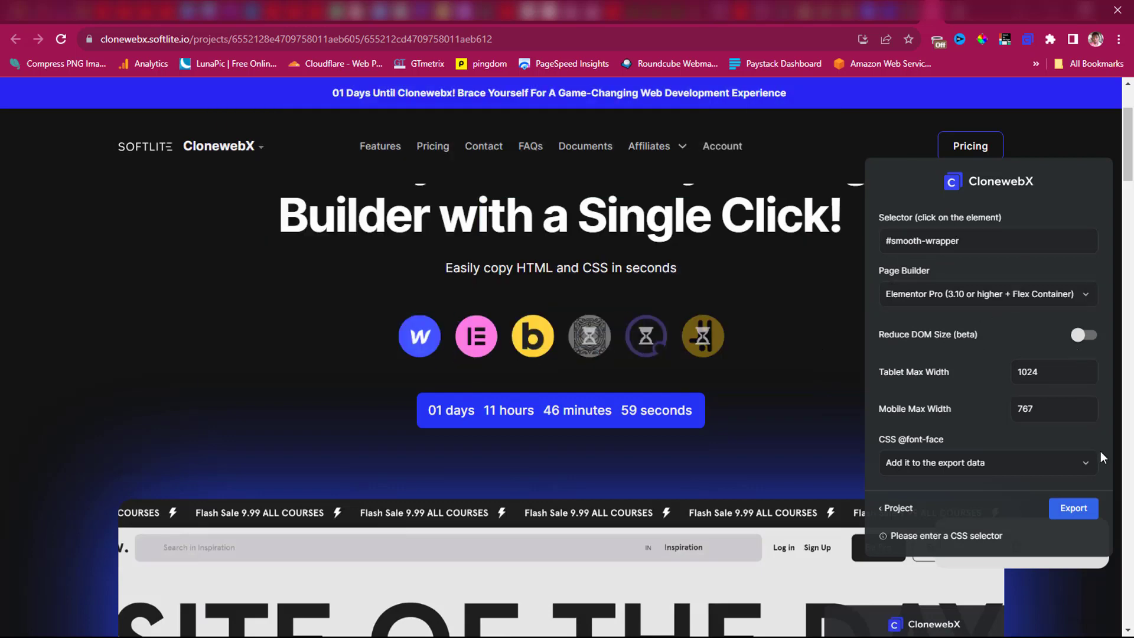
left_click(1073, 508)
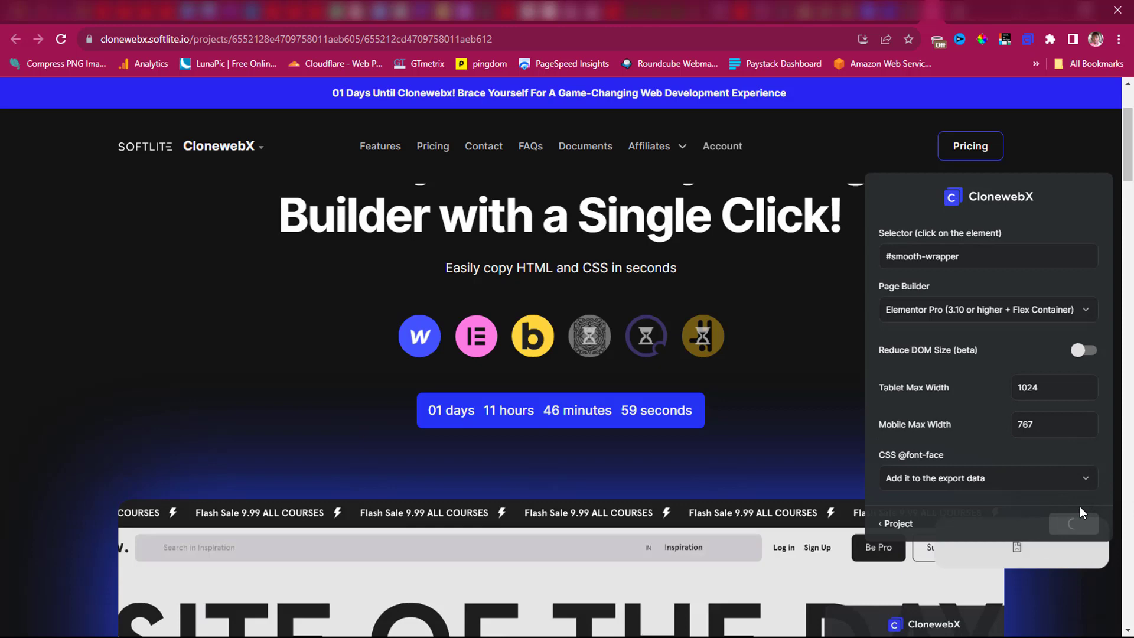
left_click(1046, 524)
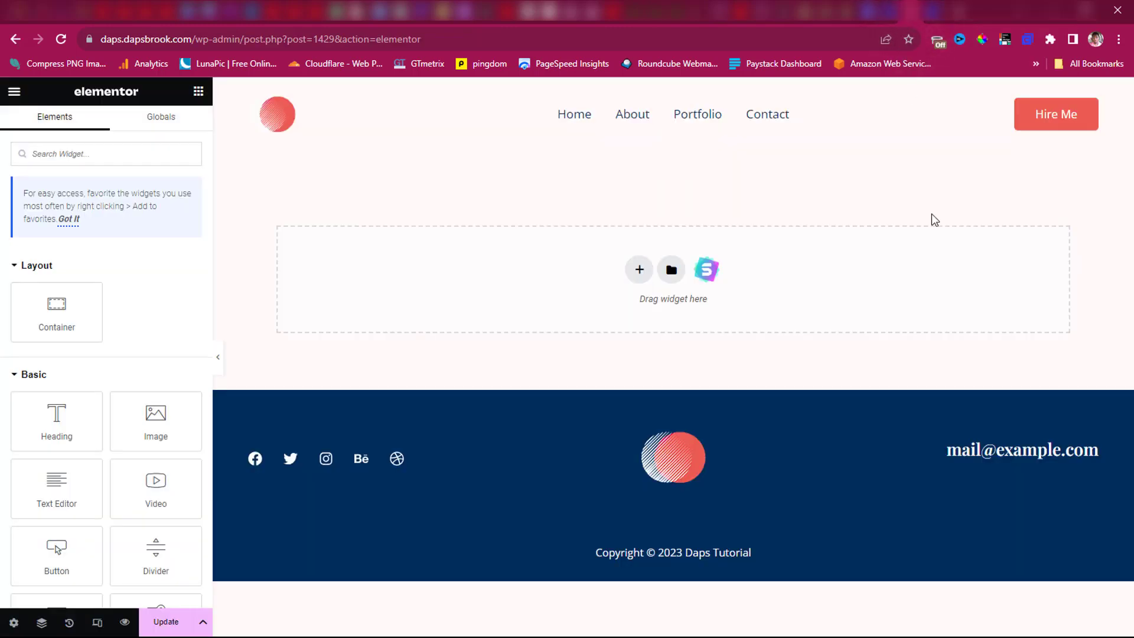
mouse_move(695, 333)
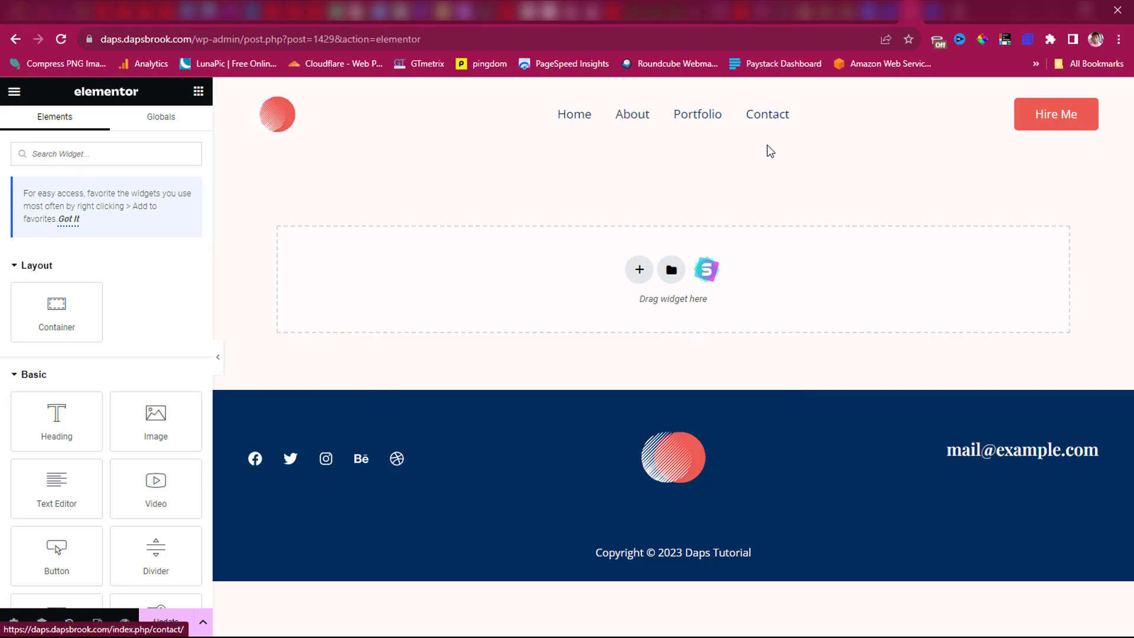
mouse_move(951, 169)
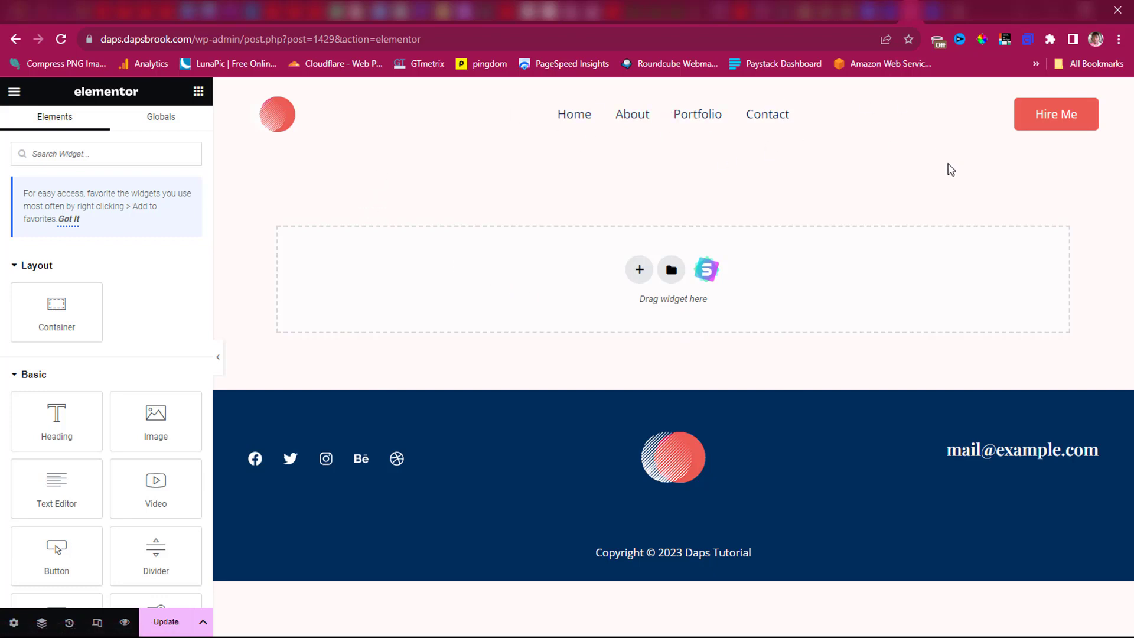
mouse_move(759, 291)
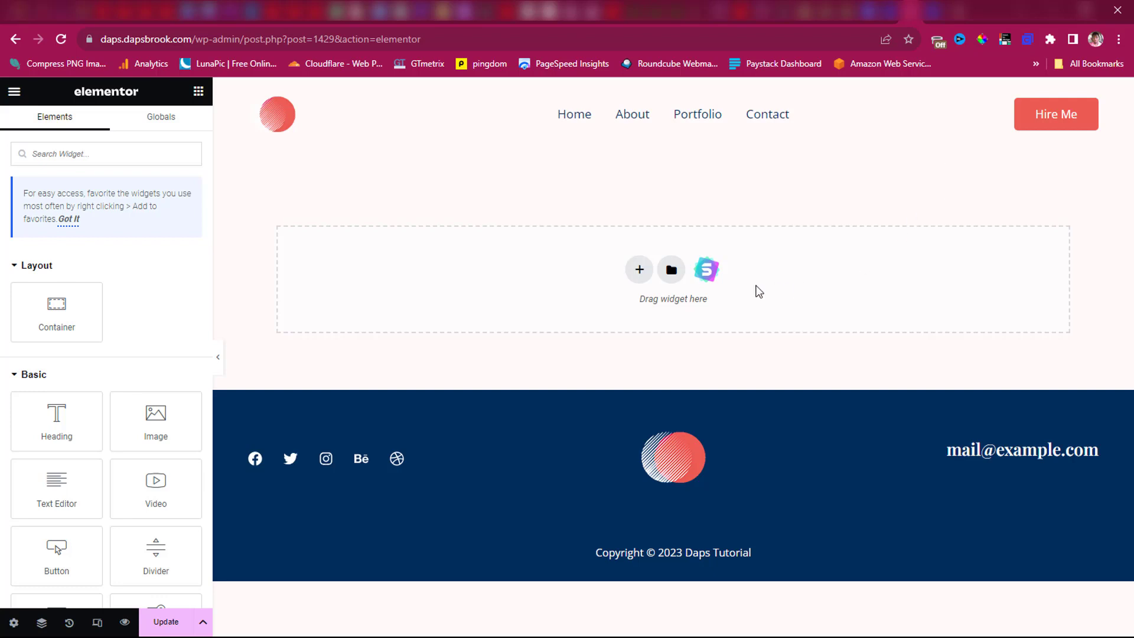
Paste the copied landing page into the empty area via 'Paste from other site' and Ctrl+V.
right_click(748, 265)
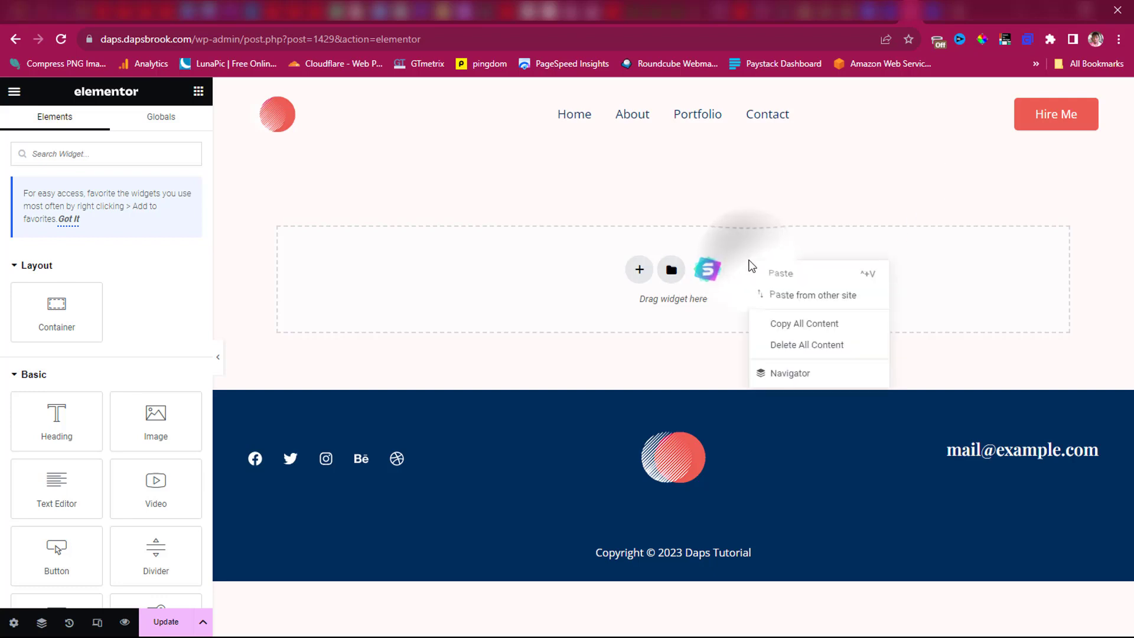
mouse_move(798, 300)
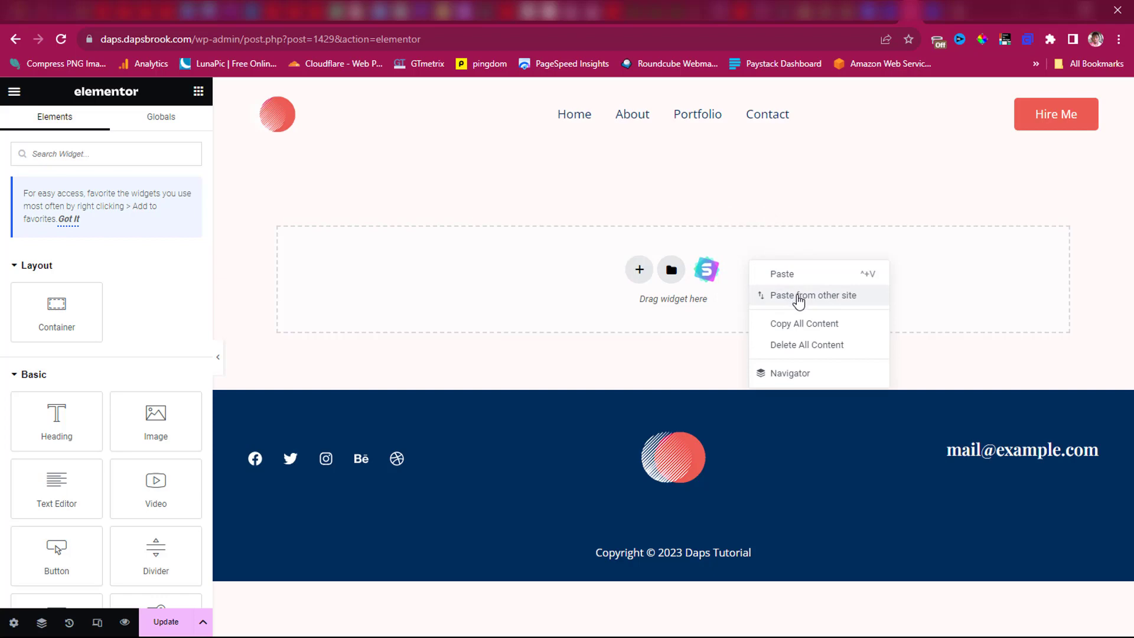
left_click(812, 295)
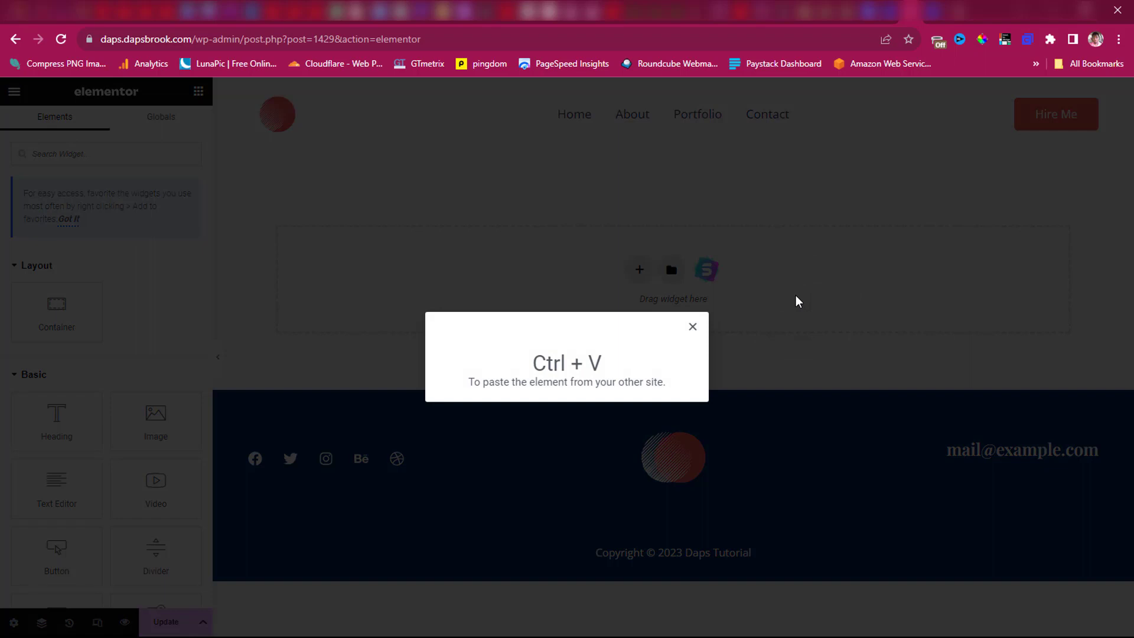
key("ctrl+v")
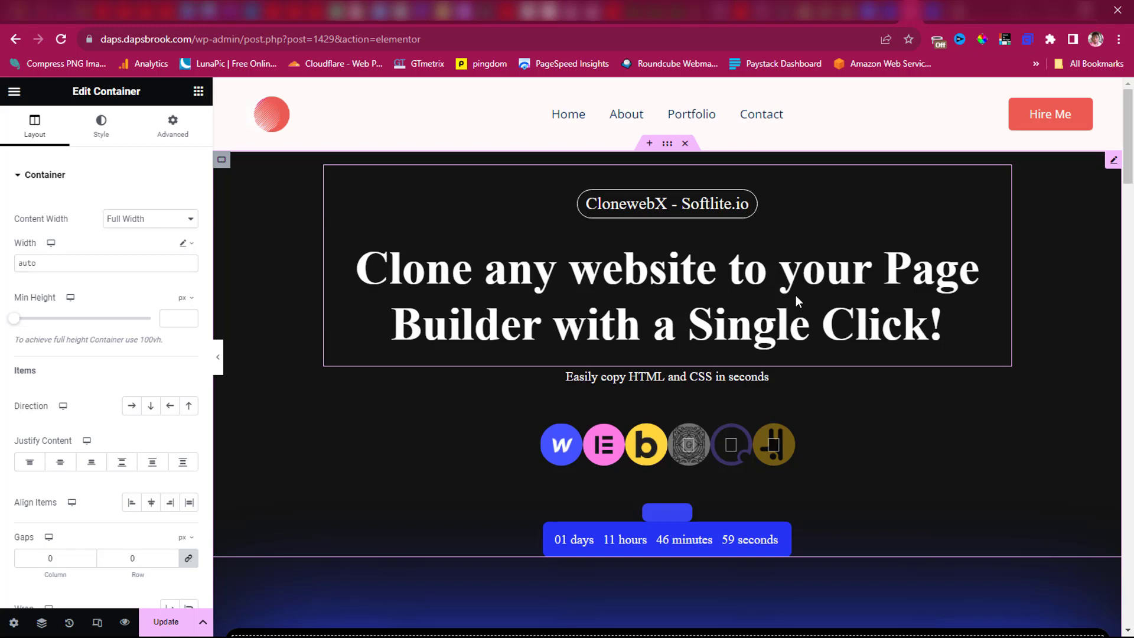
mouse_move(867, 283)
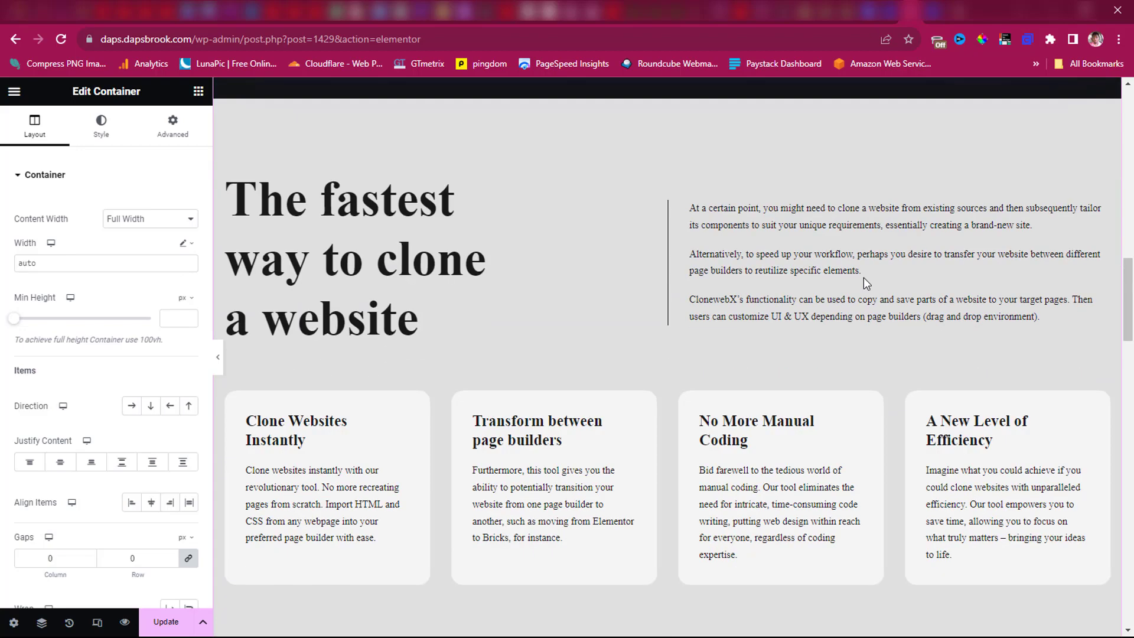
scroll("down", 3)
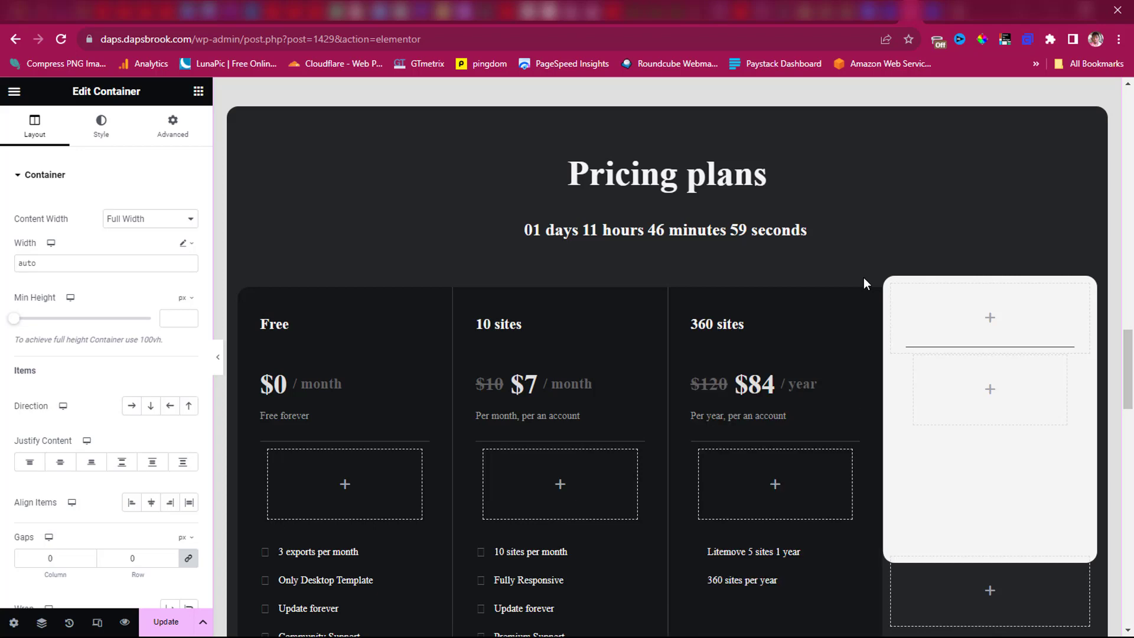
scroll("down", 3)
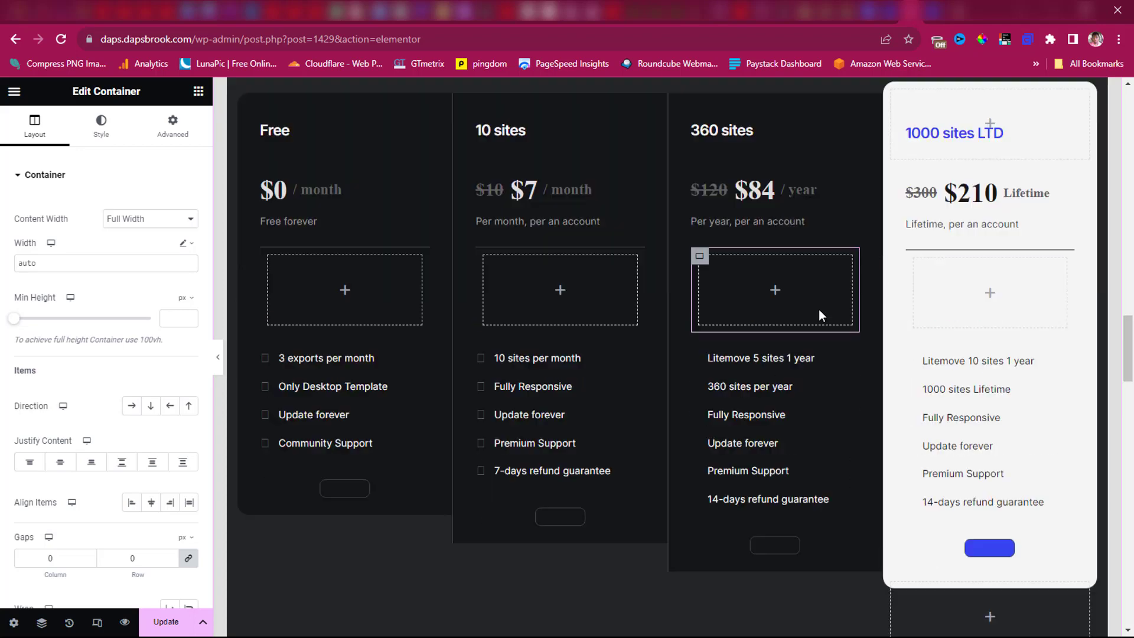
scroll("down", 3)
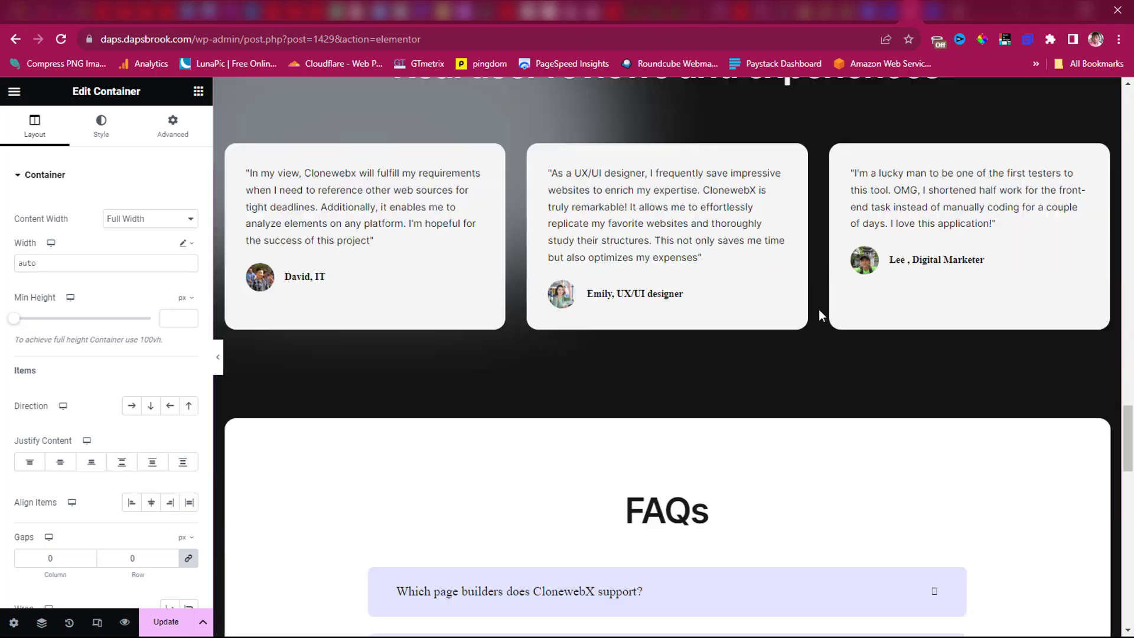
scroll("down", 3)
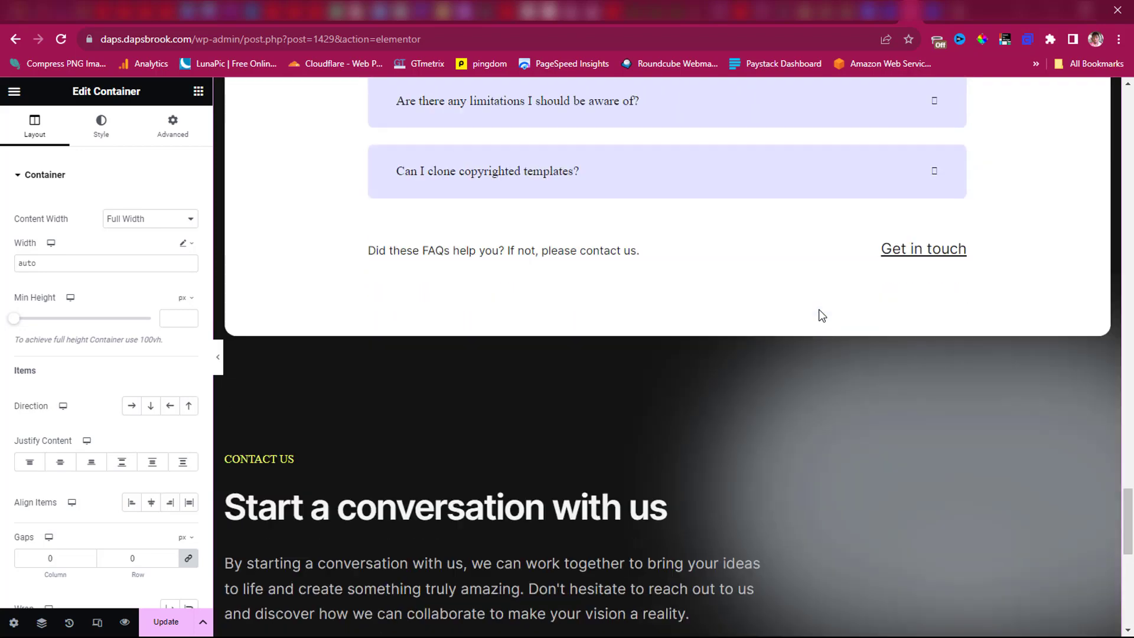
scroll("down", 3)
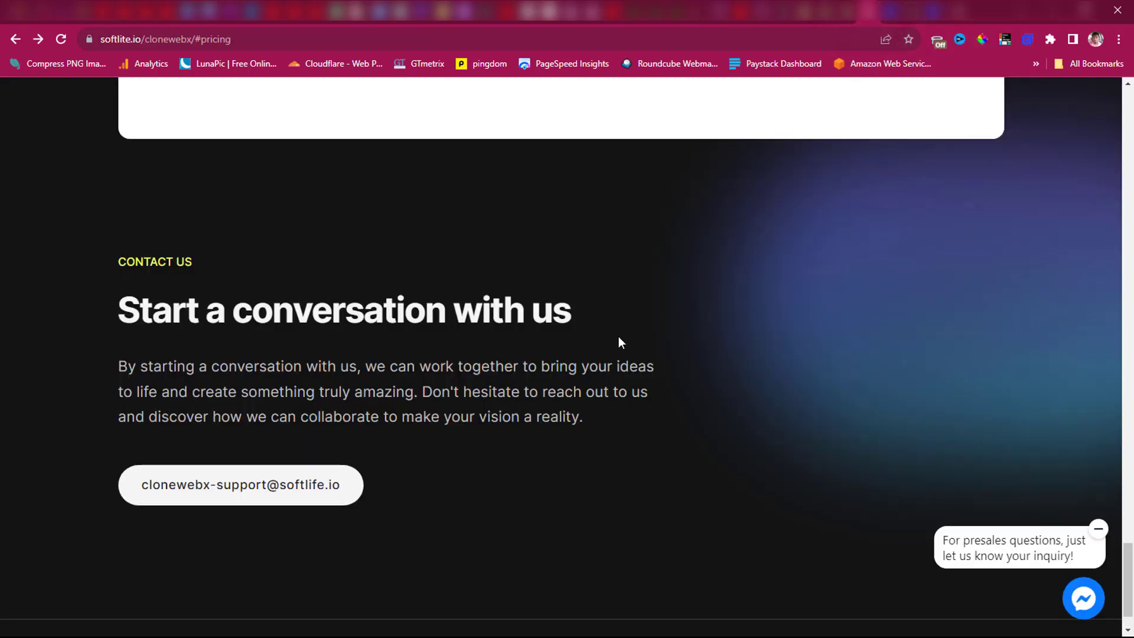
Scroll the softlite.io ClonewebX page, then switch to the 'Edit Clone with Elementor' tab.
scroll("up", 3)
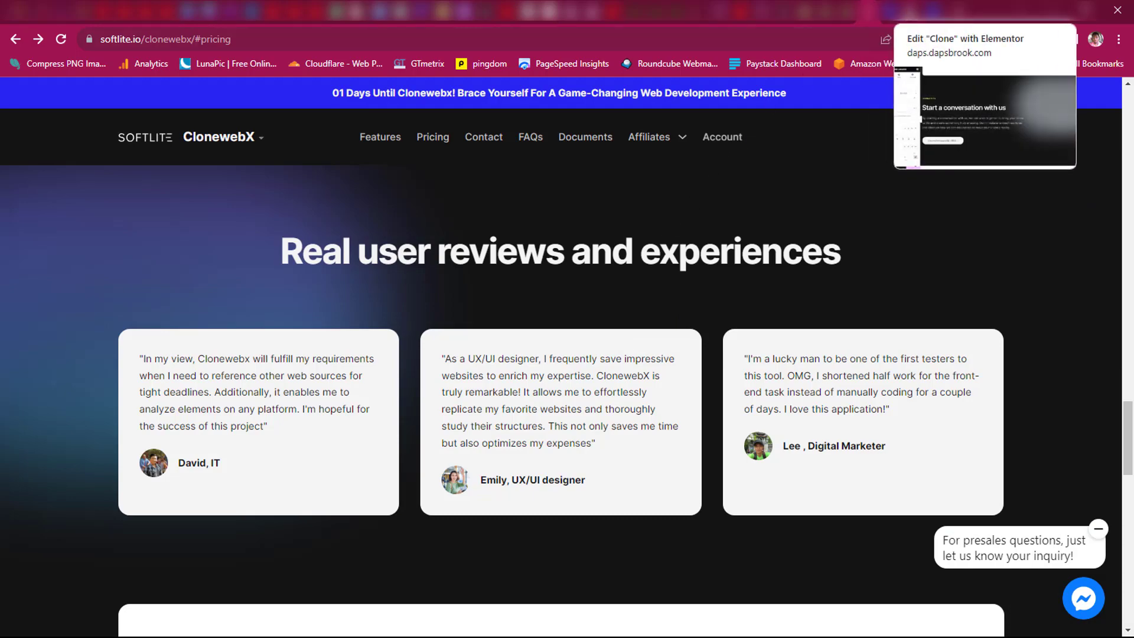
left_click(982, 48)
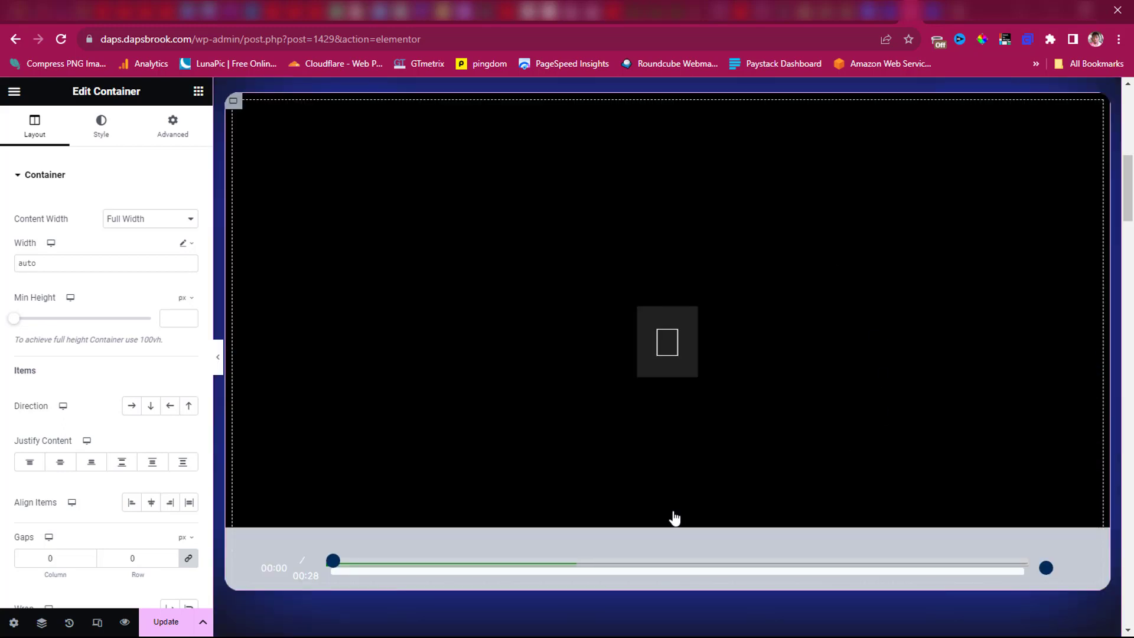
mouse_move(870, 345)
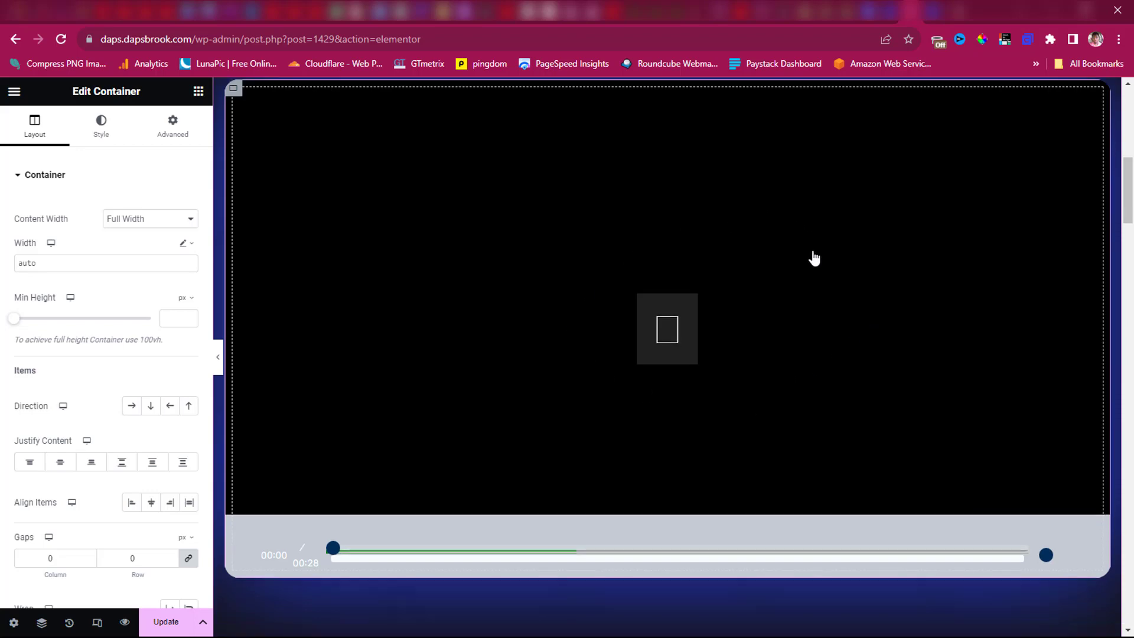
Select the '360 sites per year' pricing text, then open the Clone page via View Page.
scroll("down", 3)
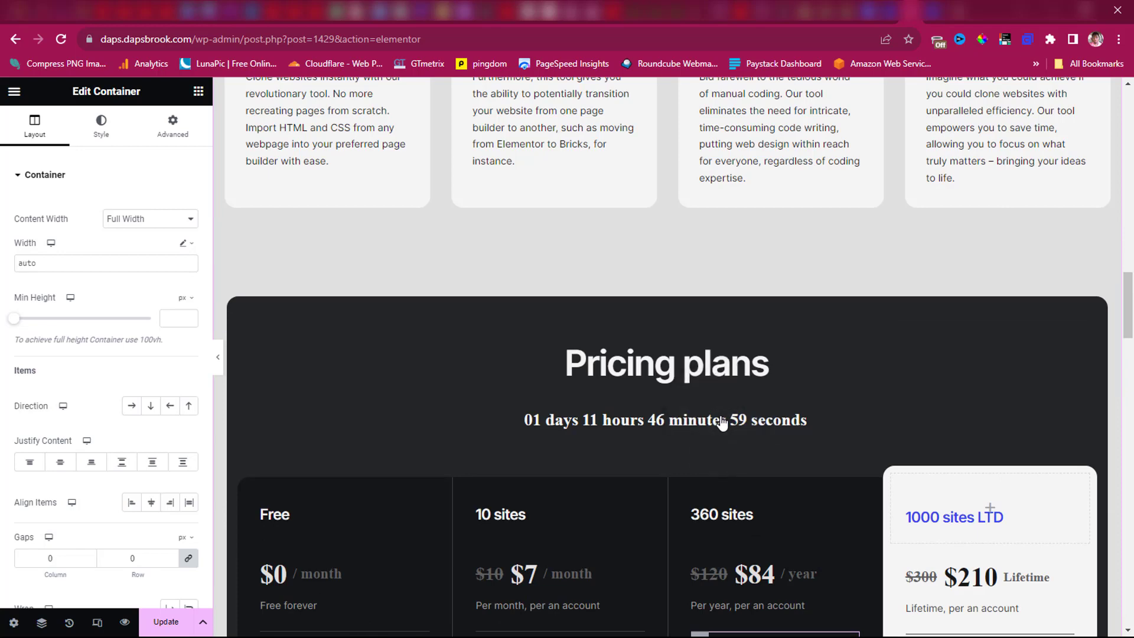
left_click(664, 363)
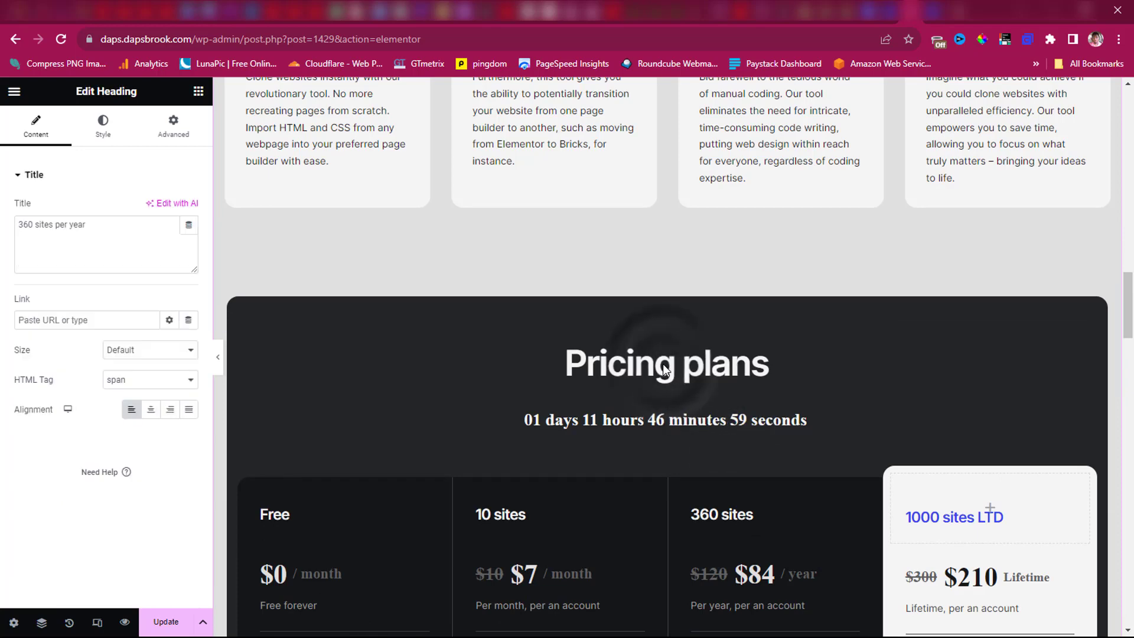
scroll("up", 3)
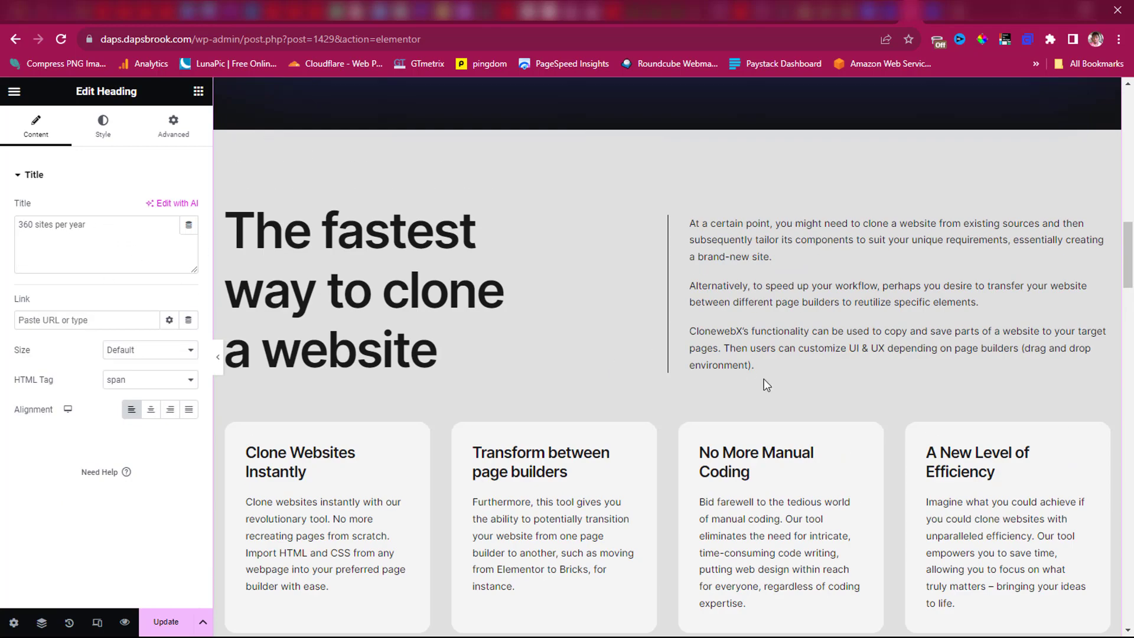
mouse_move(191, 574)
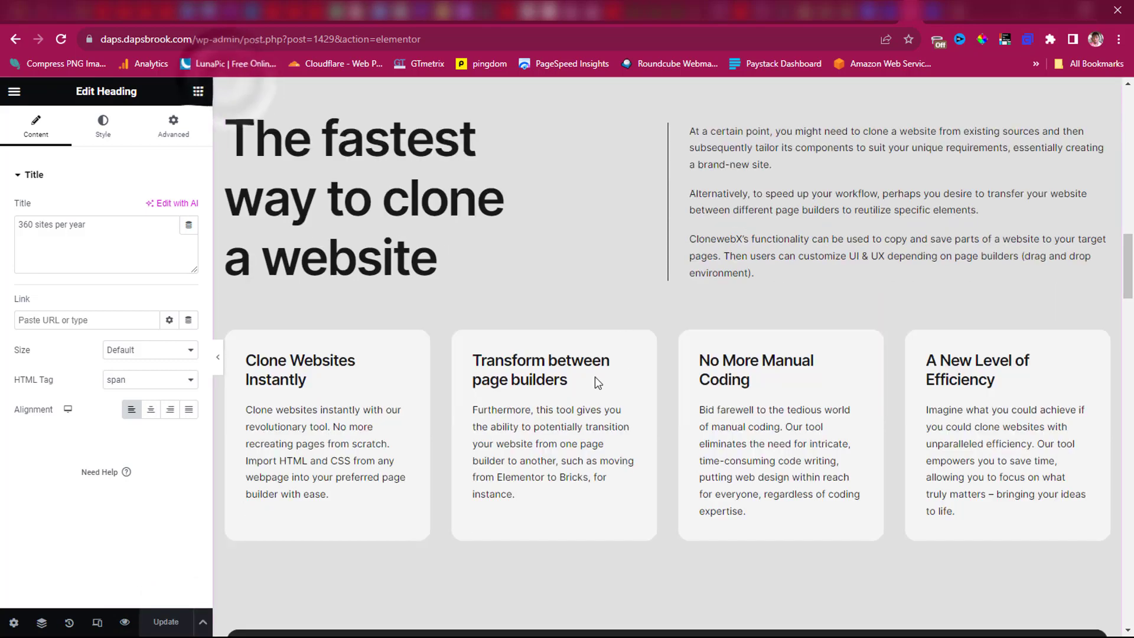
mouse_move(829, 470)
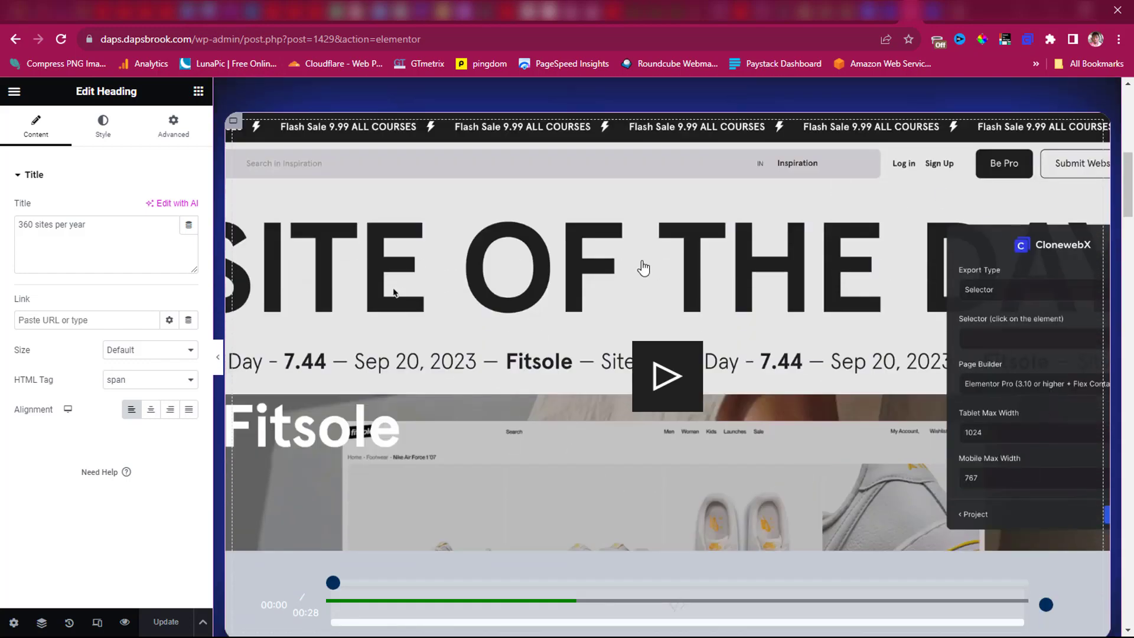
mouse_move(1047, 519)
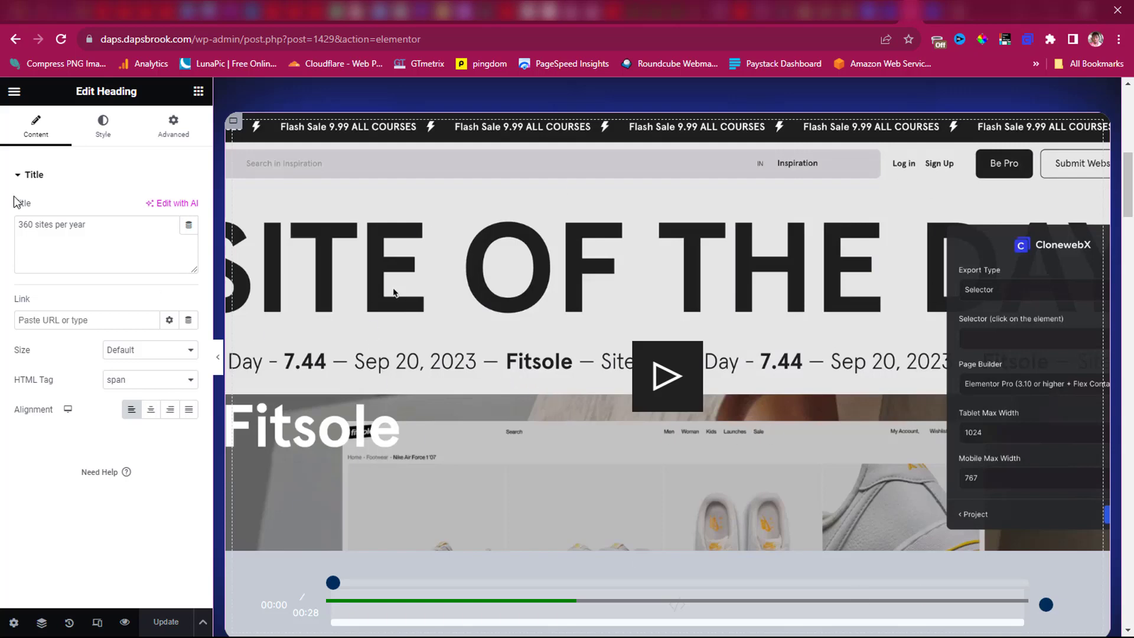
left_click(13, 93)
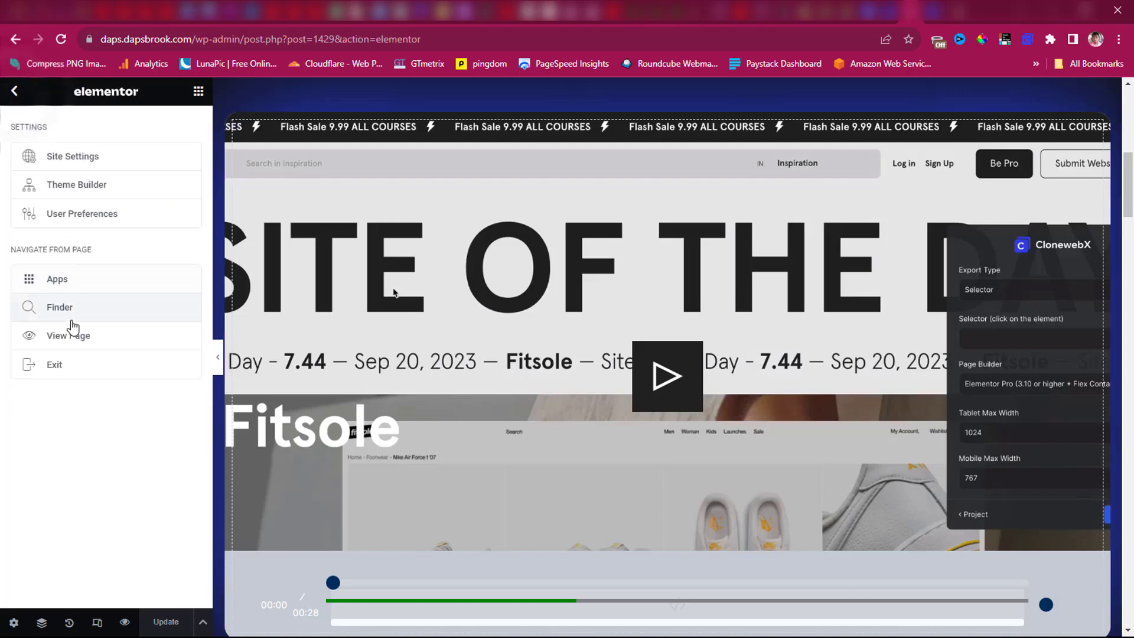
left_click(68, 335)
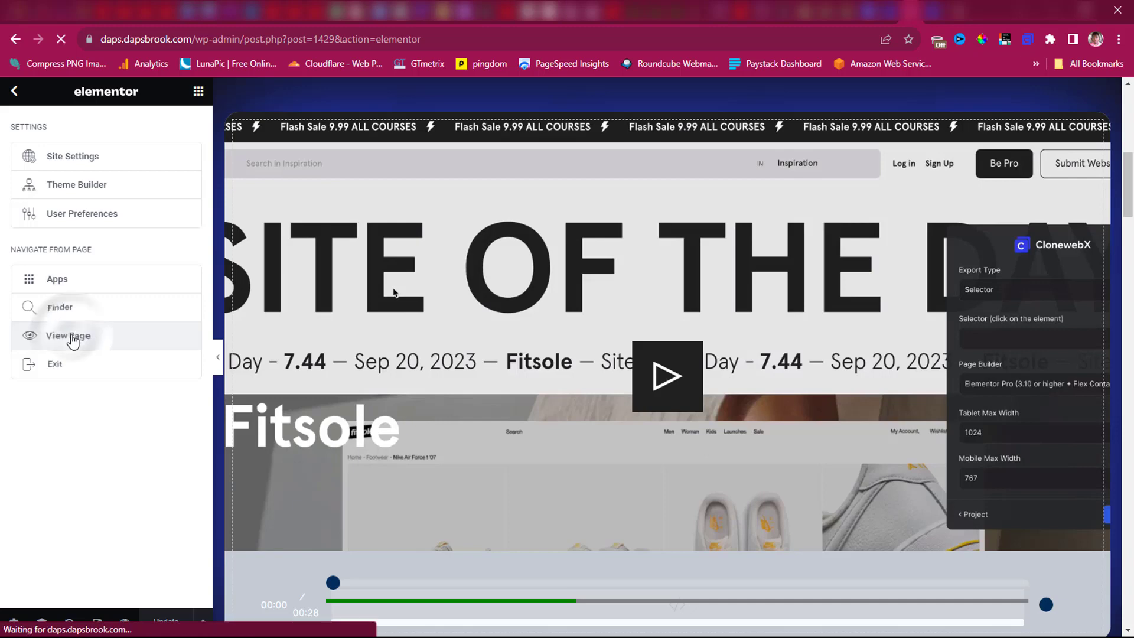
left_click(68, 335)
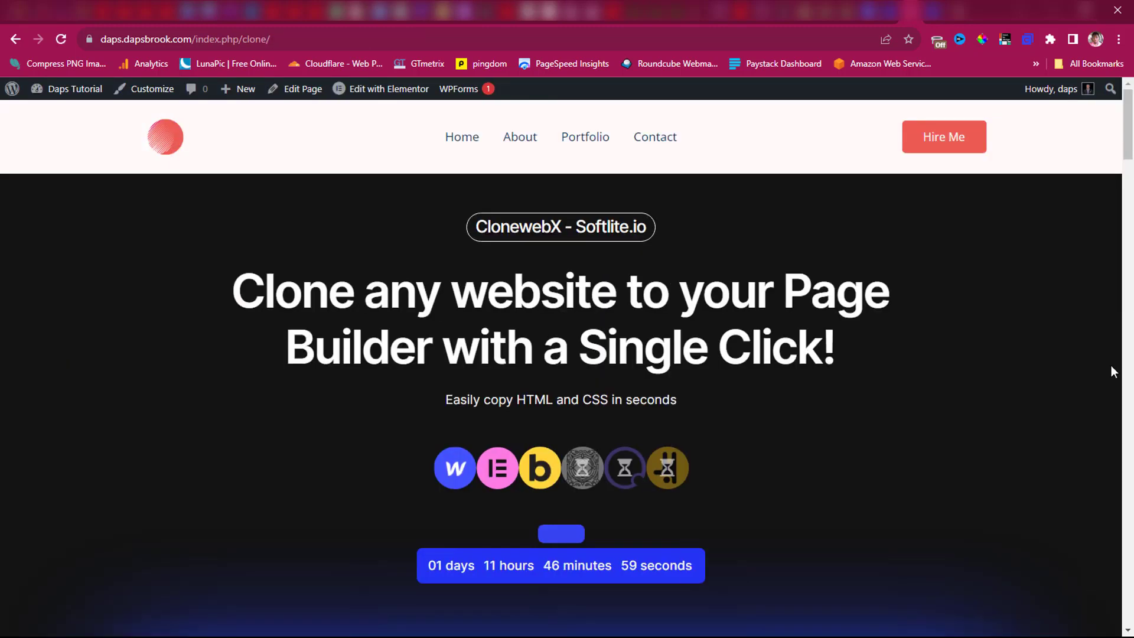
mouse_move(839, 332)
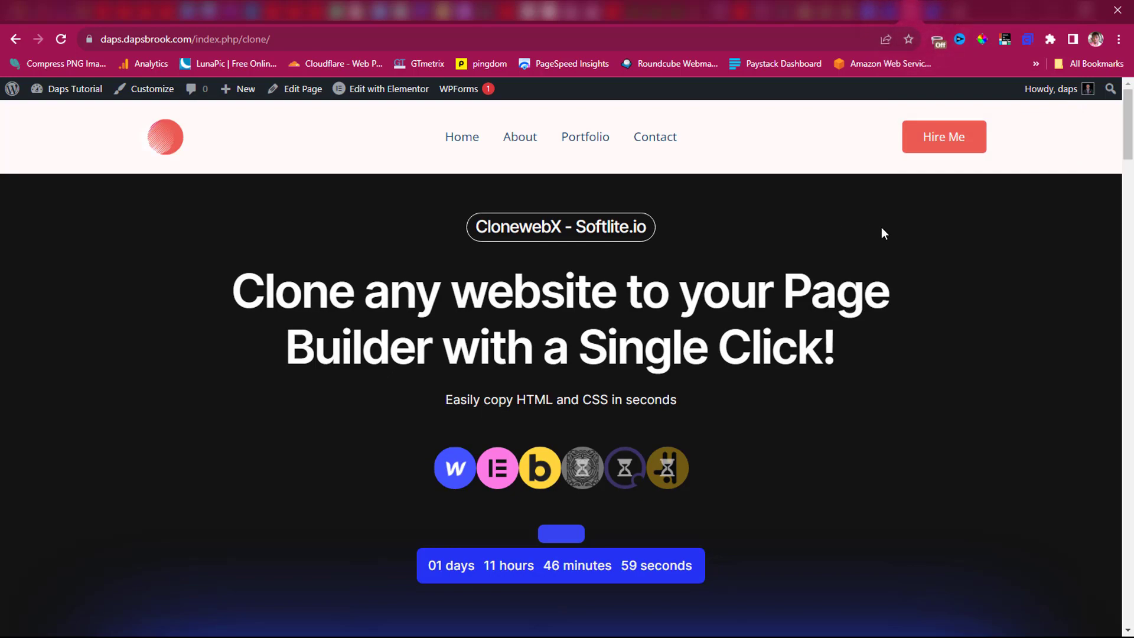
scroll("down", 3)
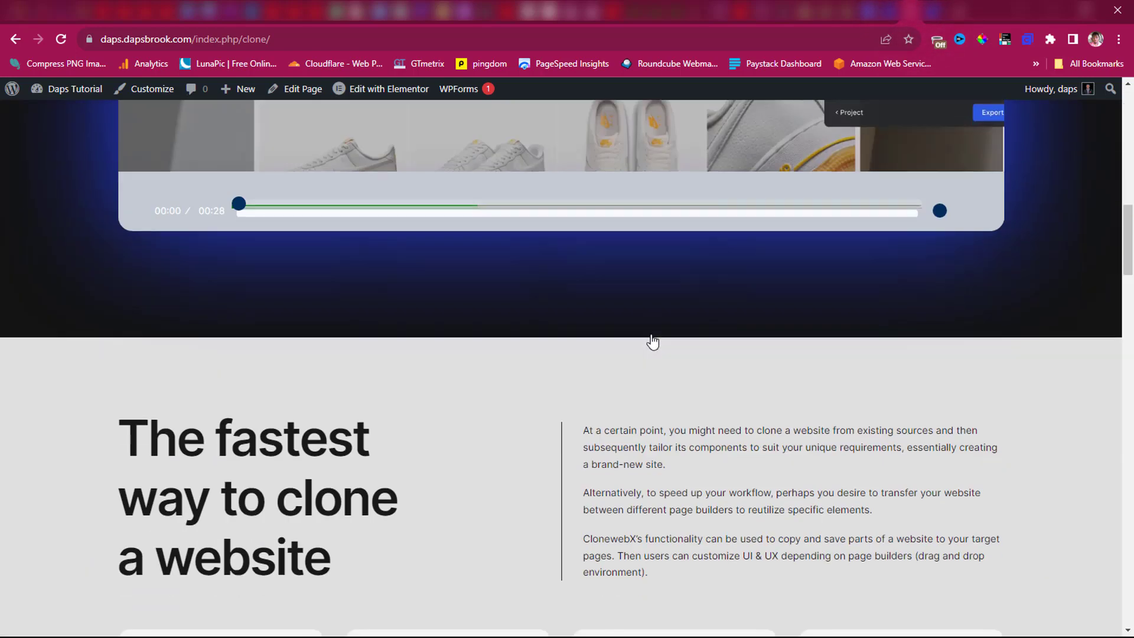
scroll("down", 3)
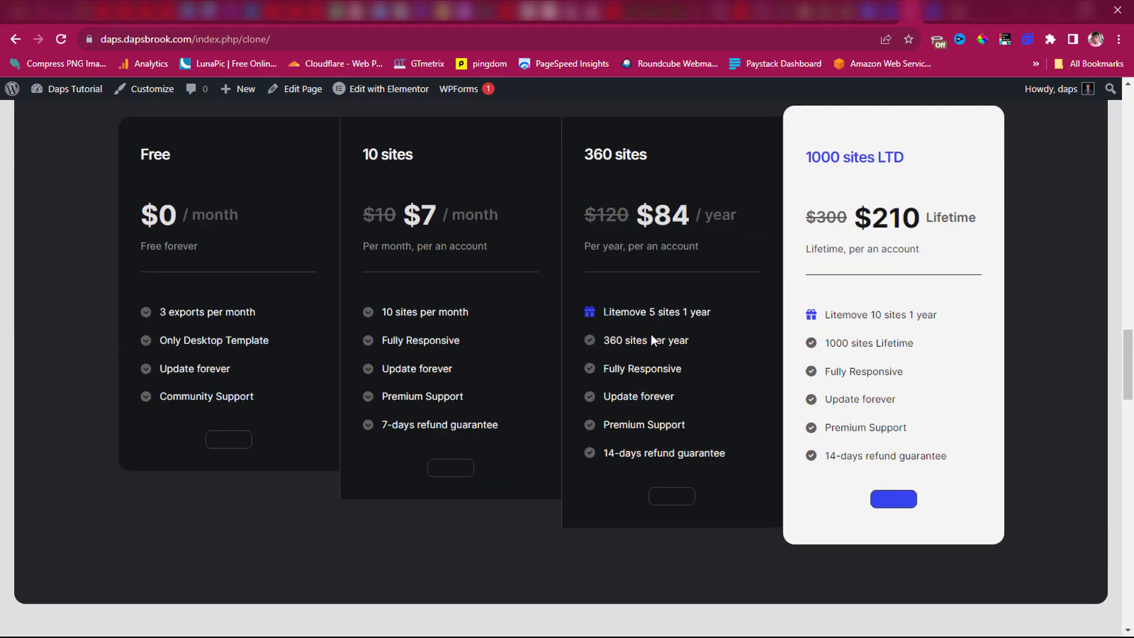
scroll("up", 3)
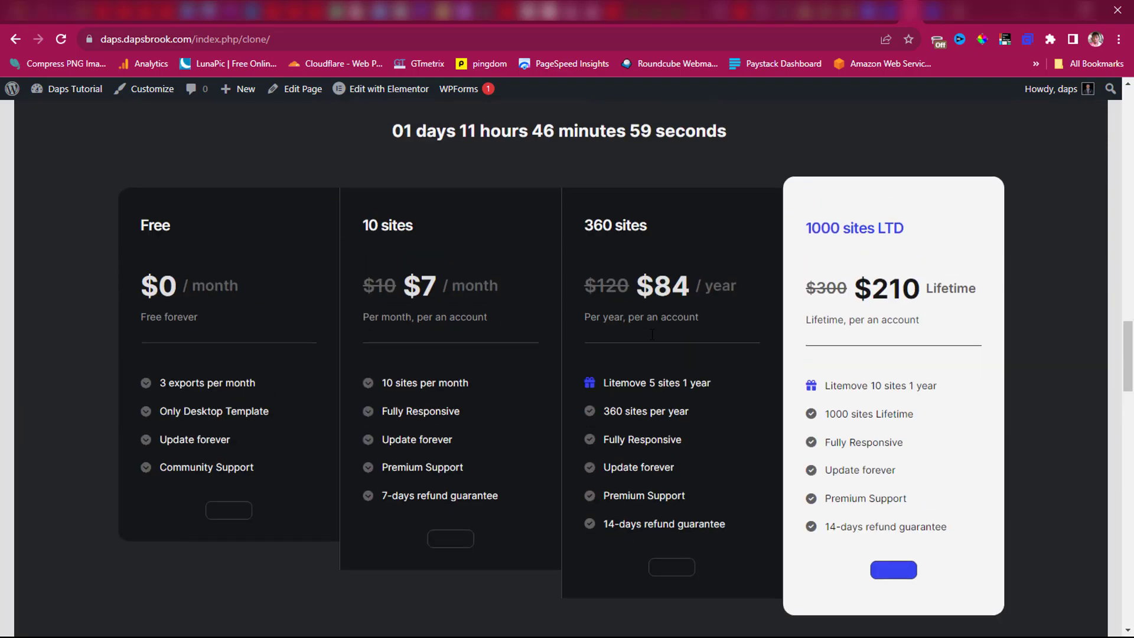
scroll("down", 3)
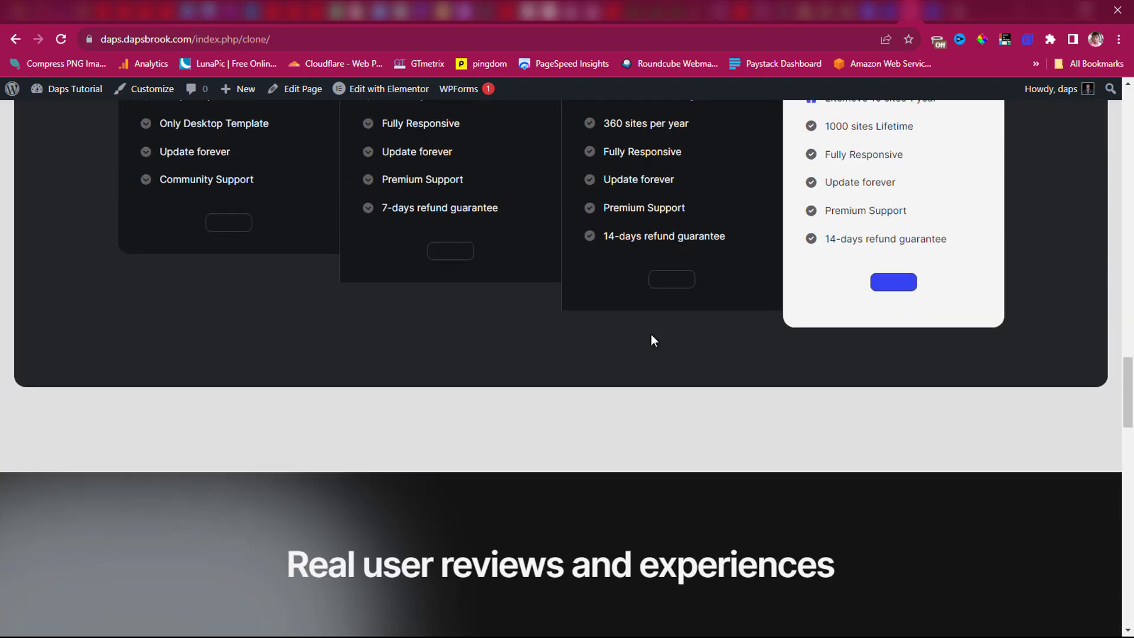
scroll("down", 3)
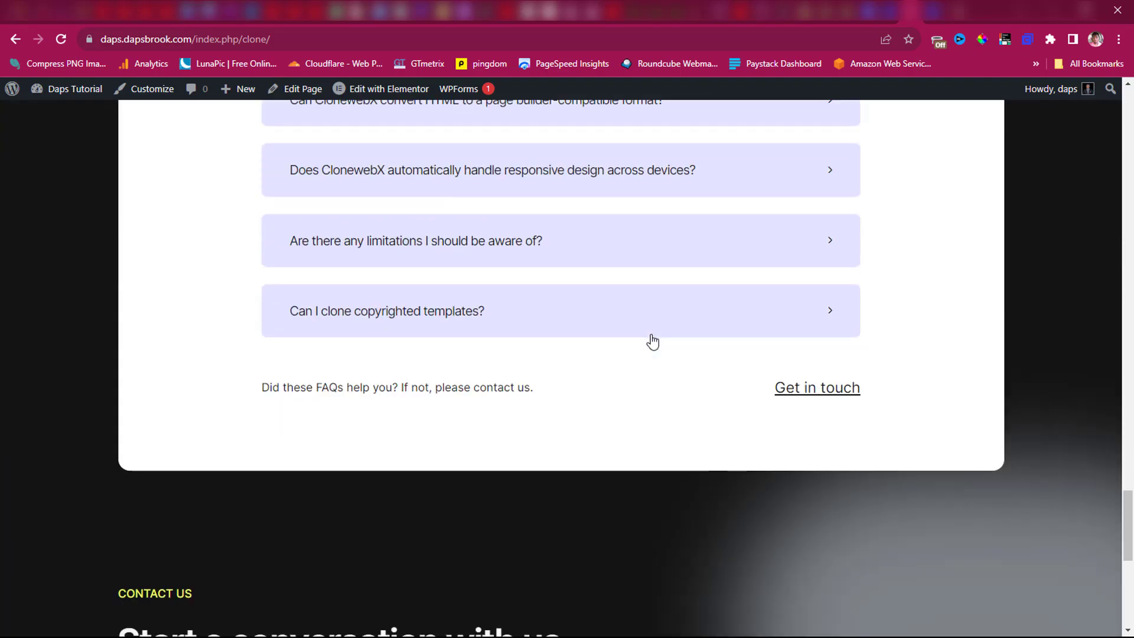
scroll("down", 3)
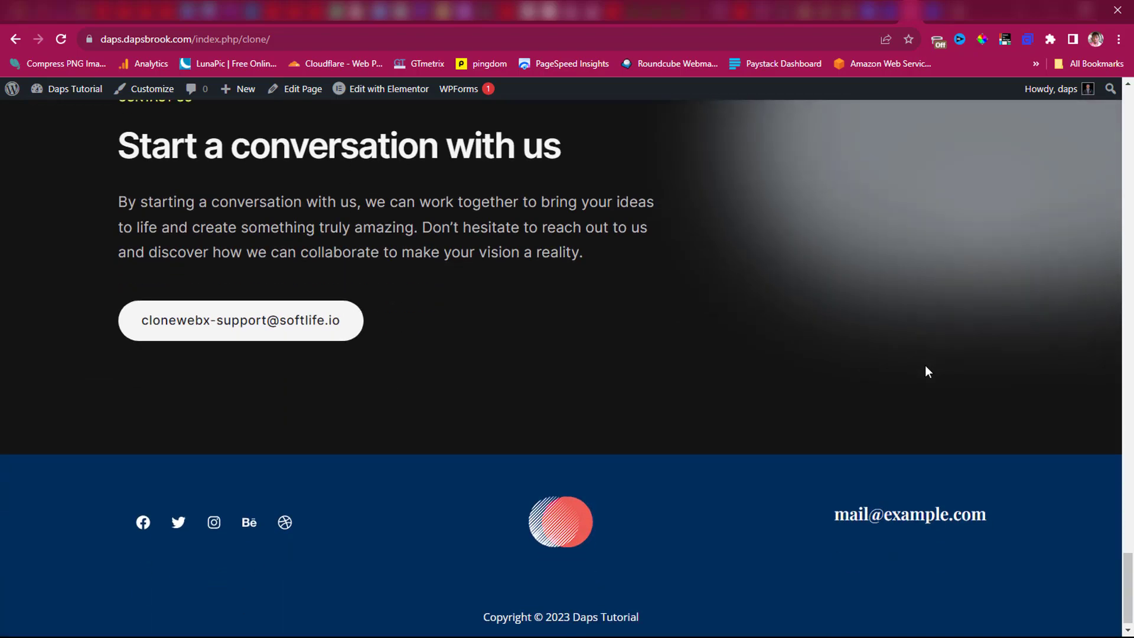
scroll("up", 3)
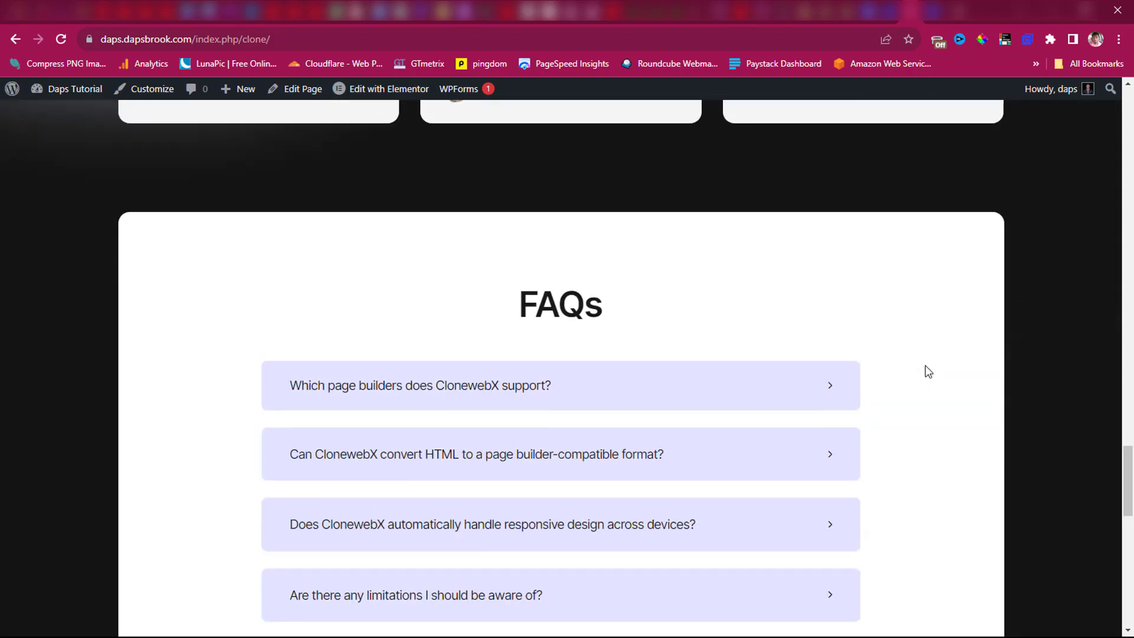
scroll("up", 3)
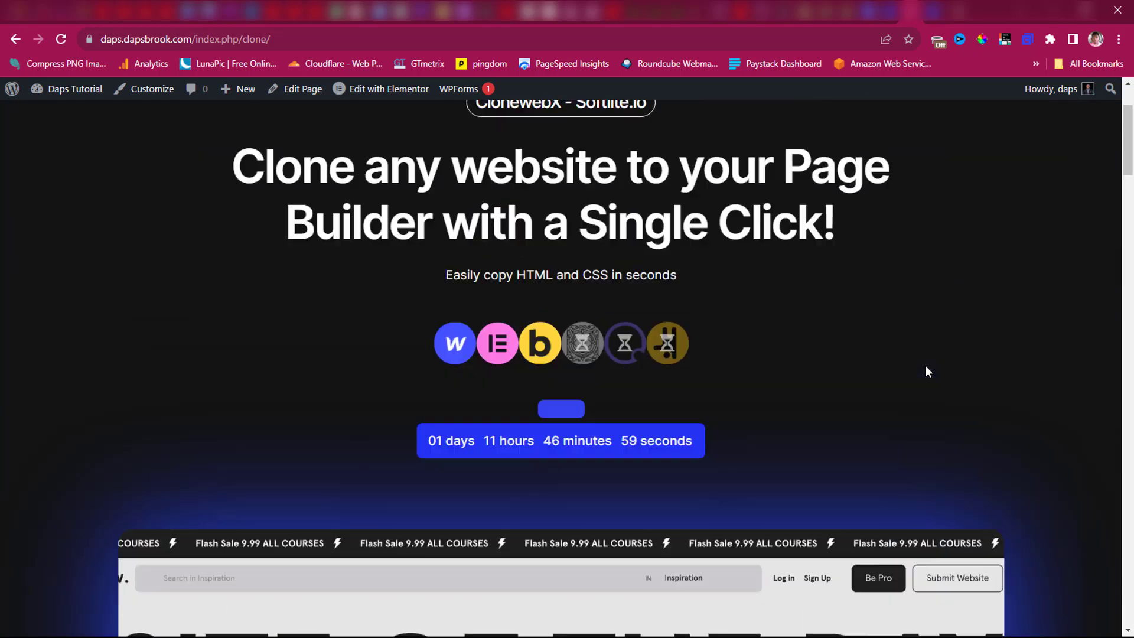
scroll("up", 3)
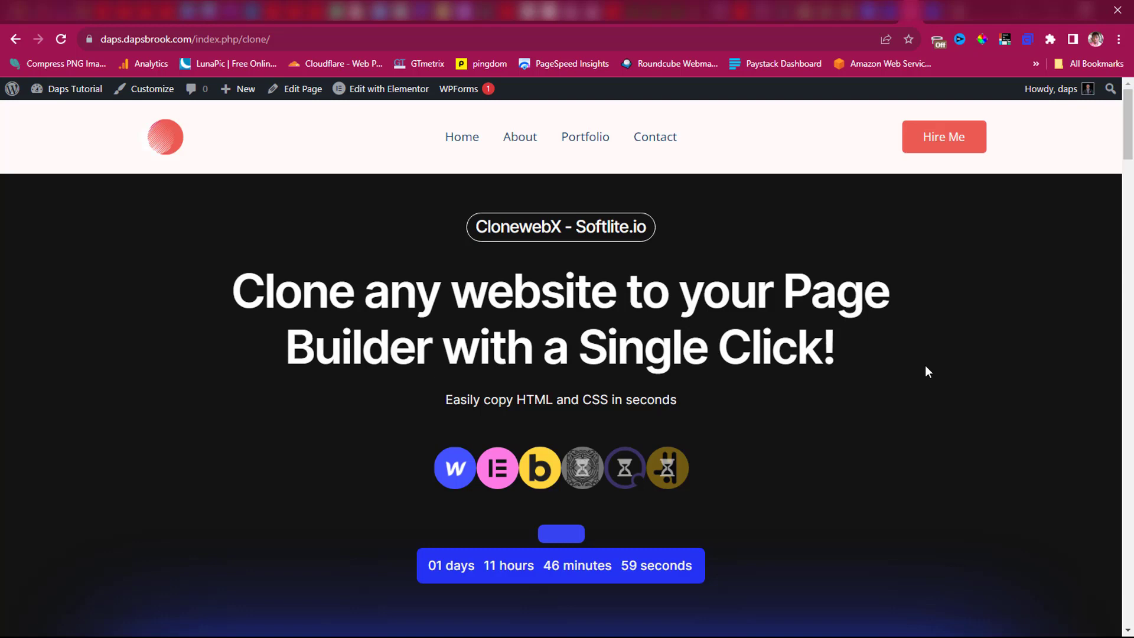
mouse_move(872, 30)
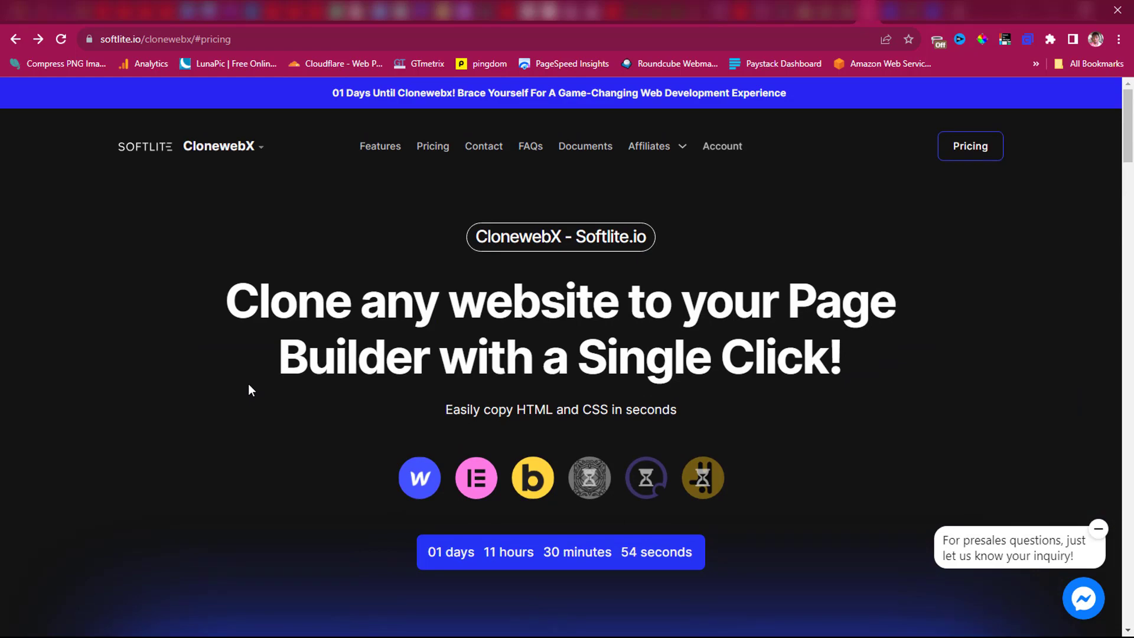
Scroll the original Softlite ClonewebX page through pricing plans, back to the fastest-way-to-clone section.
scroll("down", 3)
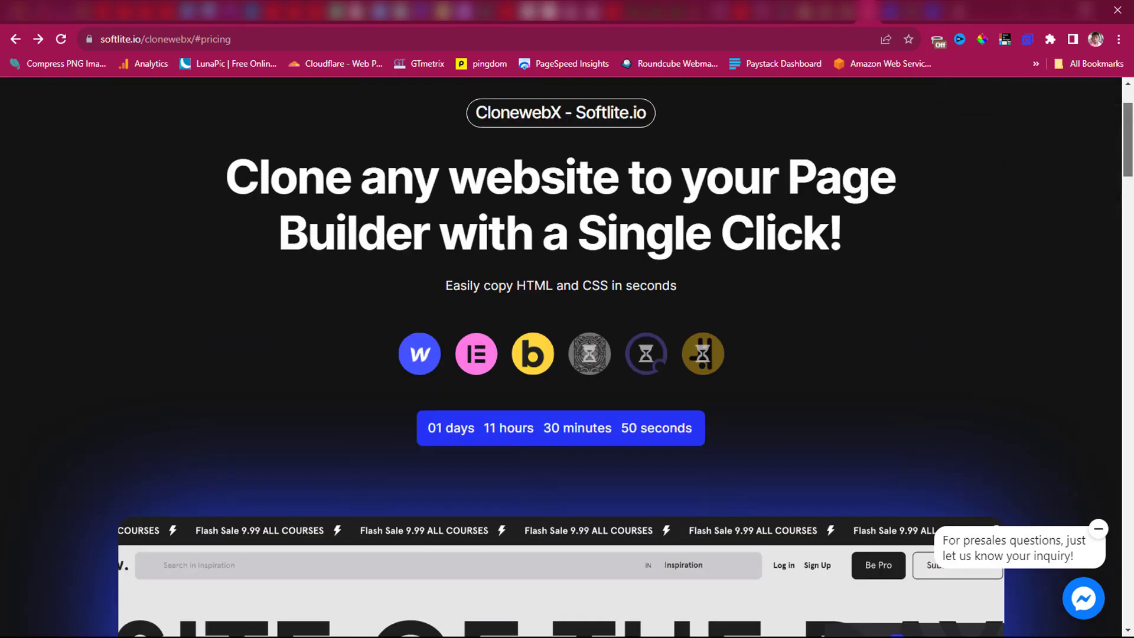
scroll("down", 3)
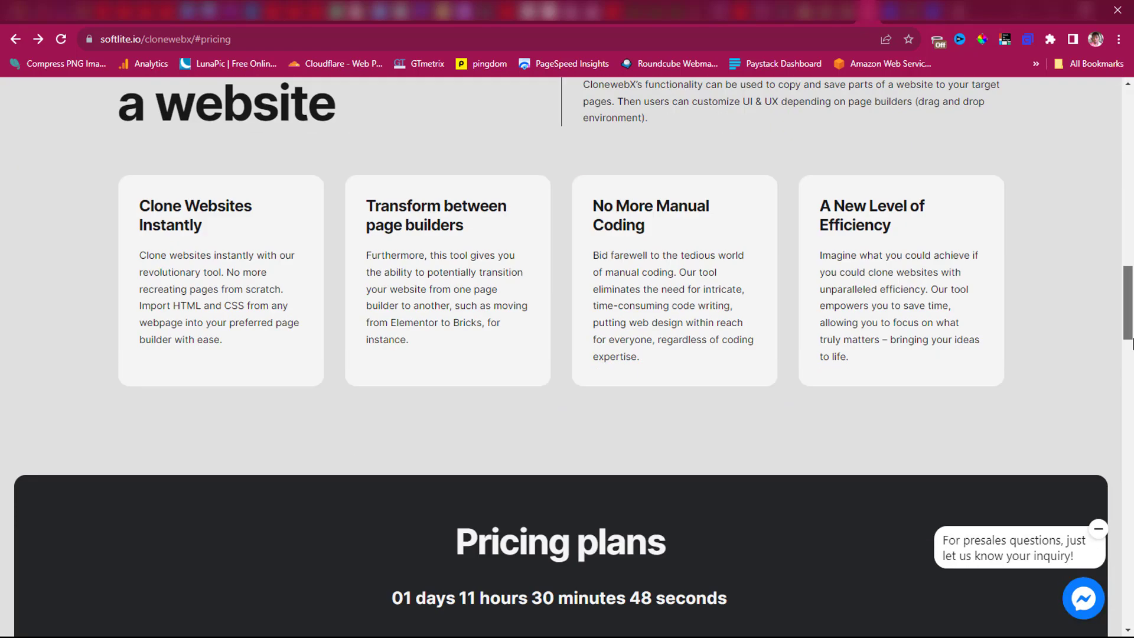
scroll("down", 3)
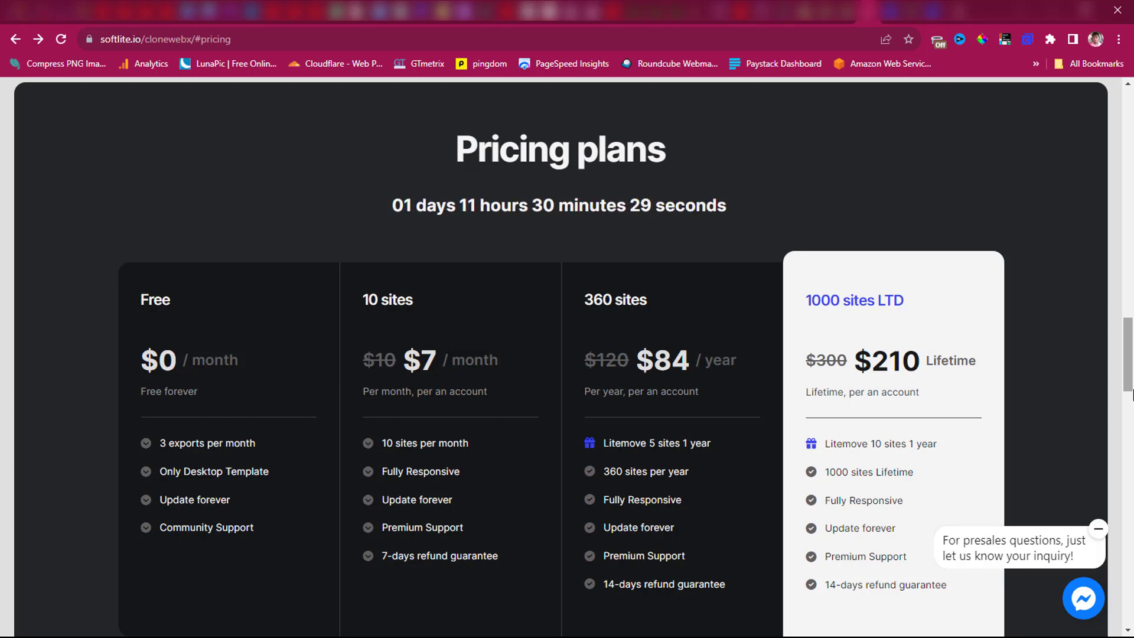
scroll("up", 3)
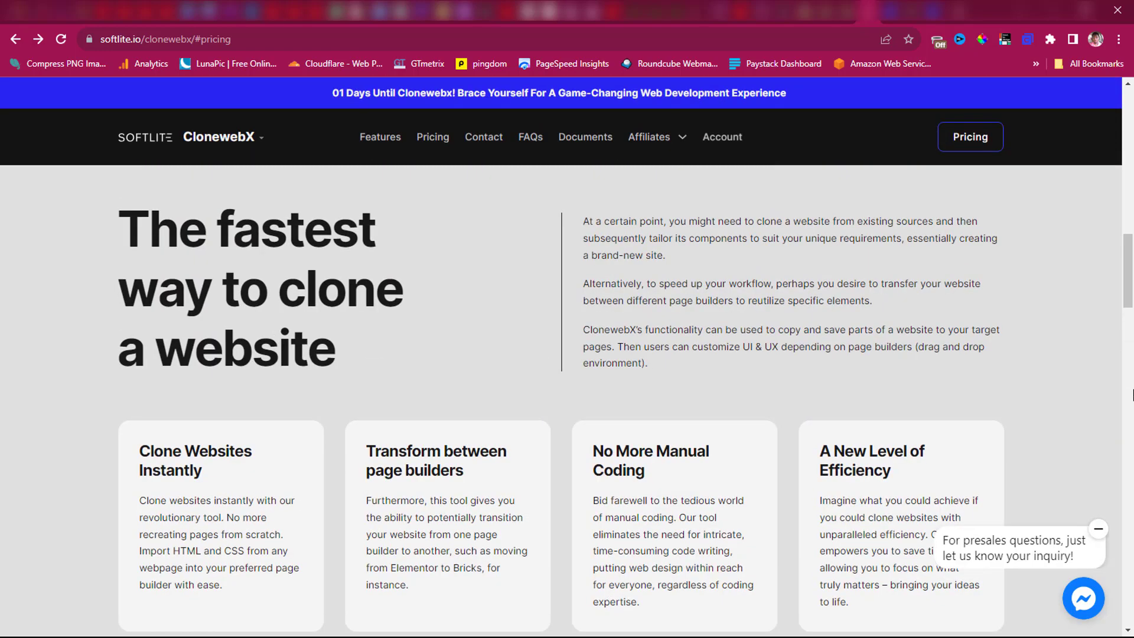